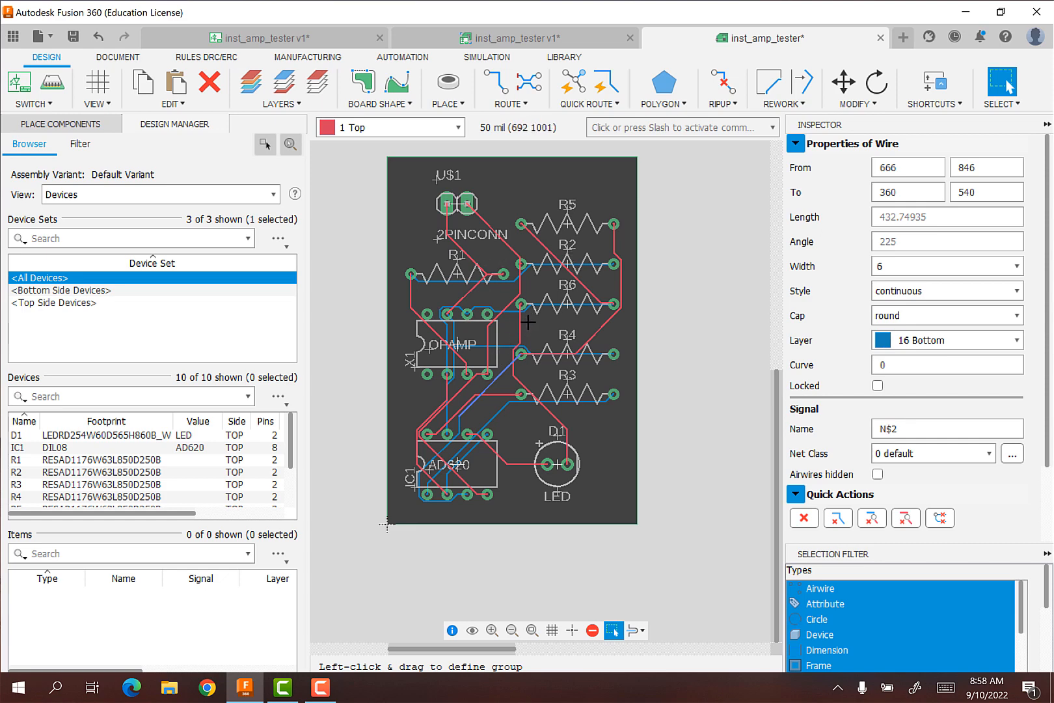
mouse_move(572, 301)
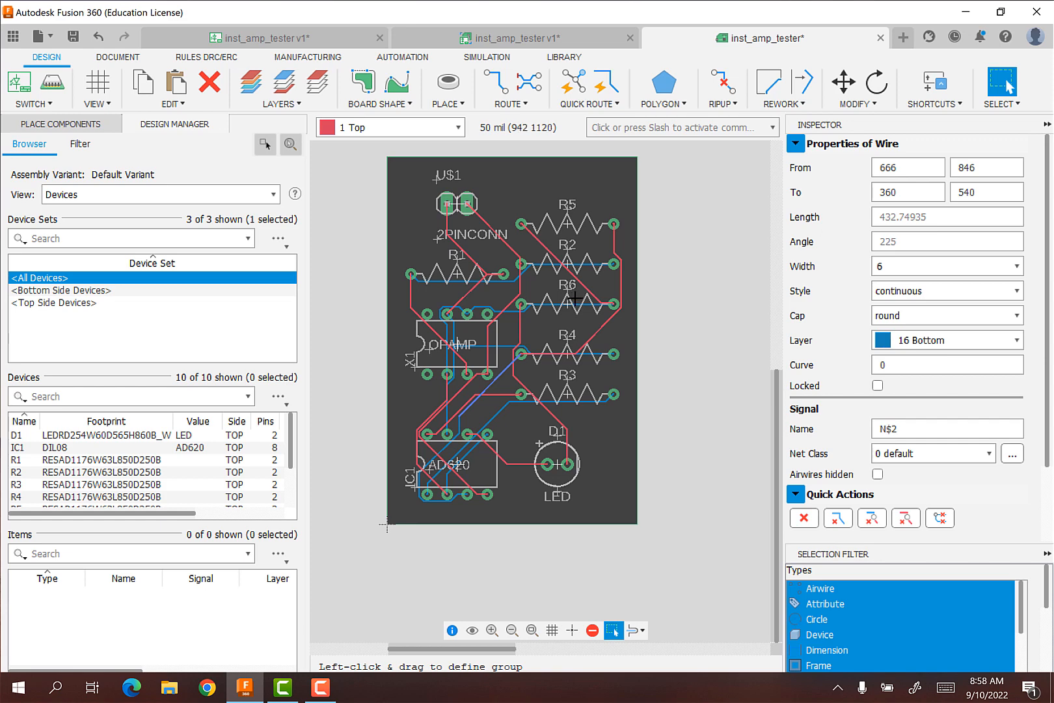
mouse_move(509, 376)
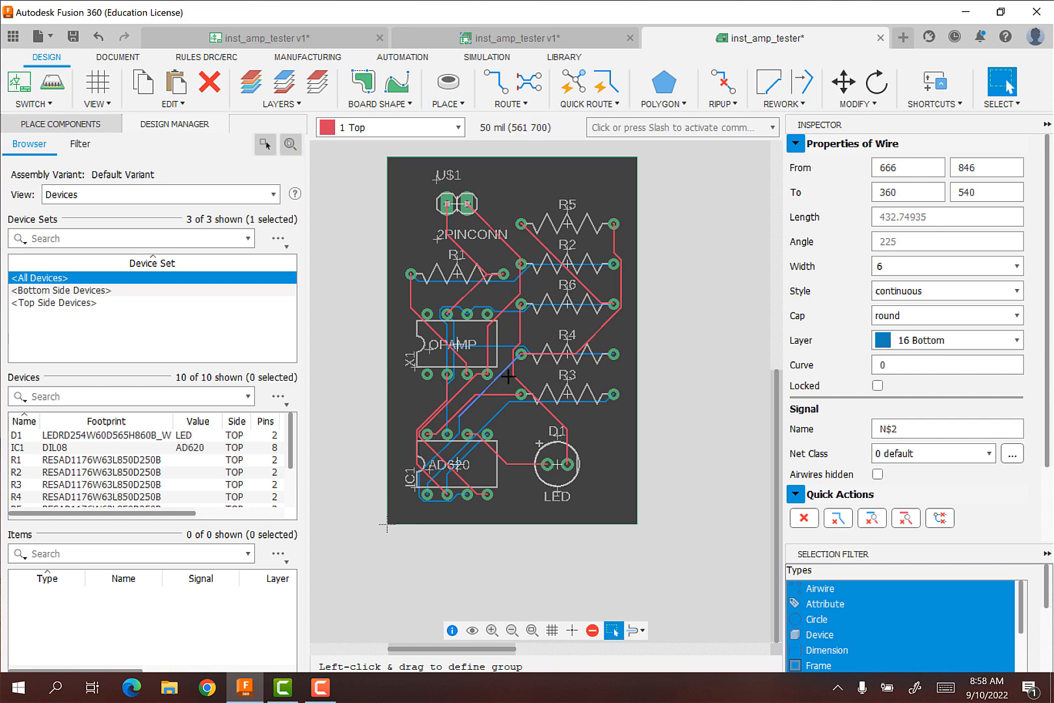
mouse_move(59, 85)
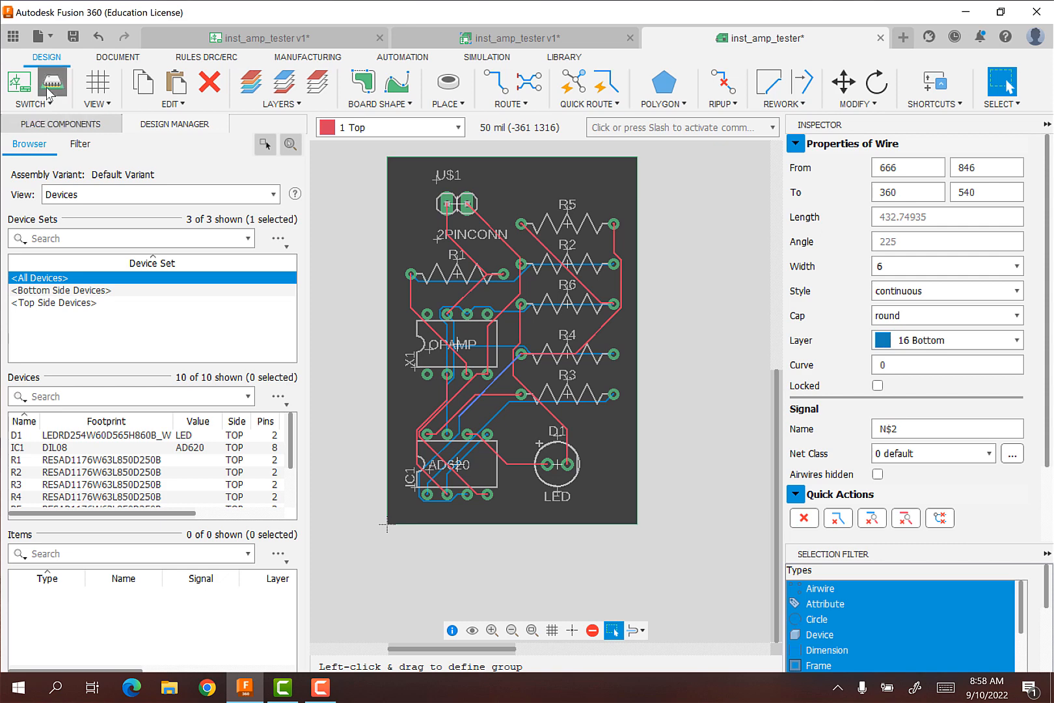
Push the routed board to a 3D PCB with the Recommended preset and inspect the model.
left_click(52, 80)
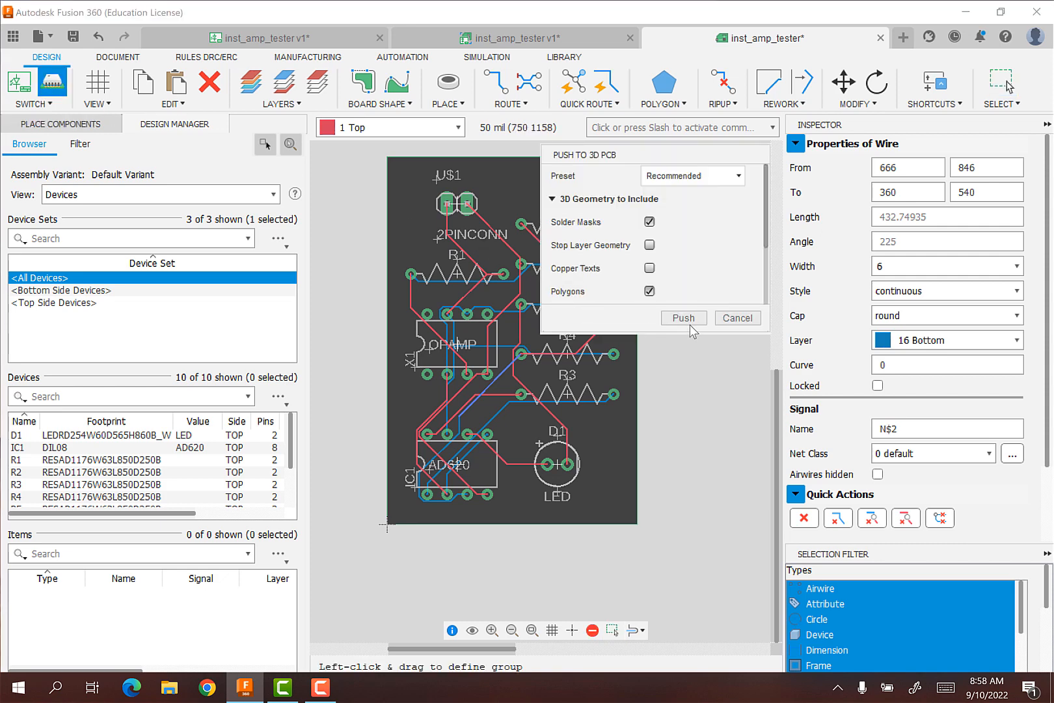
left_click(684, 318)
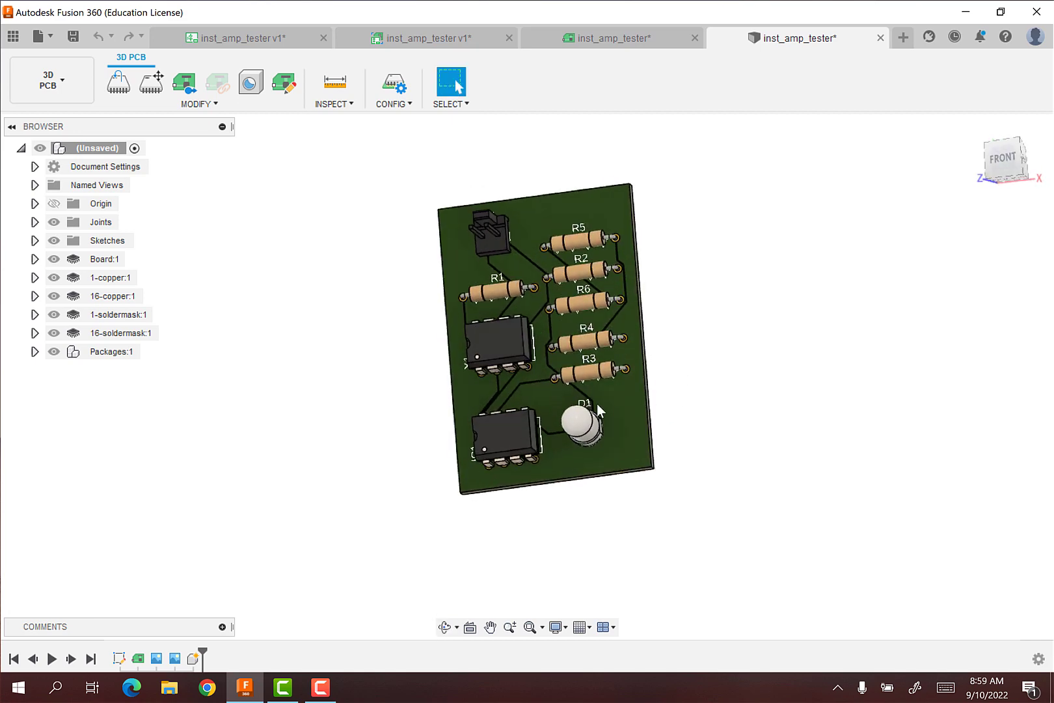
left_click(502, 438)
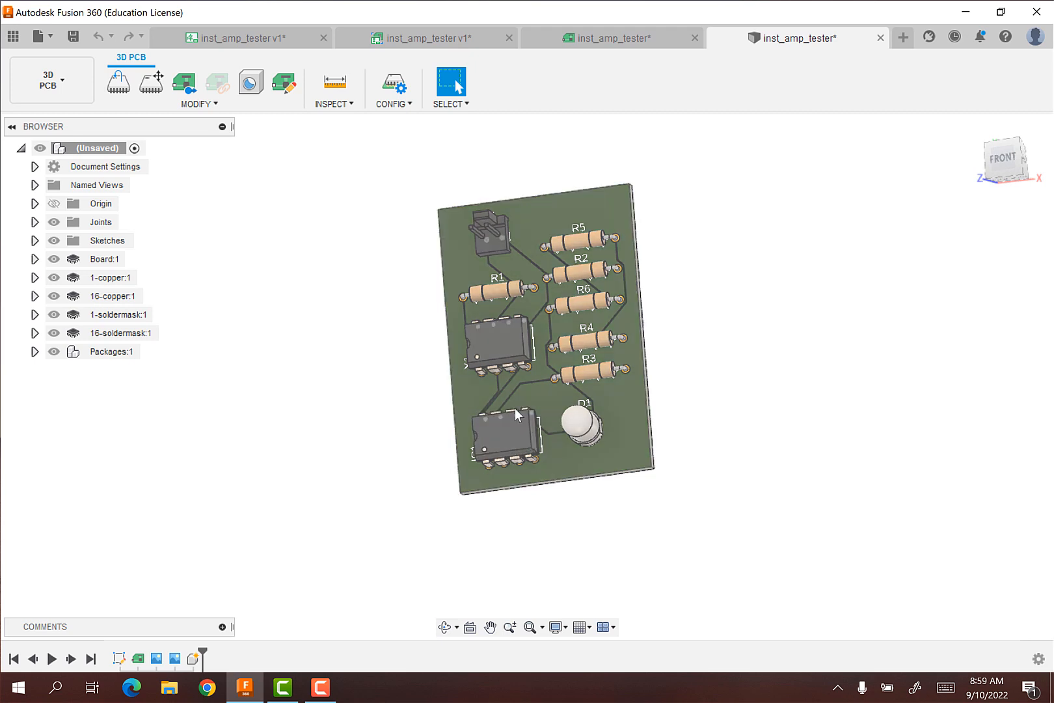
left_click(509, 434)
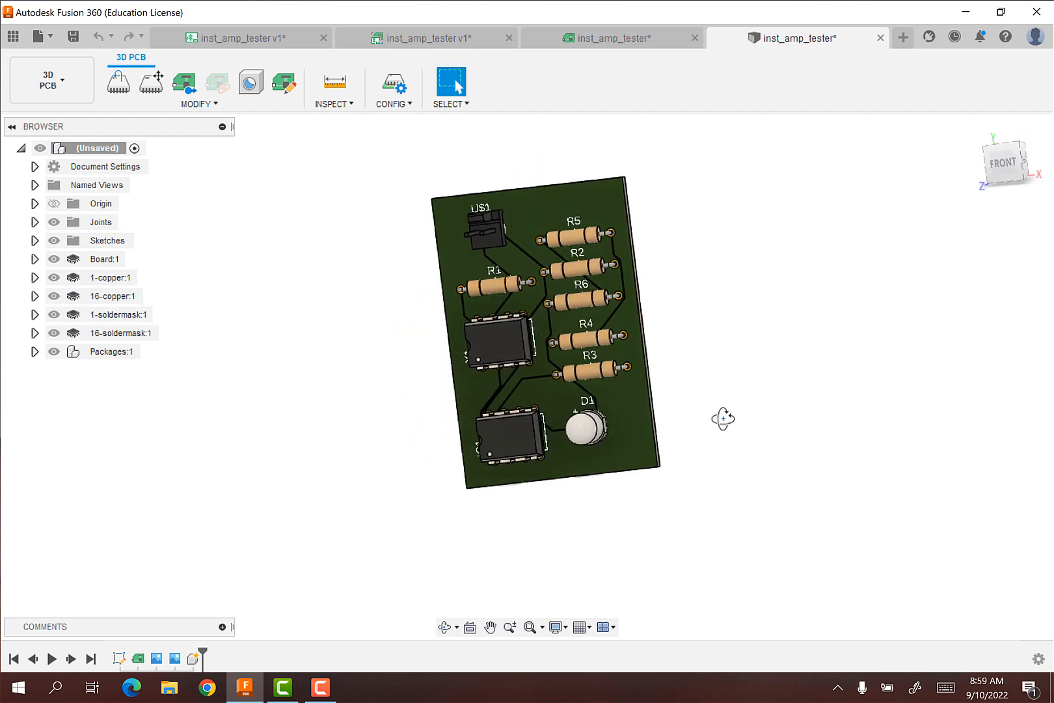
mouse_move(689, 296)
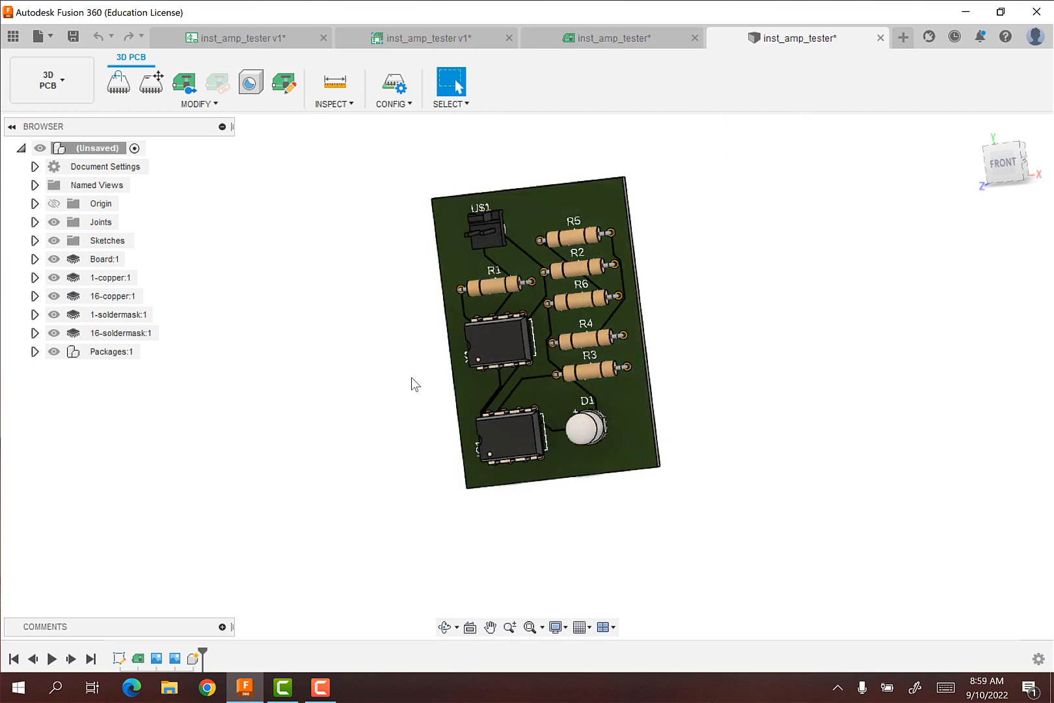
mouse_move(605, 42)
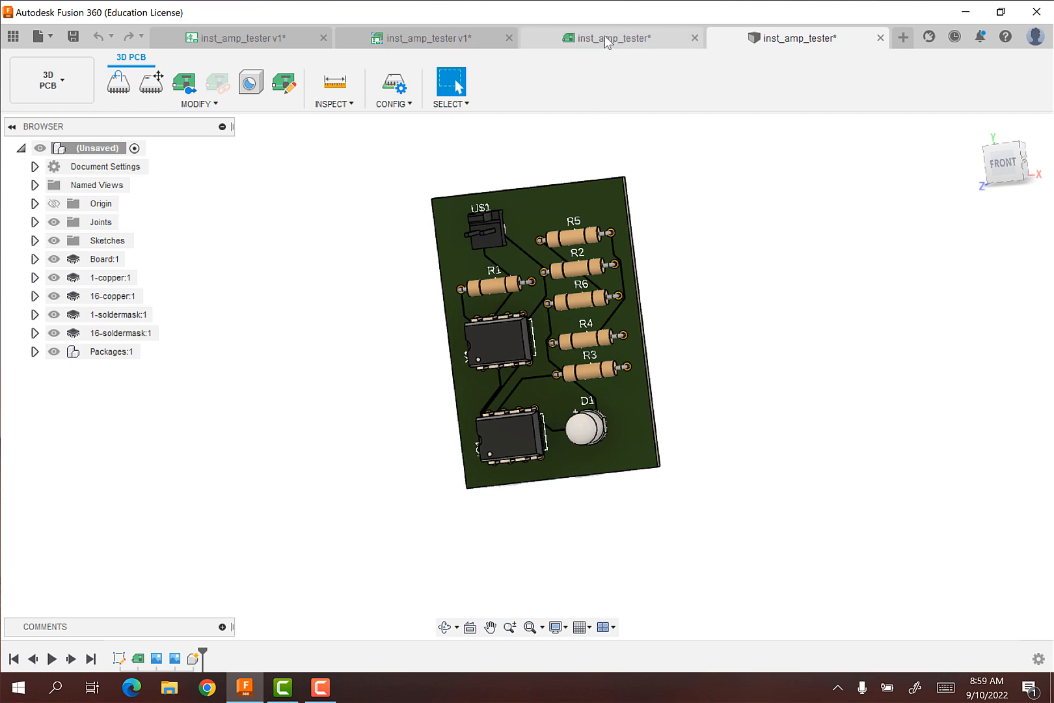
Return to the 2D inst_amp_tester layout after briefly viewing the 3D PCB document.
left_click(613, 38)
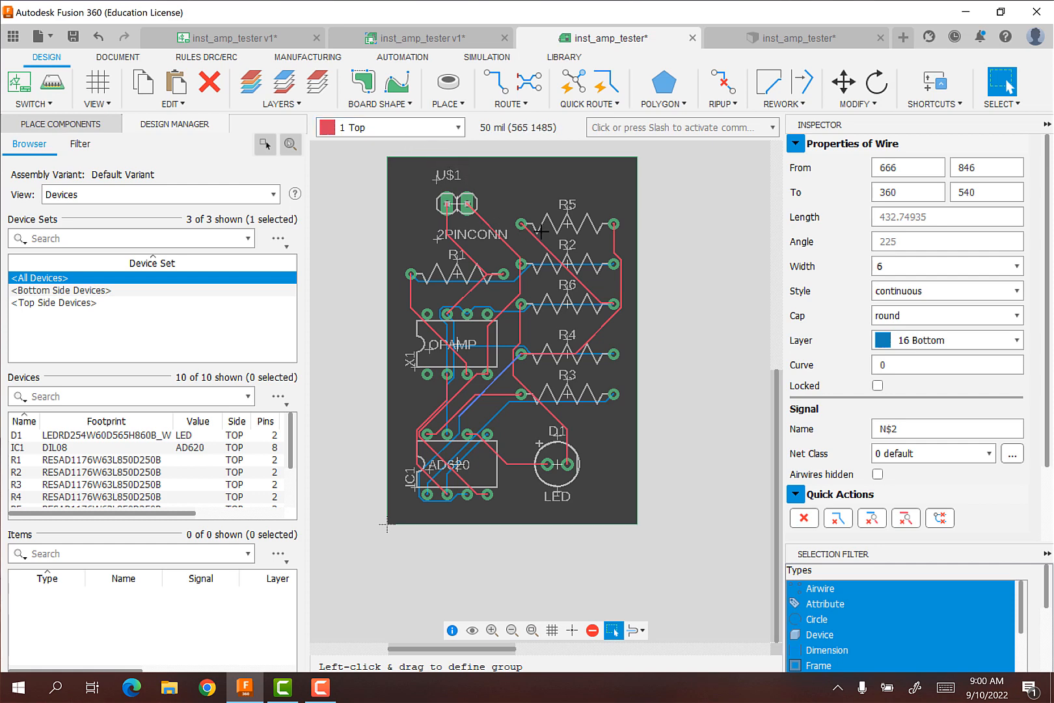
mouse_move(545, 452)
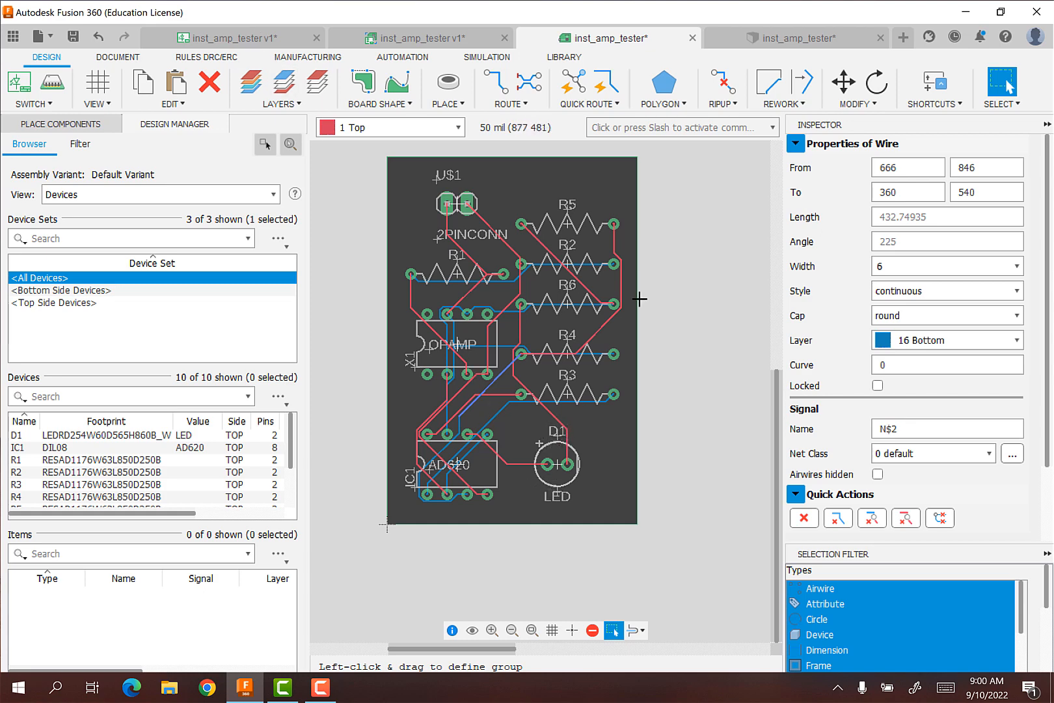
left_click(792, 37)
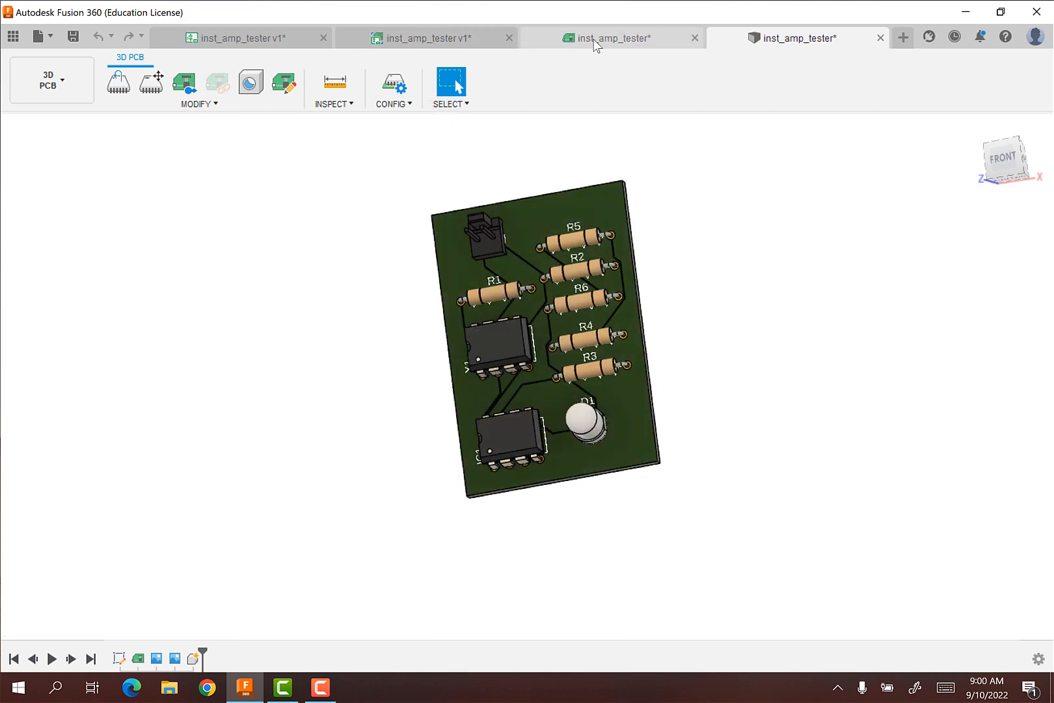
left_click(605, 38)
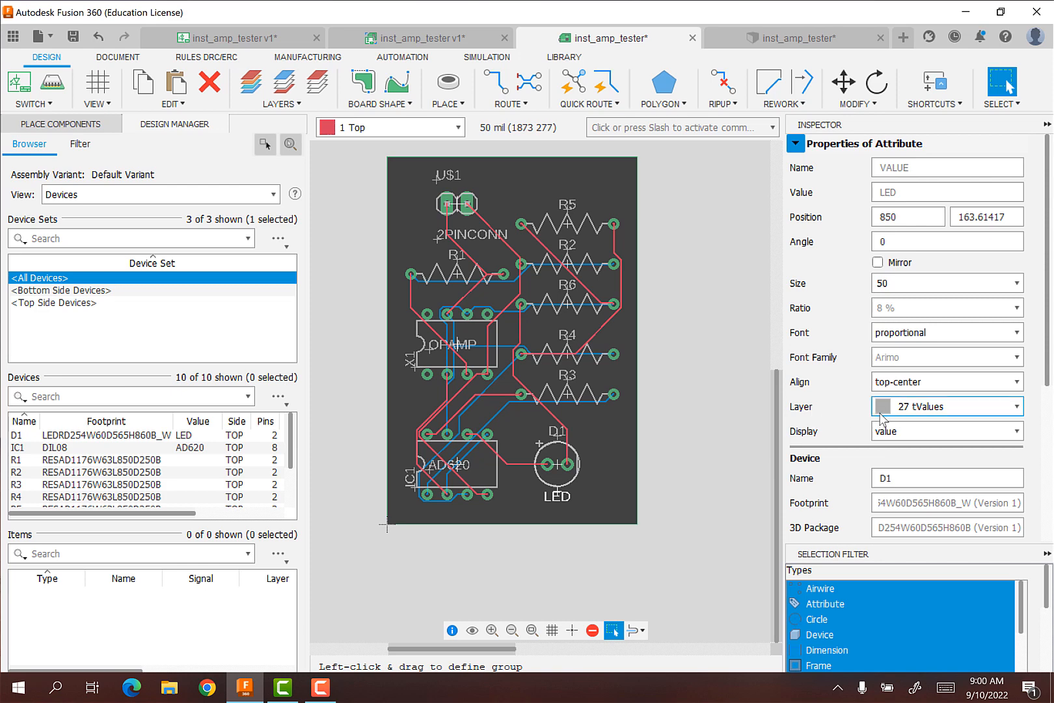
mouse_move(946, 428)
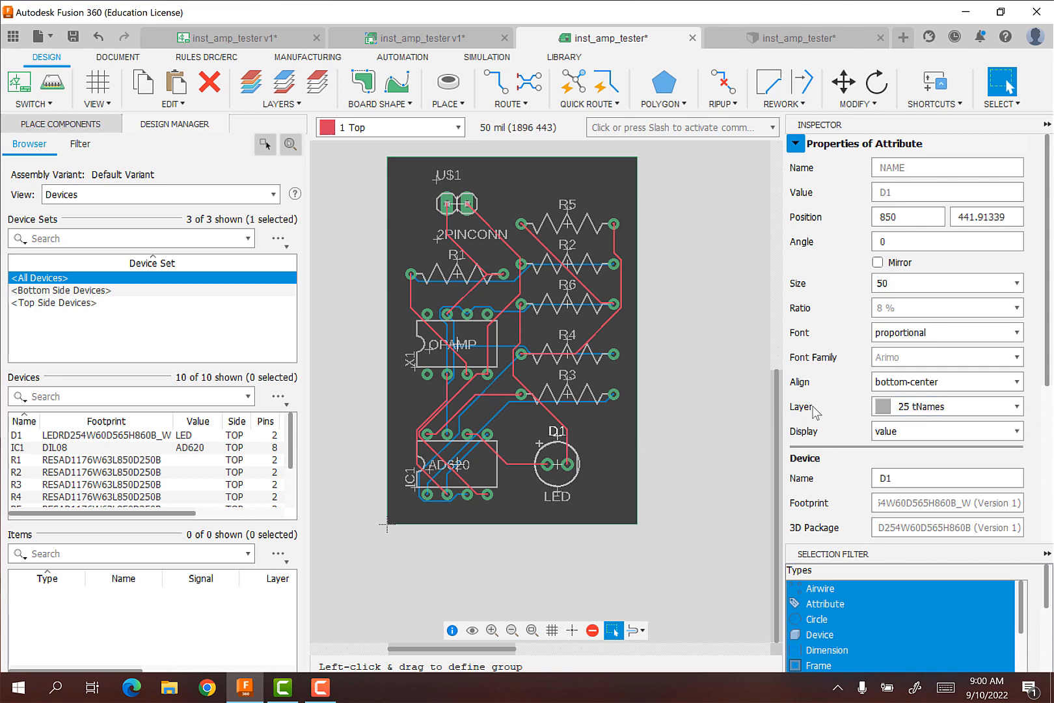
mouse_move(643, 424)
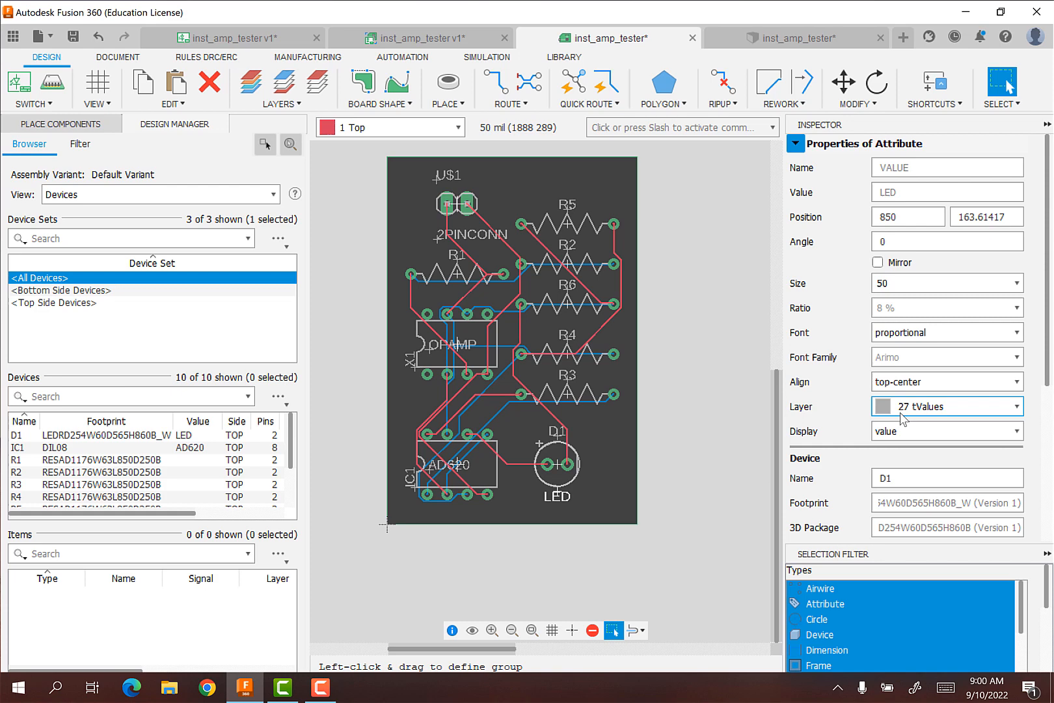
mouse_move(930, 436)
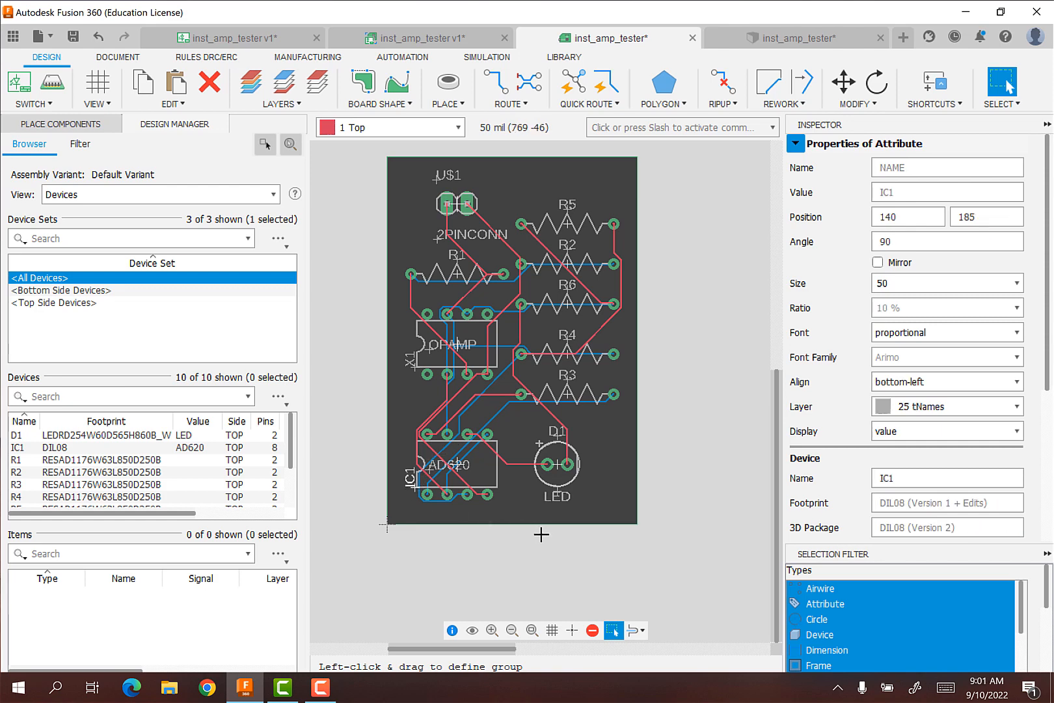
mouse_move(460, 474)
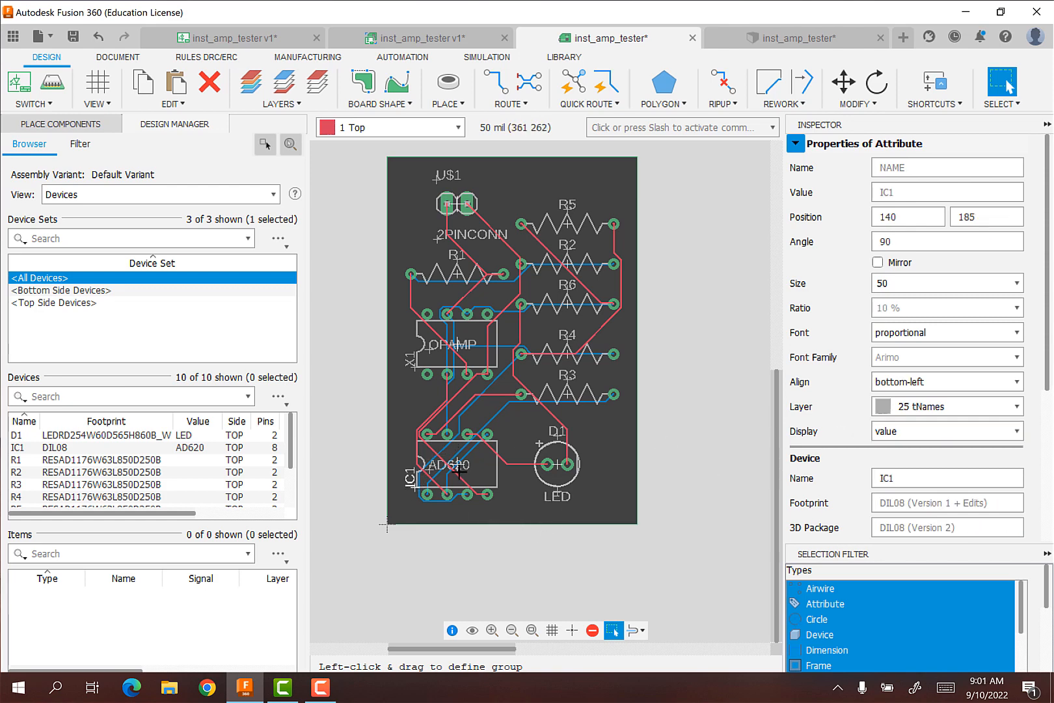
Move the AD620, OPAMP and LED value labels from layer 27 tValues to 25 tNames.
left_click(459, 474)
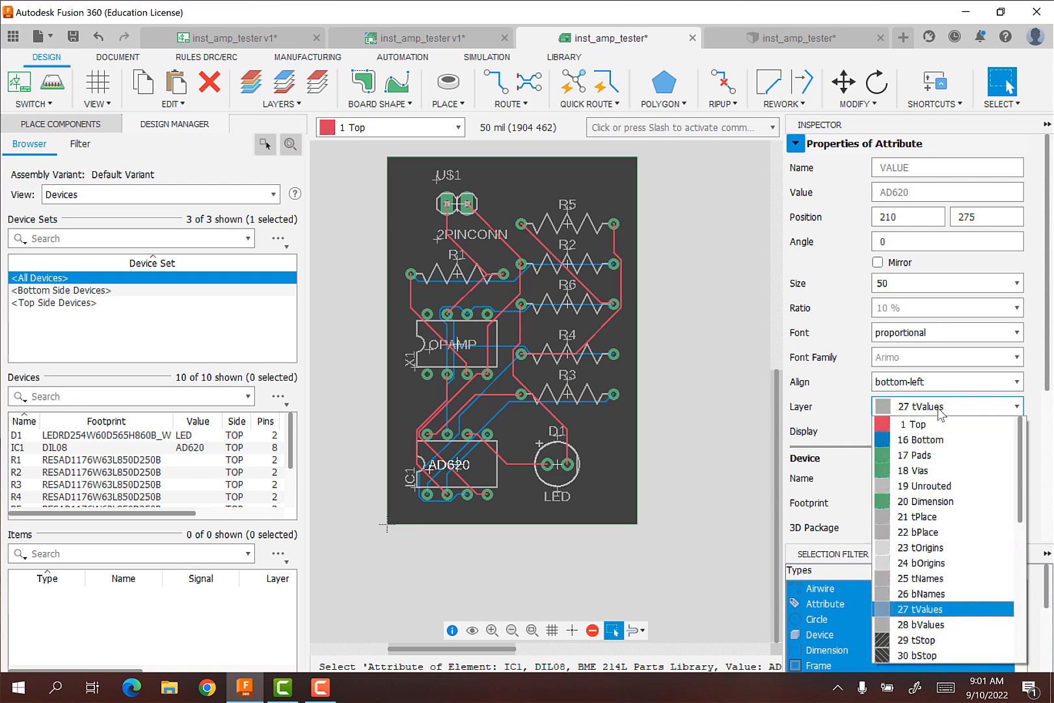
left_click(919, 578)
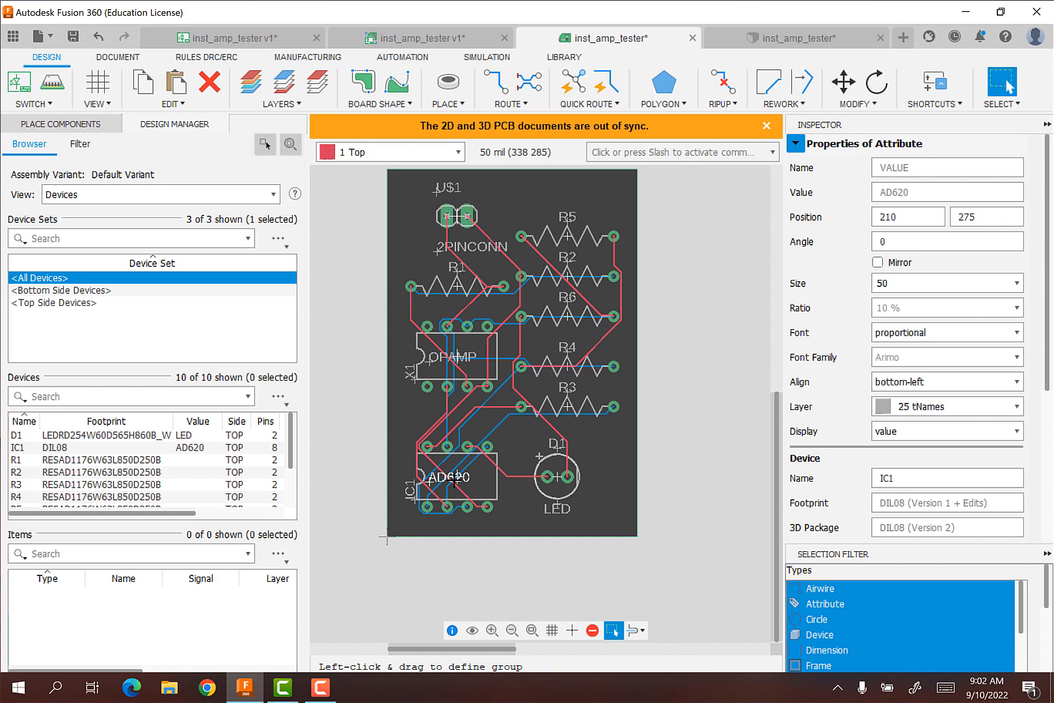
mouse_move(490, 410)
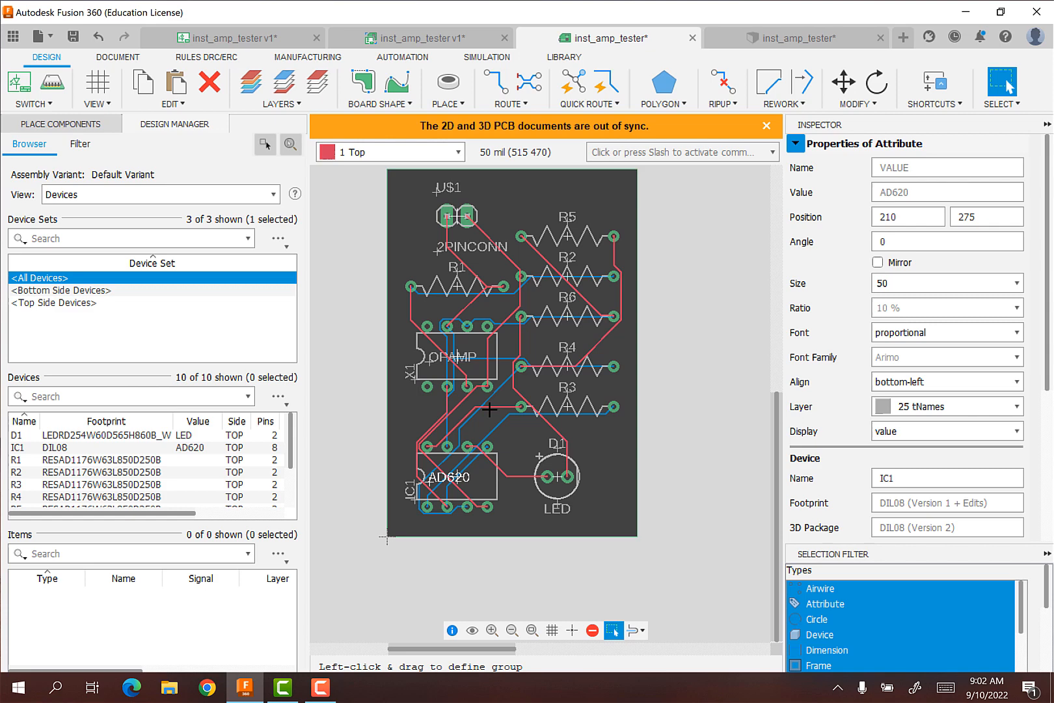
mouse_move(438, 387)
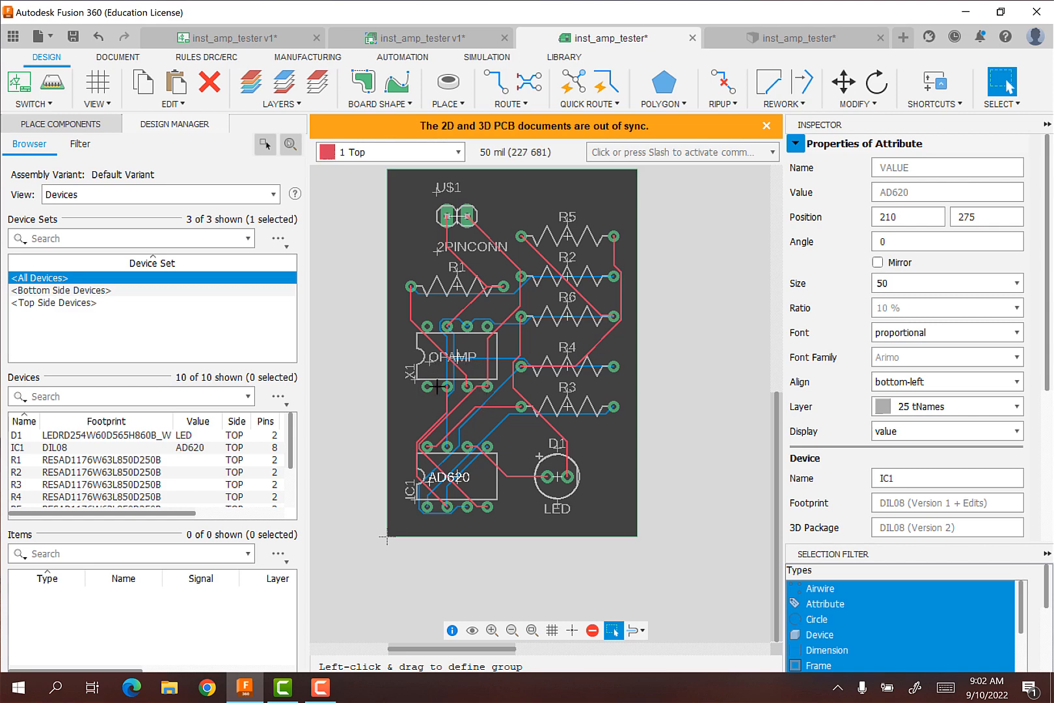
left_click(450, 356)
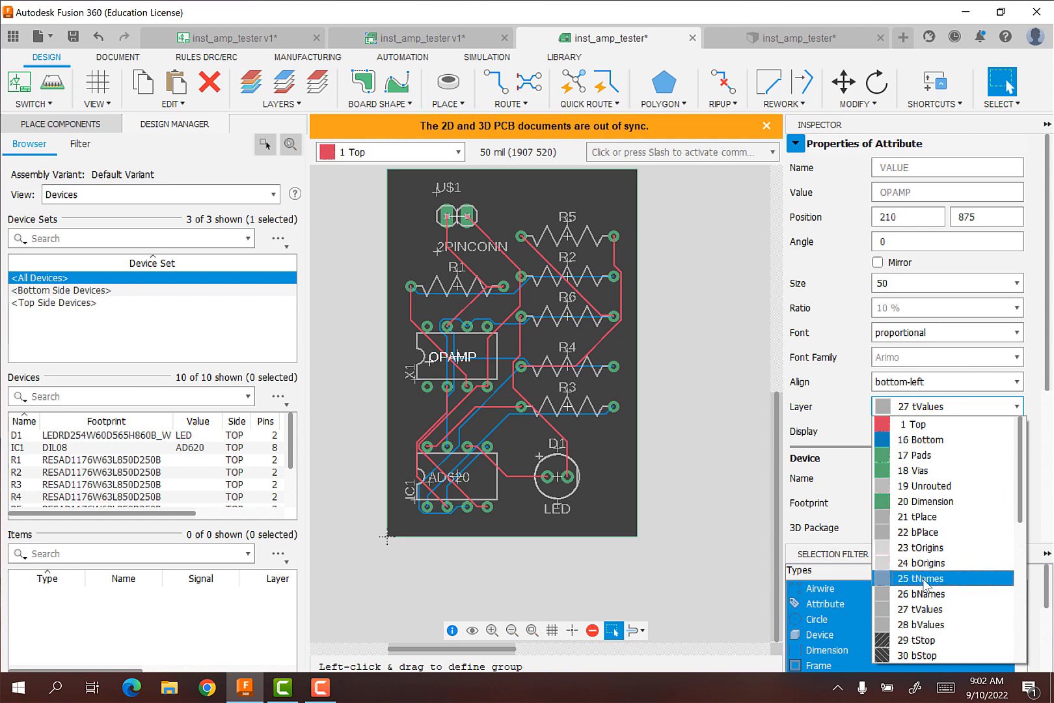
left_click(921, 578)
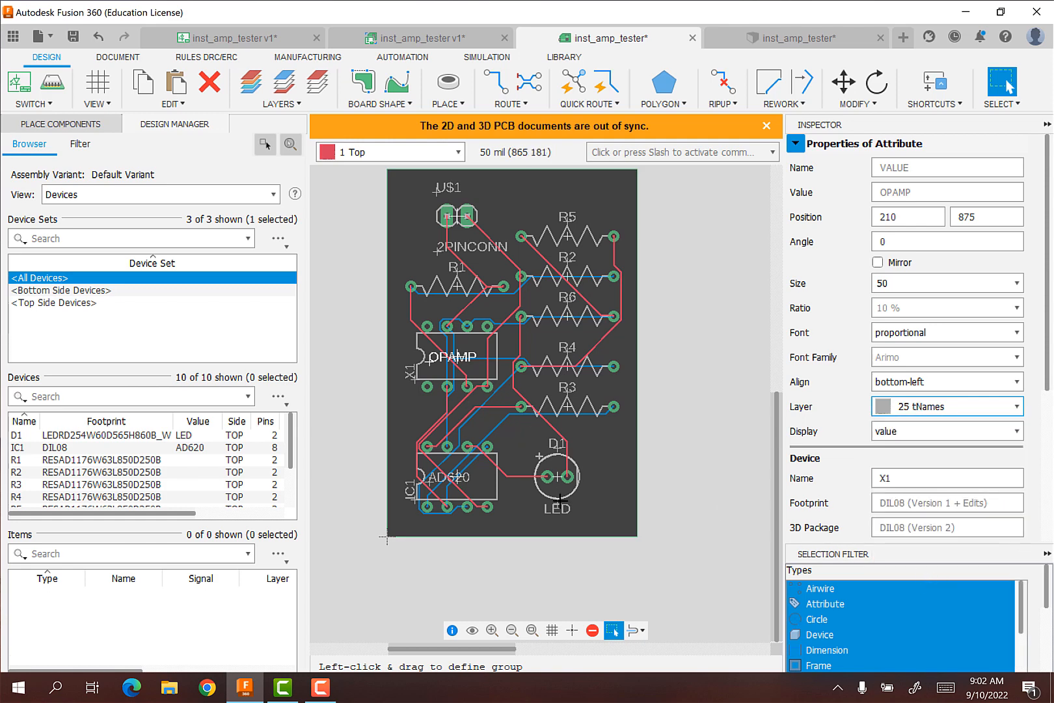
left_click(555, 508)
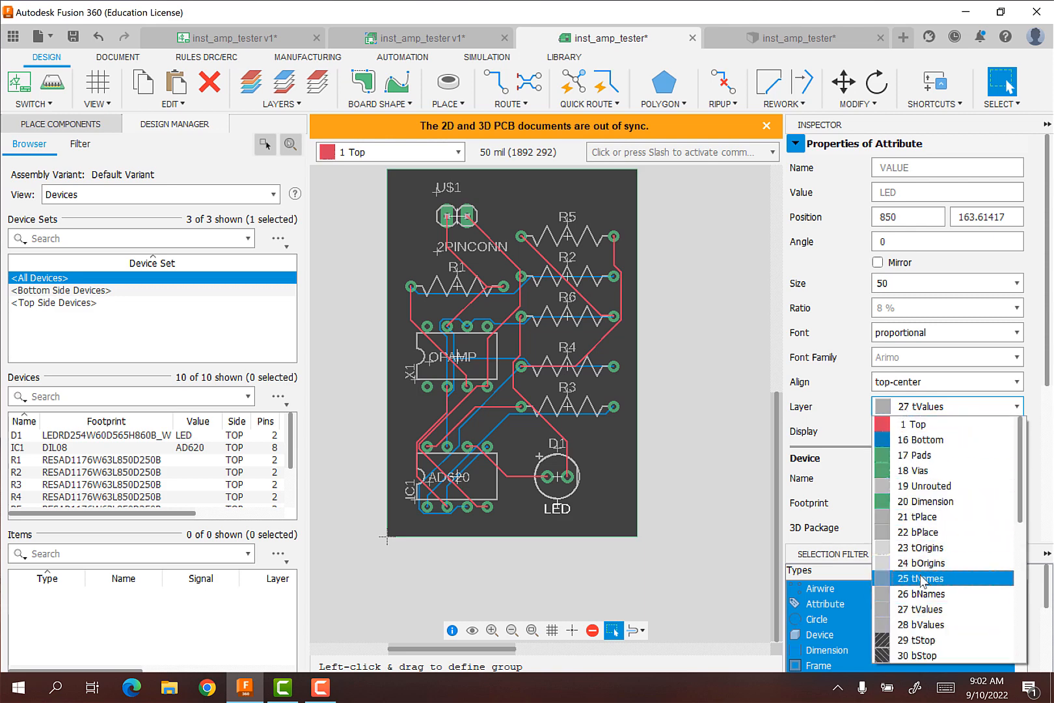
left_click(921, 578)
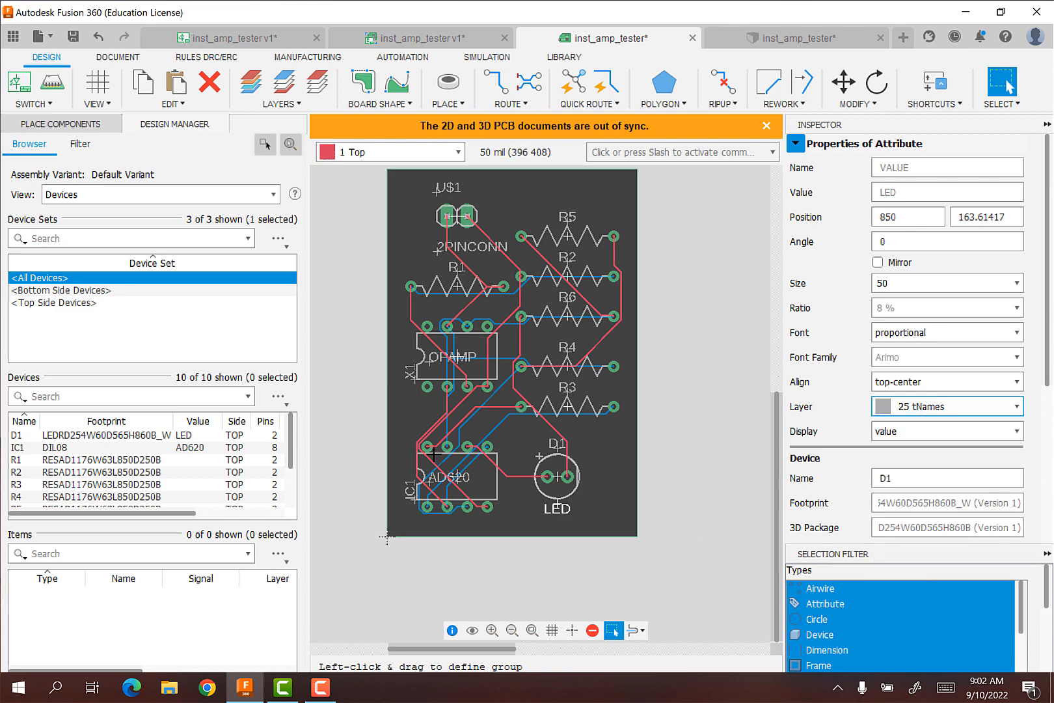
mouse_move(555, 448)
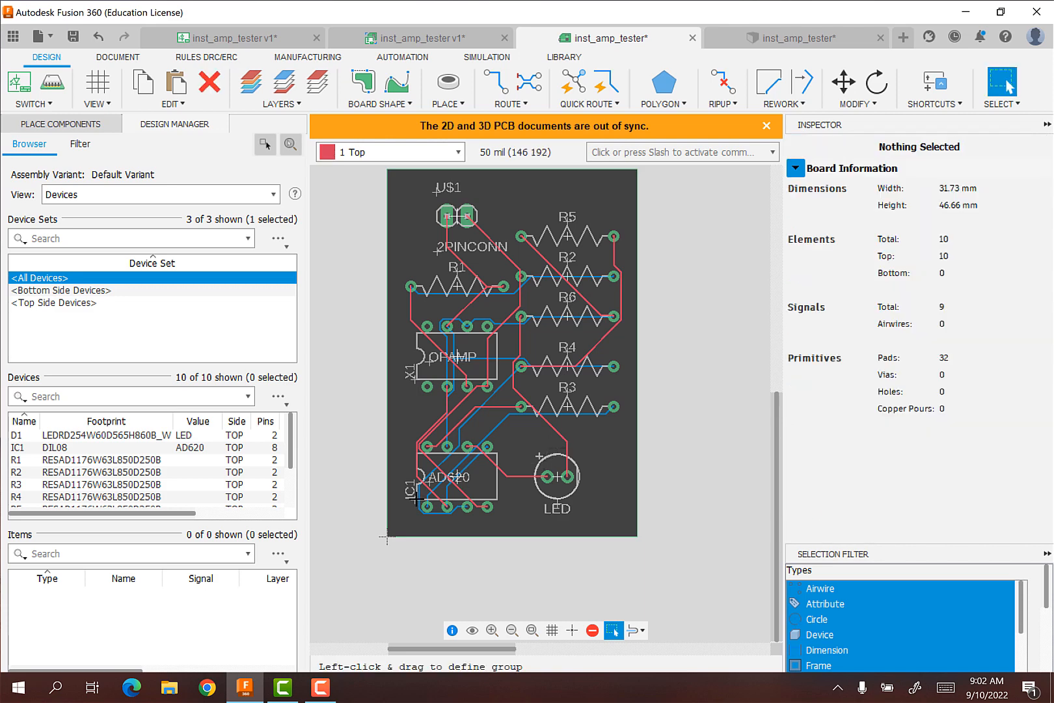
mouse_move(541, 521)
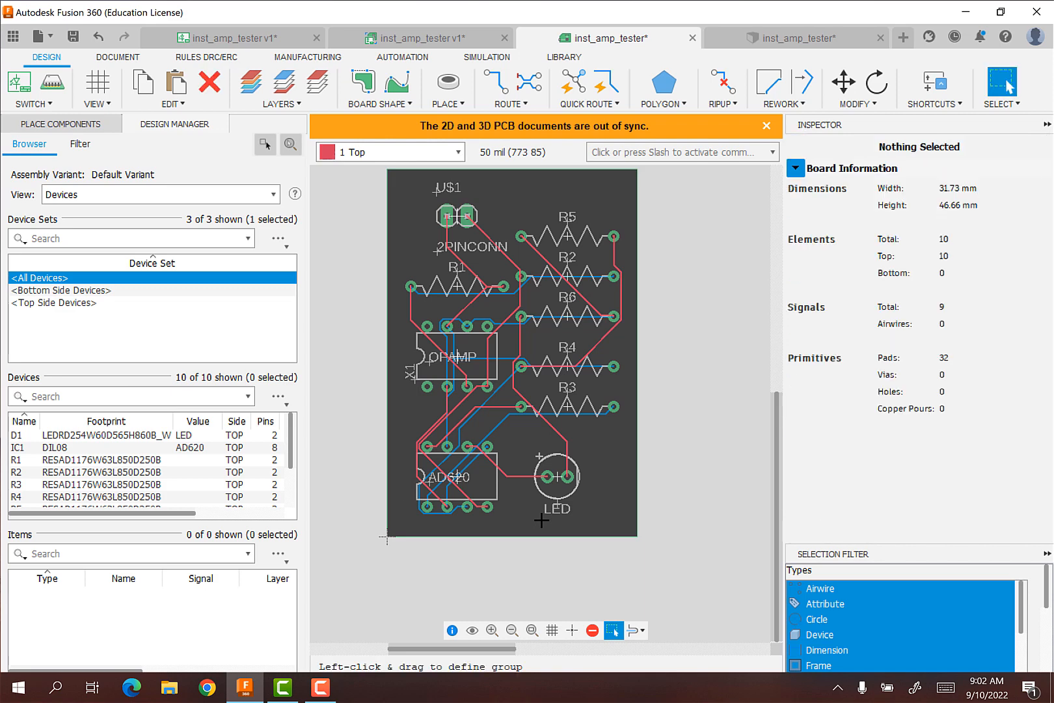
mouse_move(431, 418)
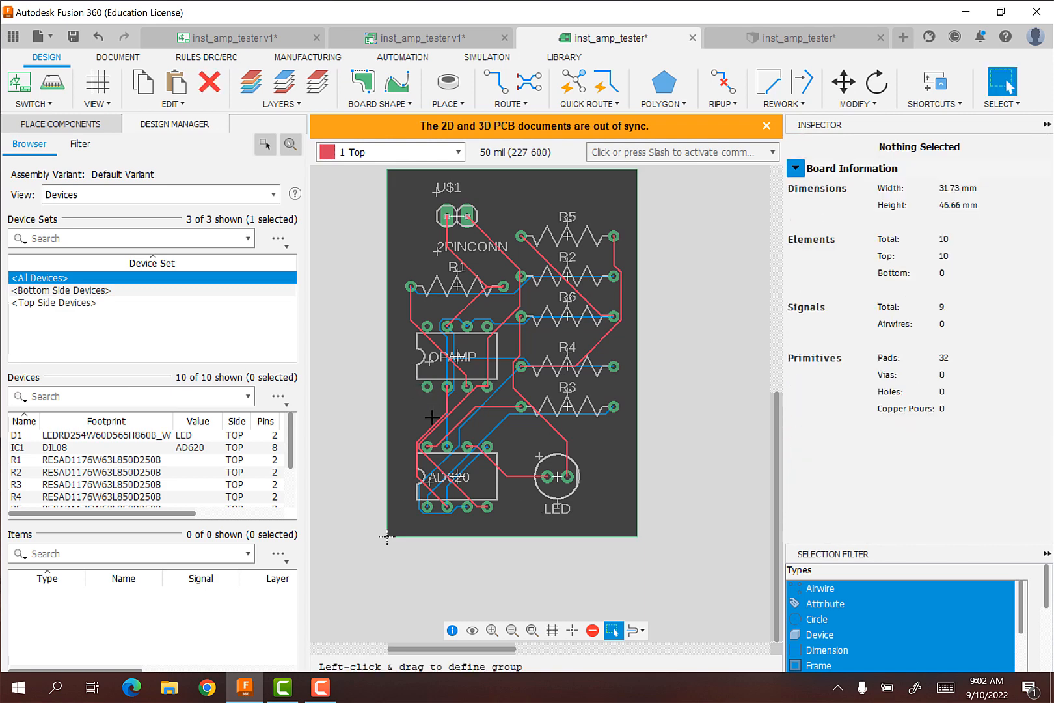
mouse_move(530, 453)
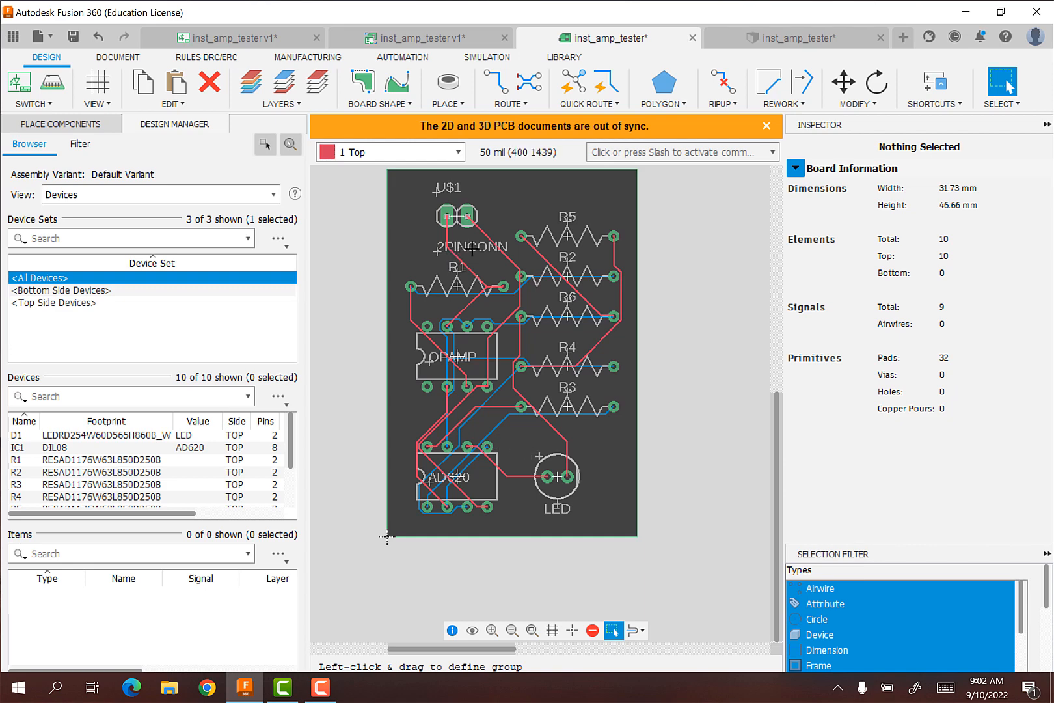
mouse_move(446, 266)
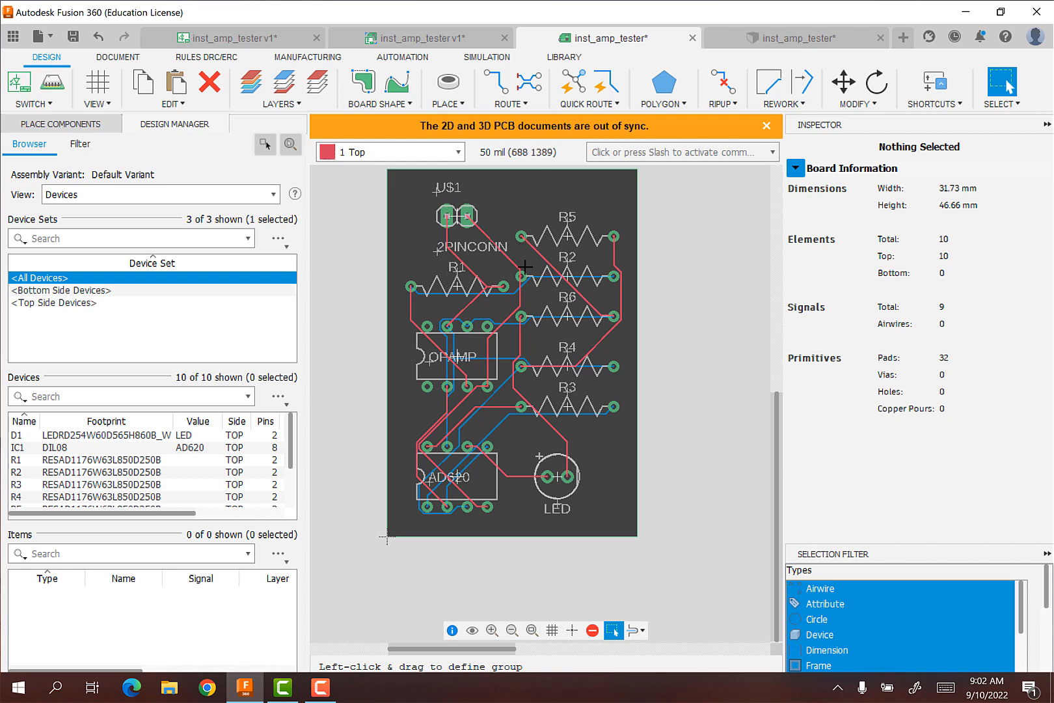
mouse_move(576, 352)
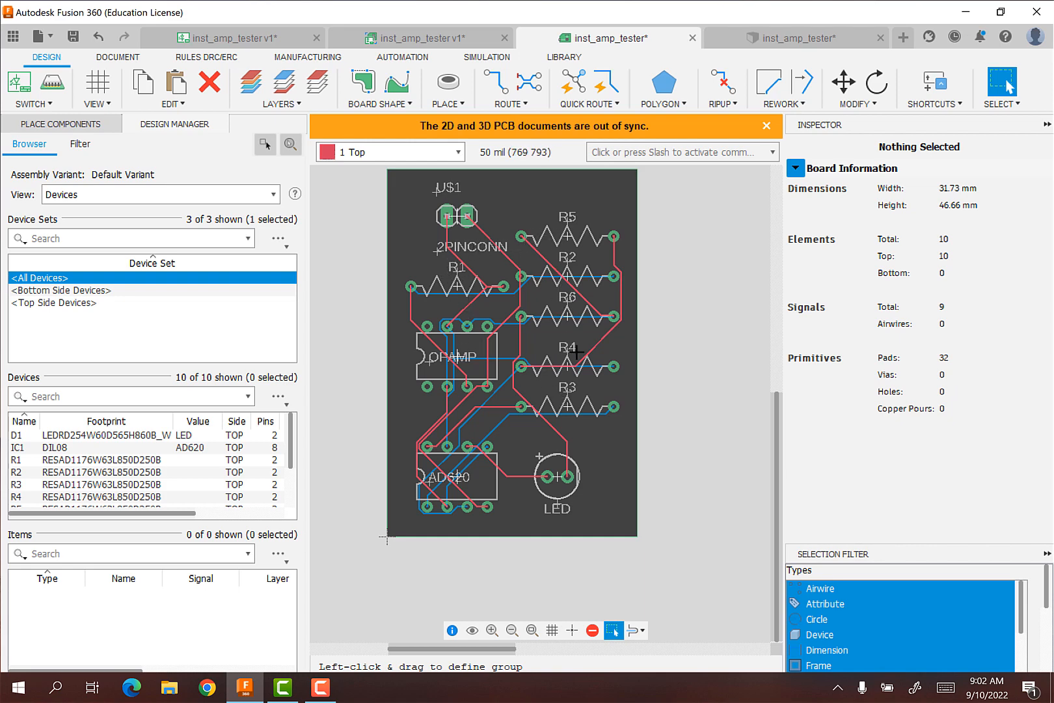
mouse_move(256, 46)
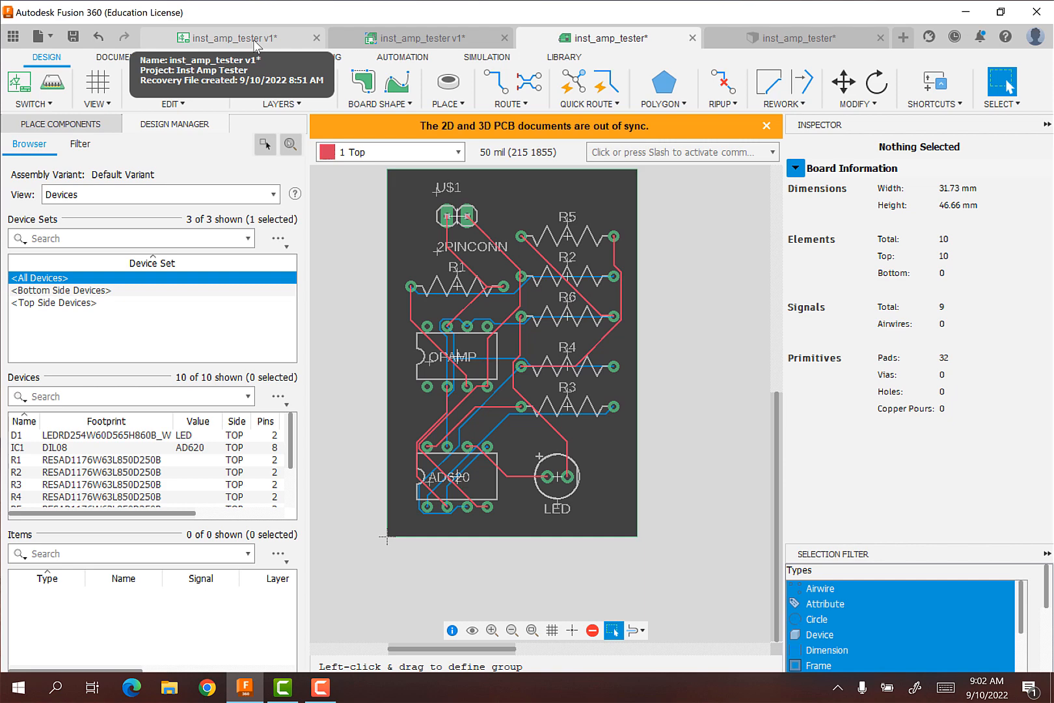
left_click(236, 37)
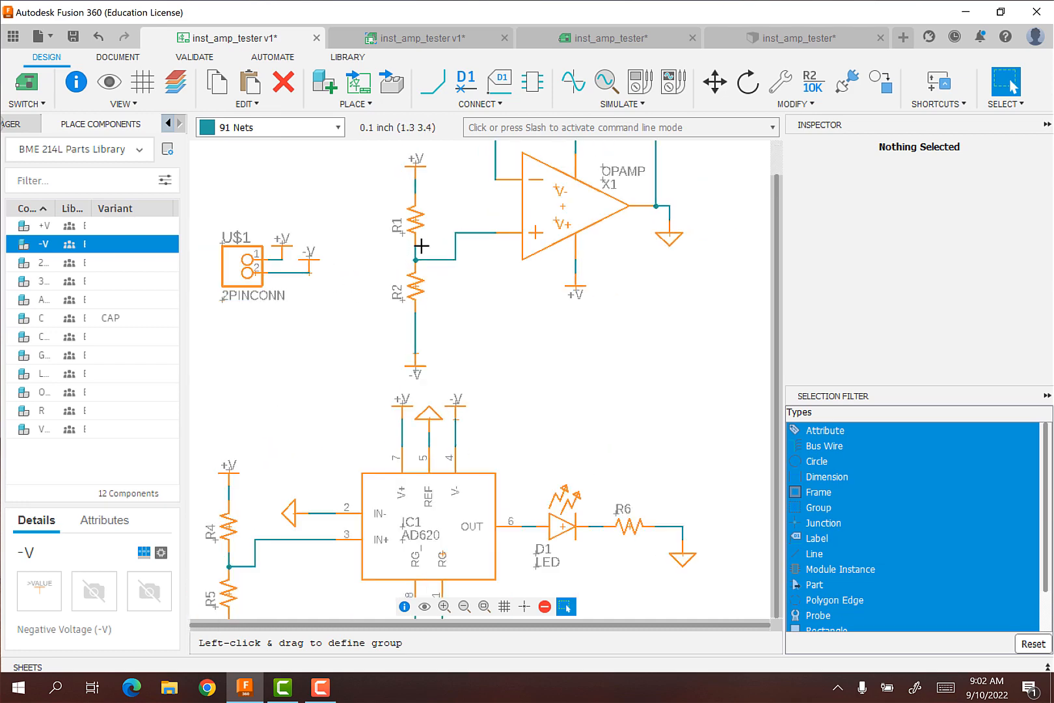
left_click(608, 36)
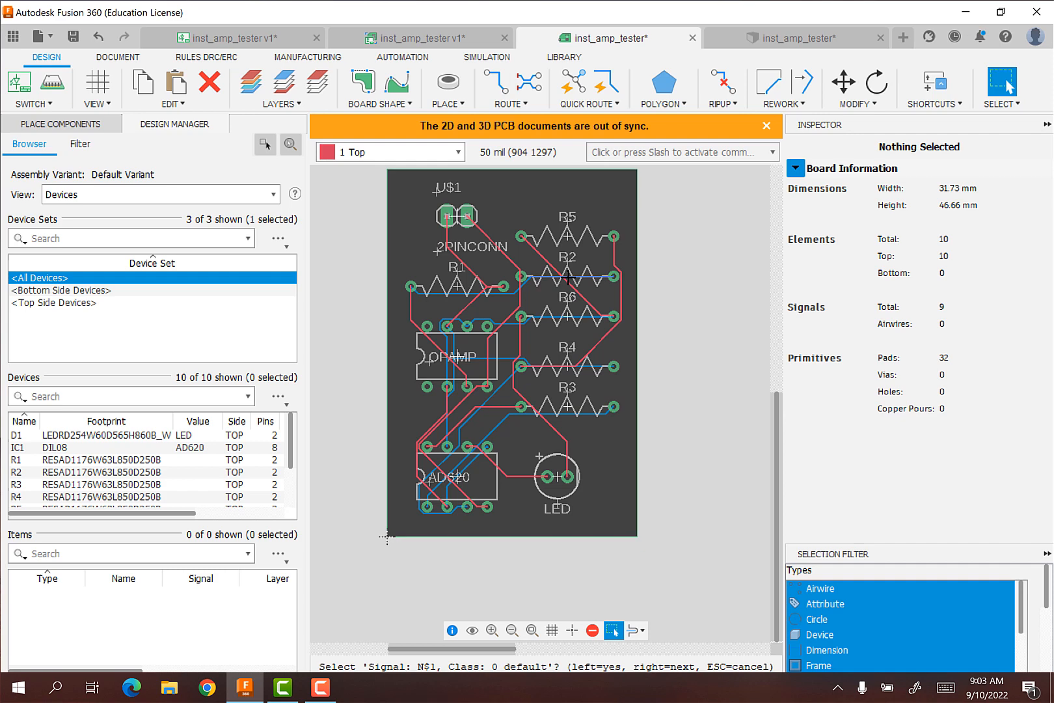
left_click(449, 246)
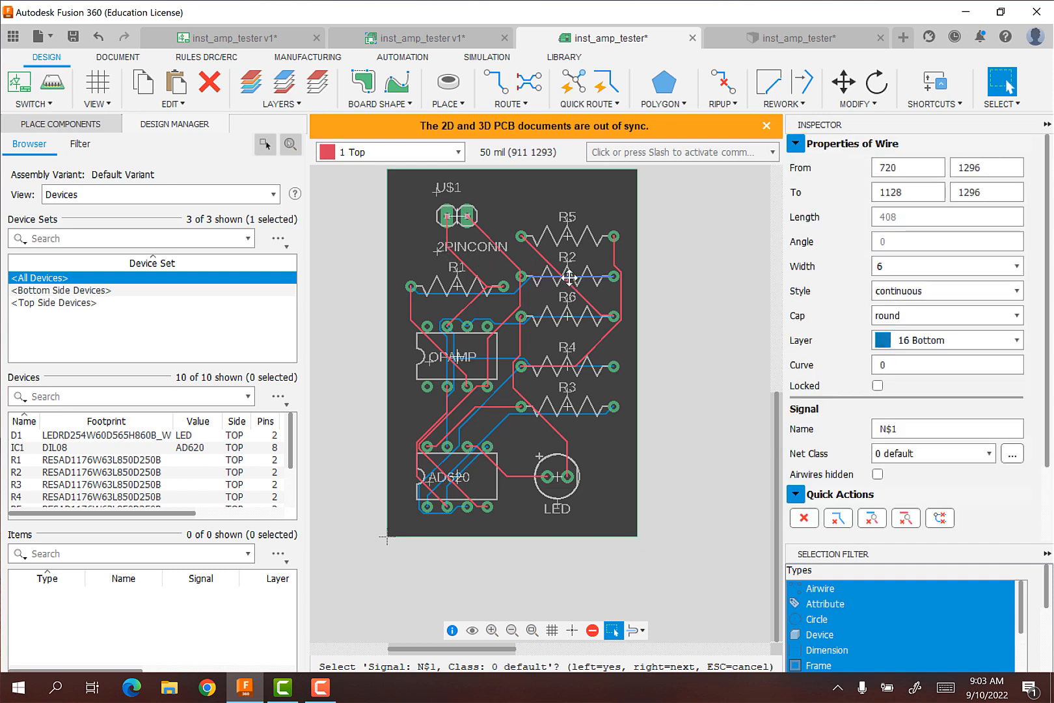
mouse_move(568, 277)
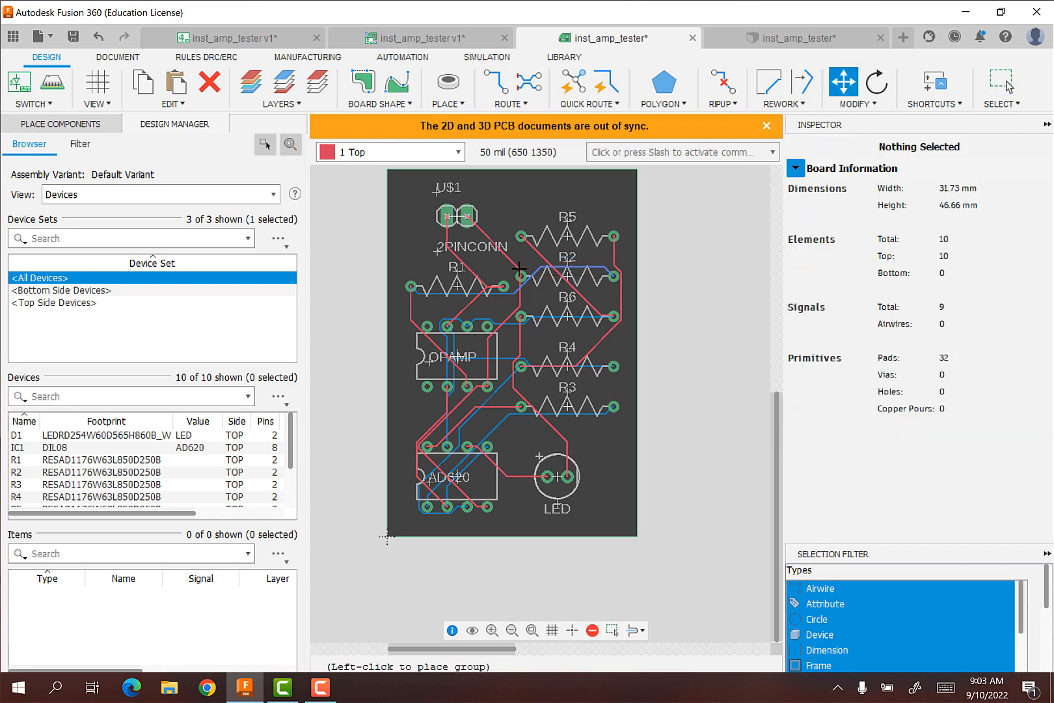
Drop resistor R2 just above R1 on the left side of the board.
left_click(568, 277)
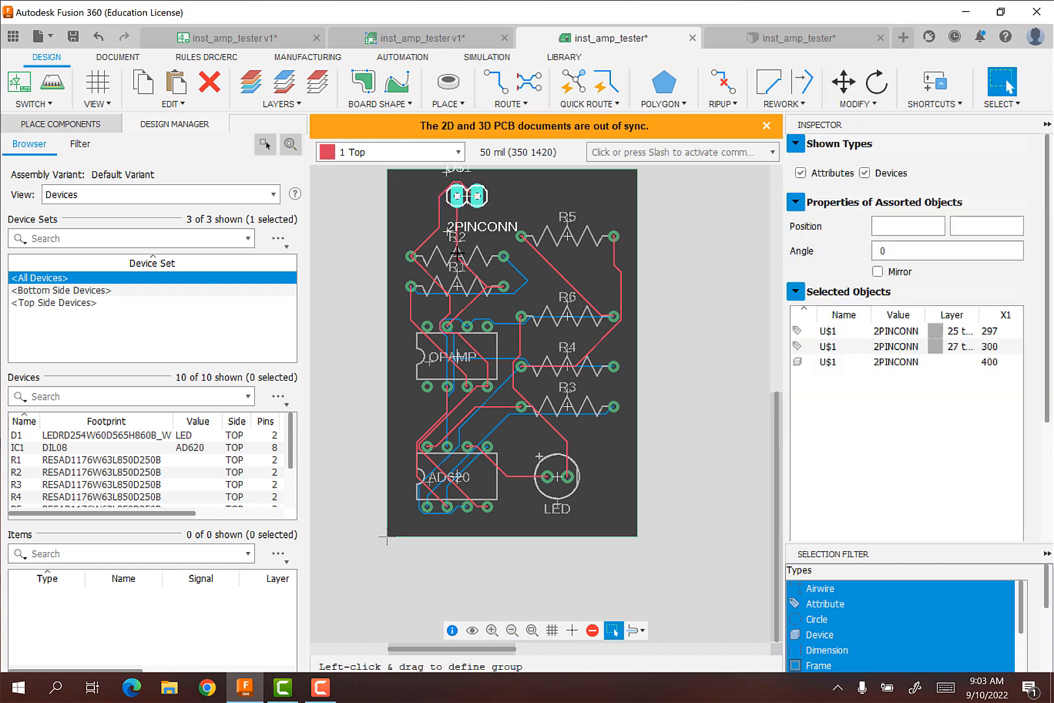
mouse_move(446, 230)
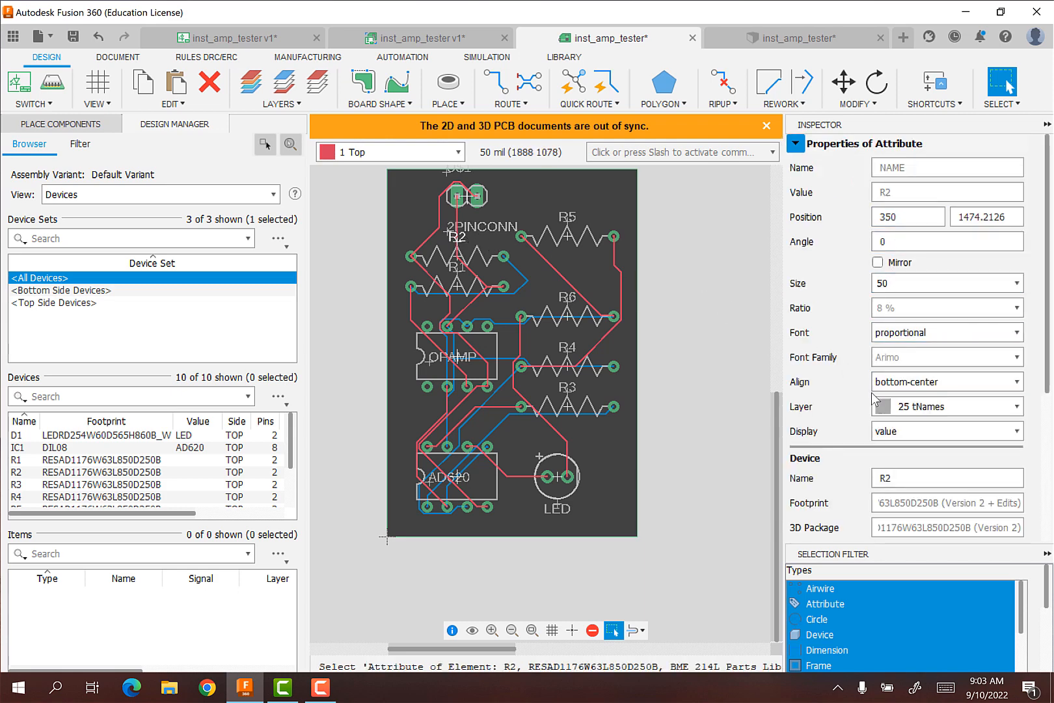
Rename the stacked resistors R2 and R1 to VFR1 and VFR2.
left_click(948, 478)
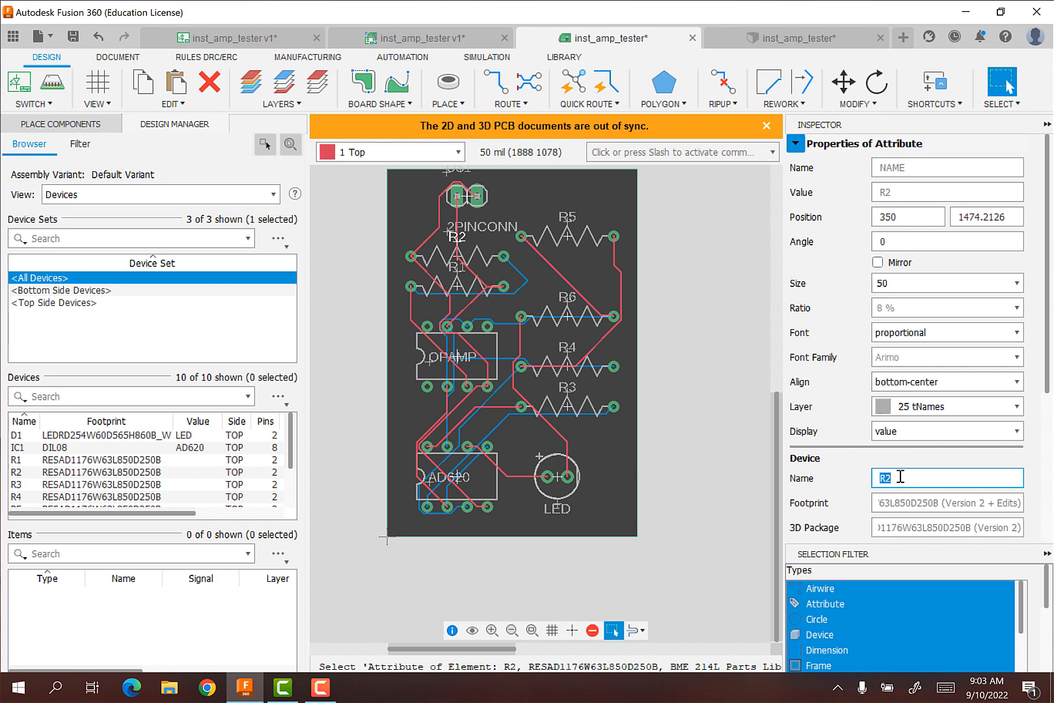
type("VFR1")
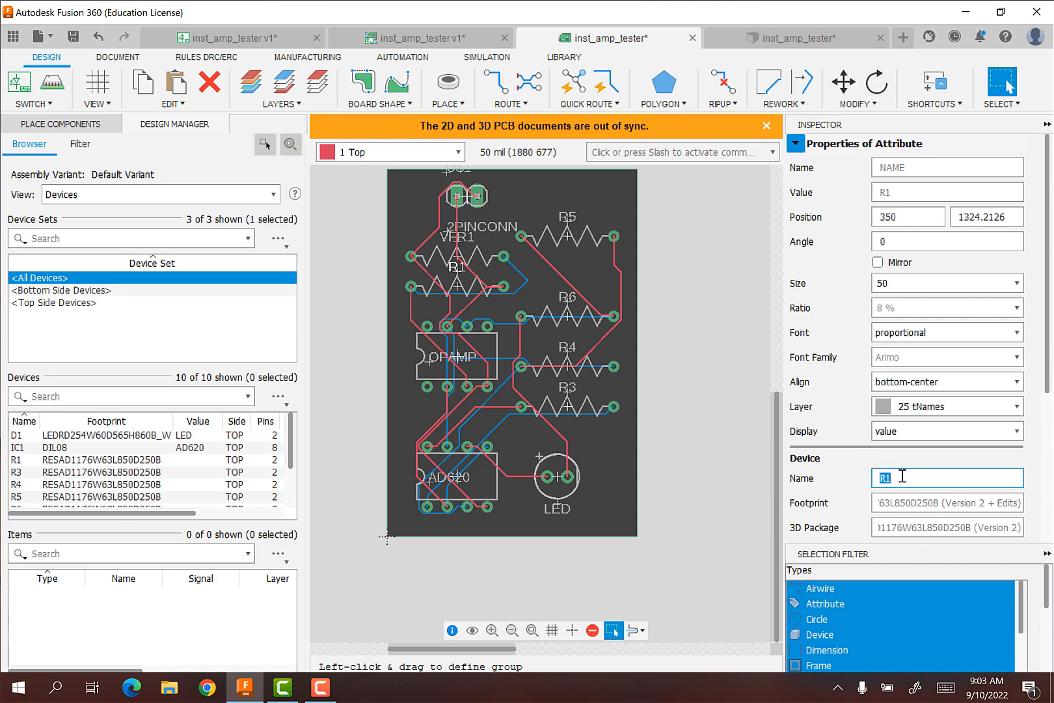
type("VFR2")
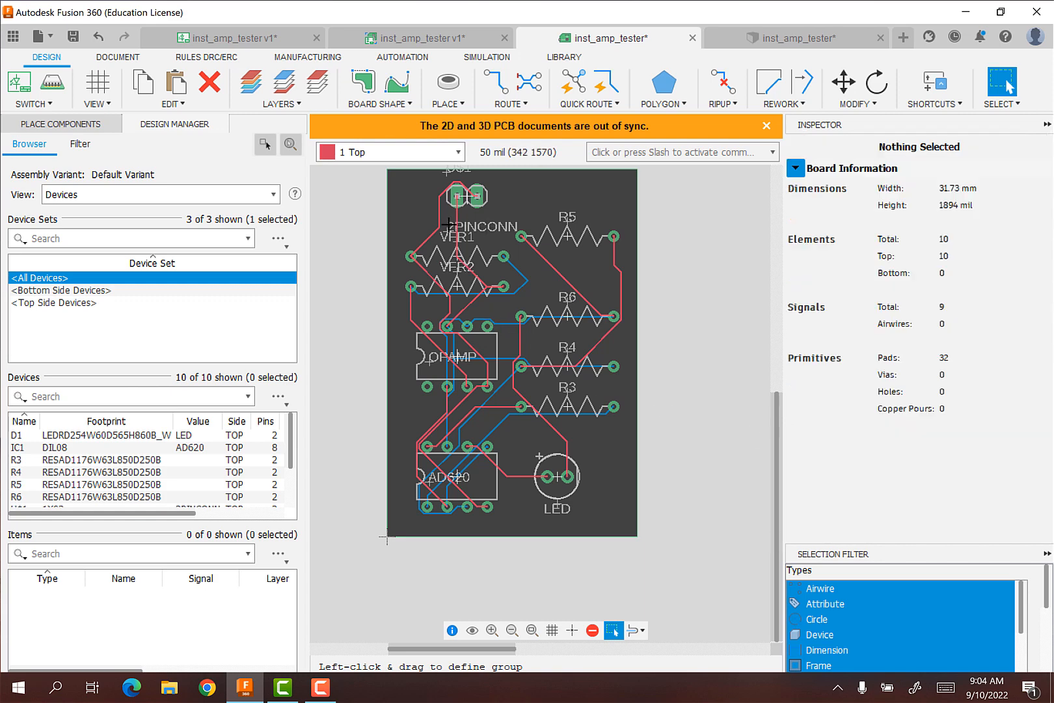
left_click(451, 220)
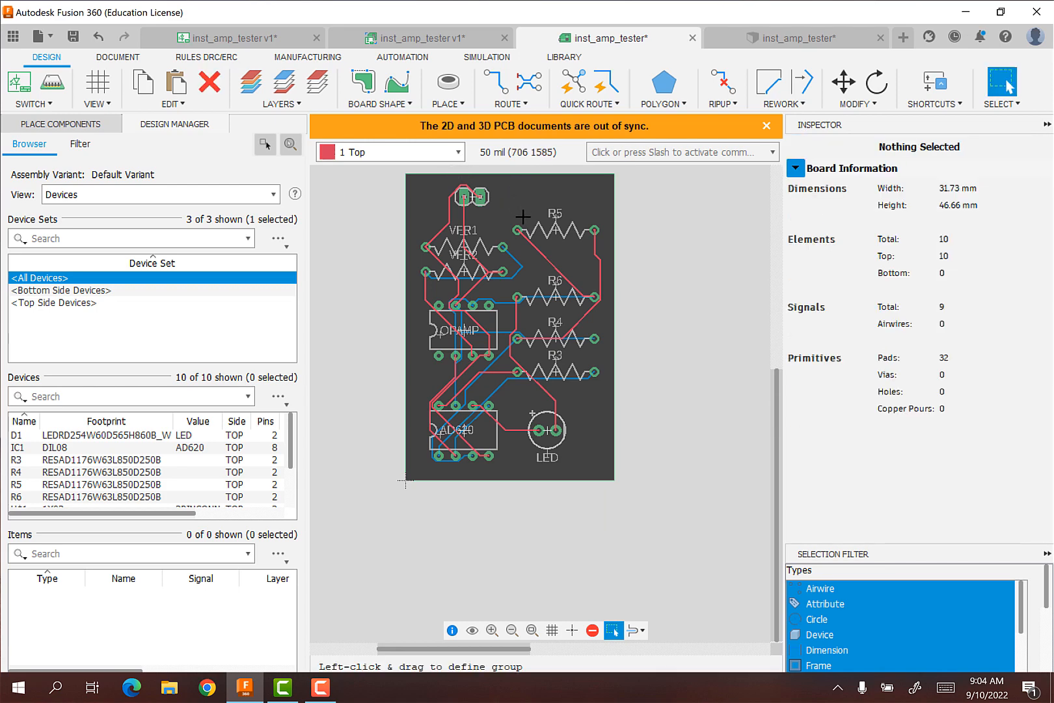
mouse_move(524, 227)
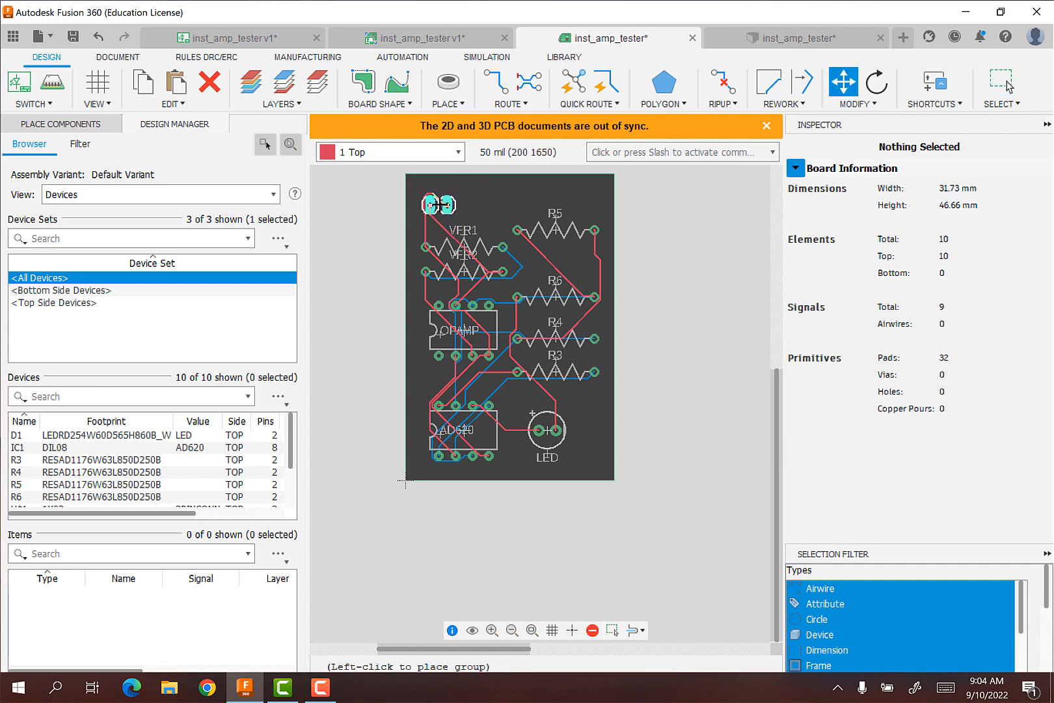
Place the connector top-left and rename gain resistor R3 to RG, checking the schematic.
left_click(436, 203)
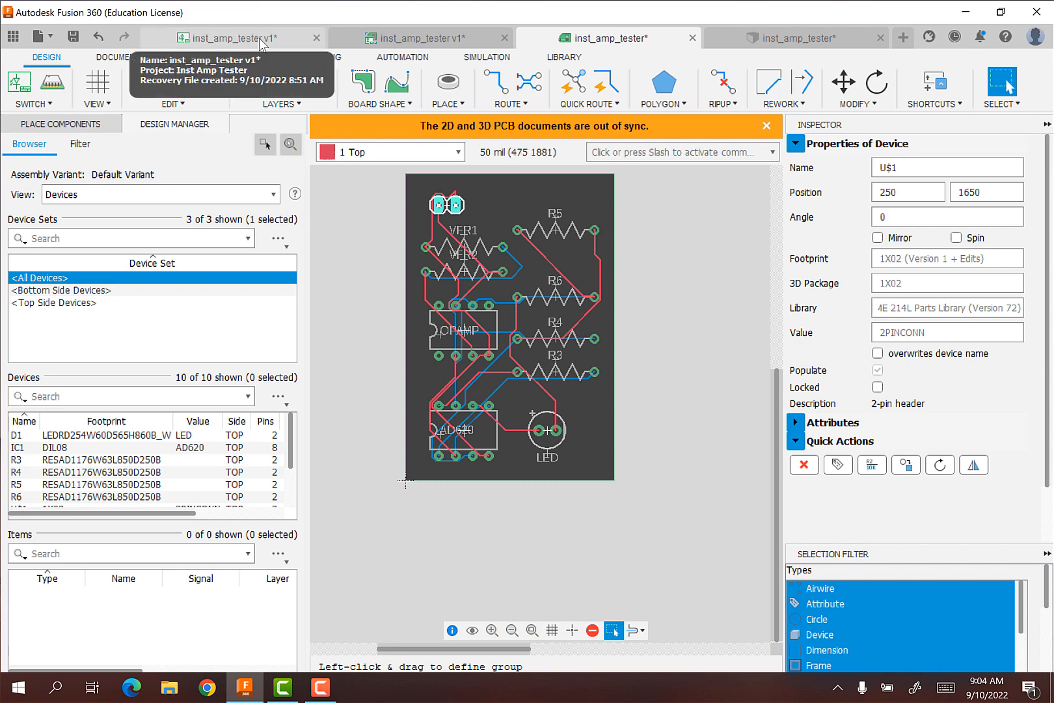
left_click(228, 37)
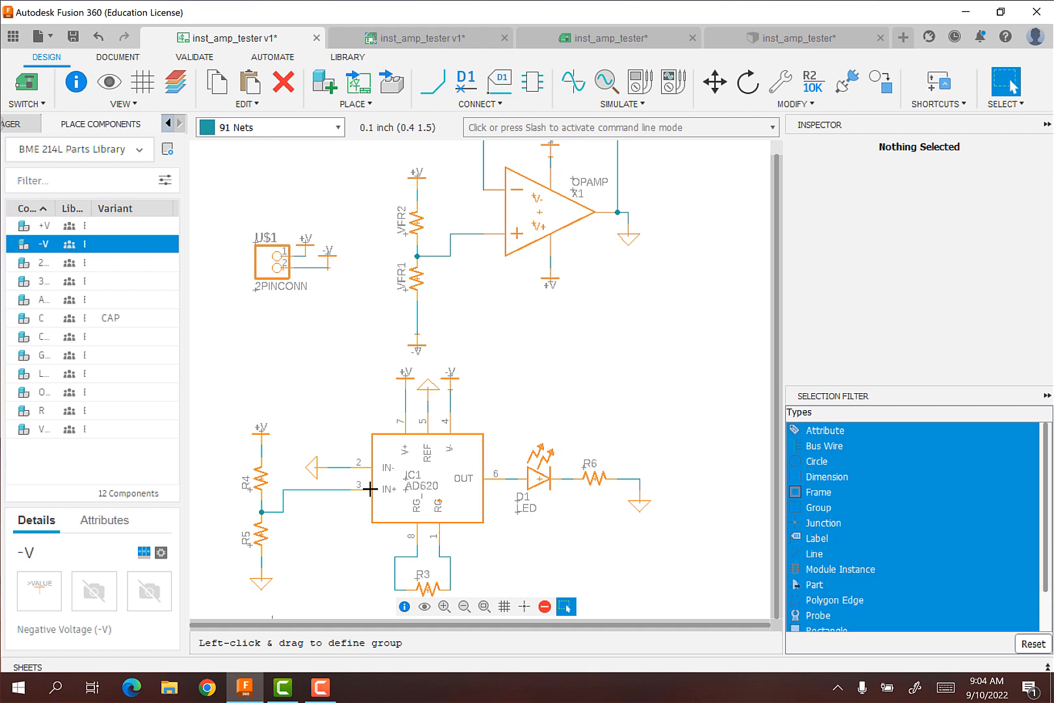
mouse_move(432, 233)
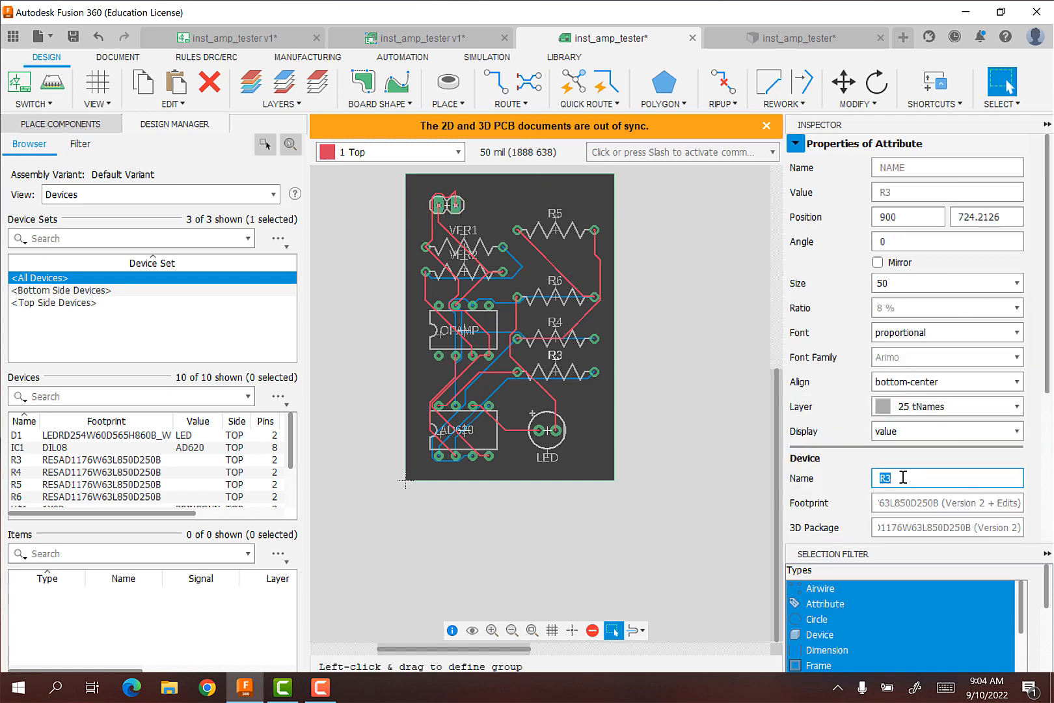
type("RG")
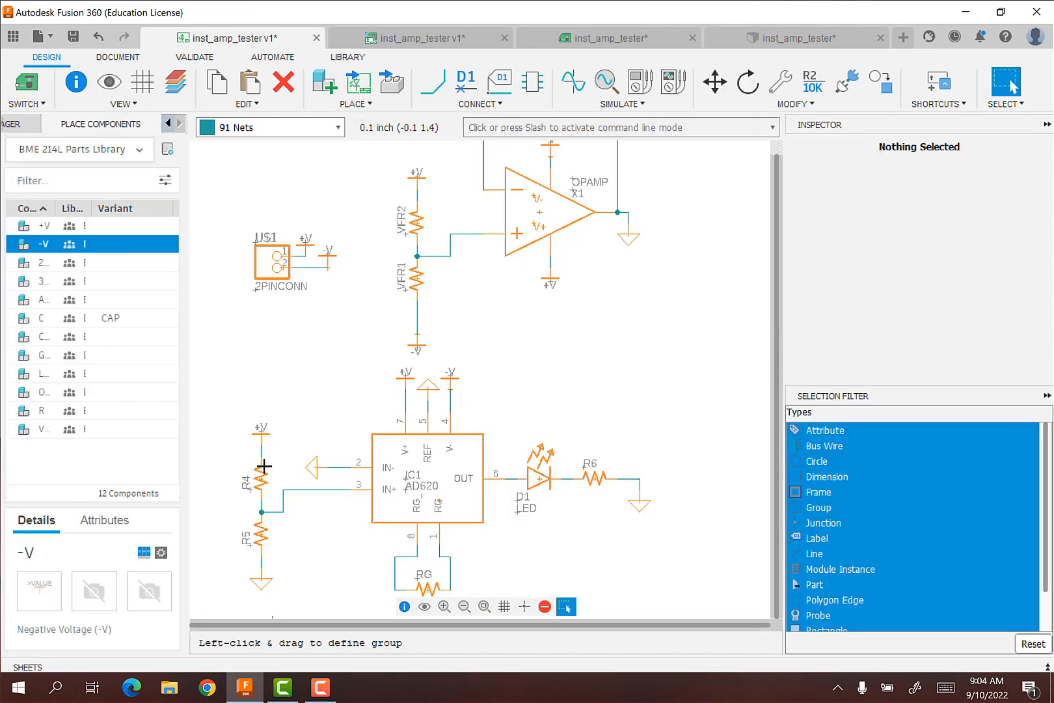
mouse_move(267, 529)
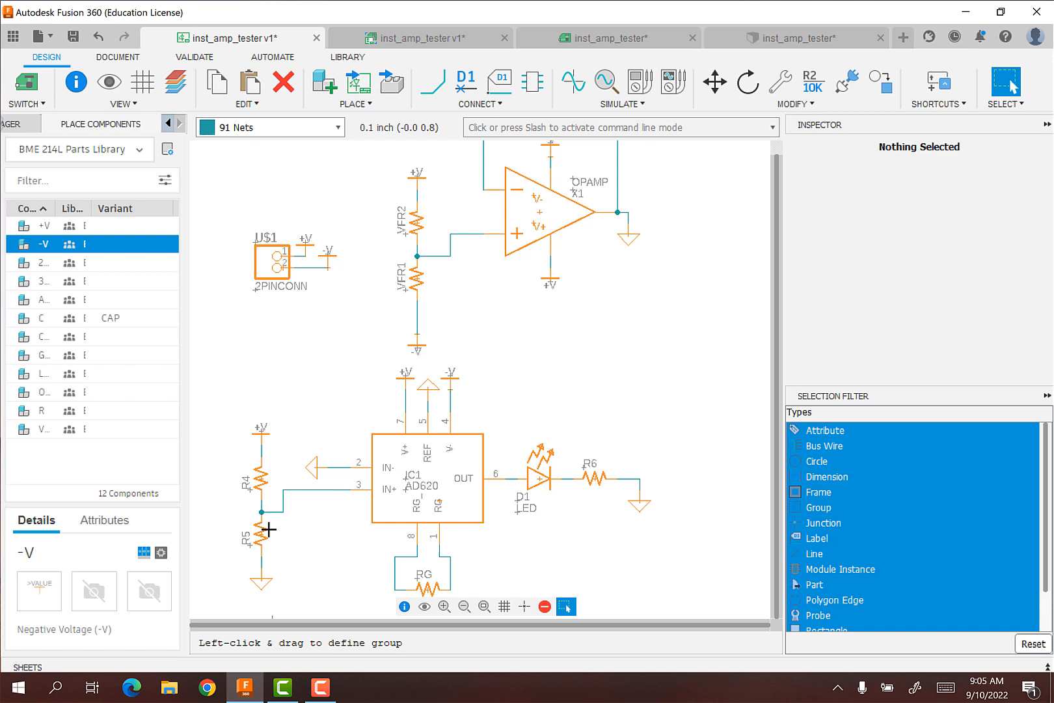
mouse_move(268, 491)
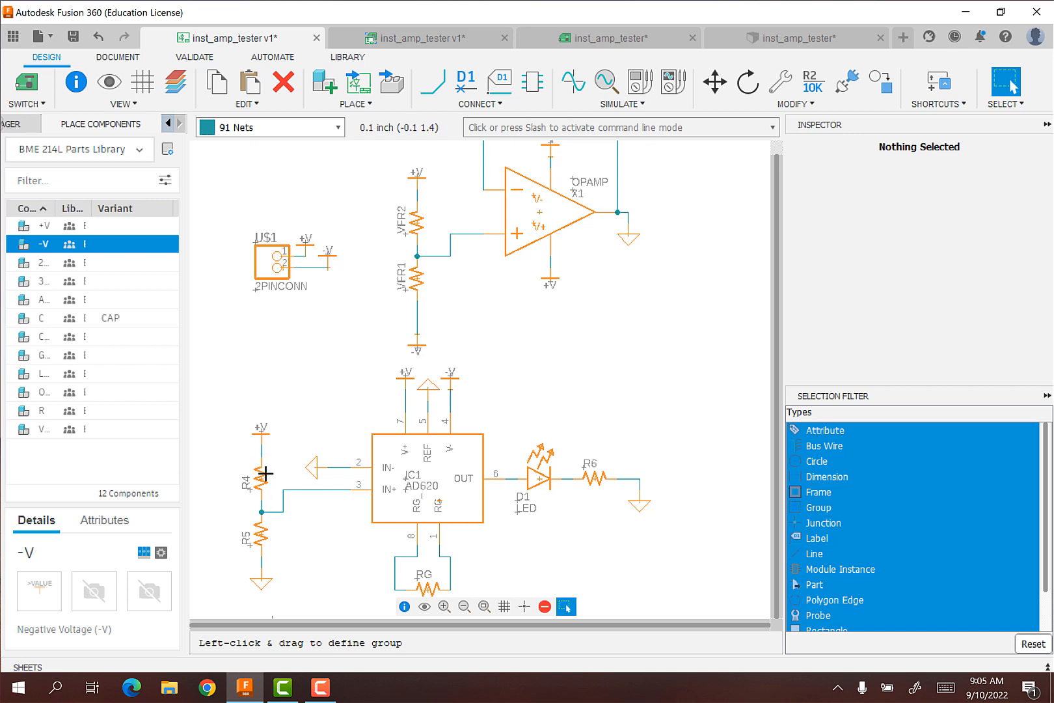
mouse_move(585, 40)
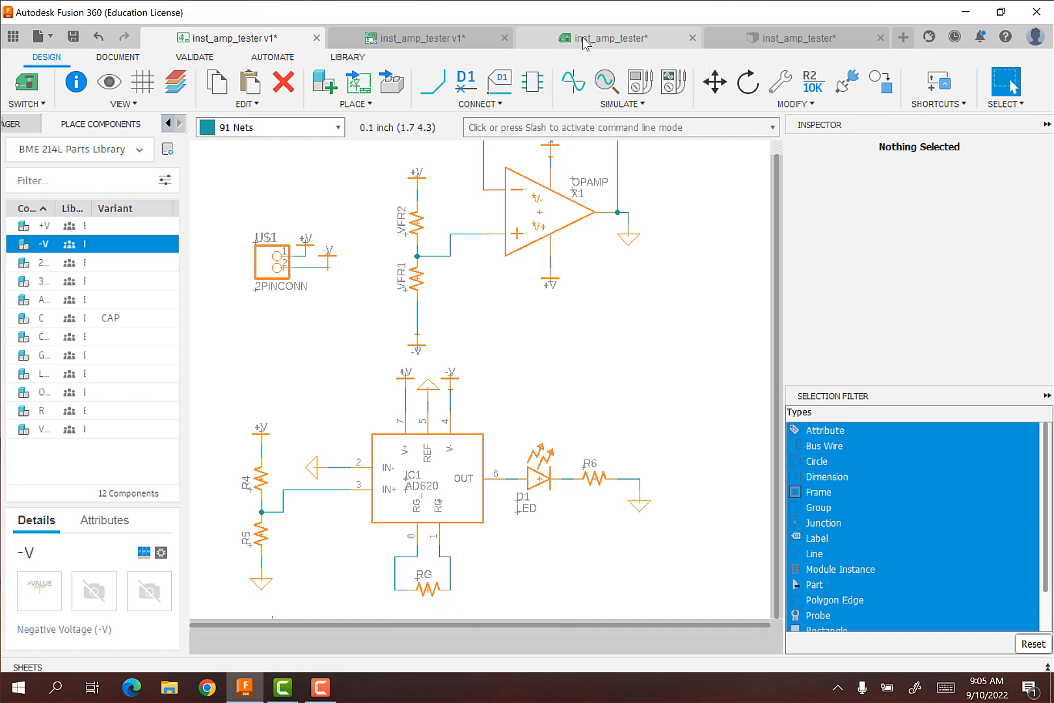
left_click(614, 37)
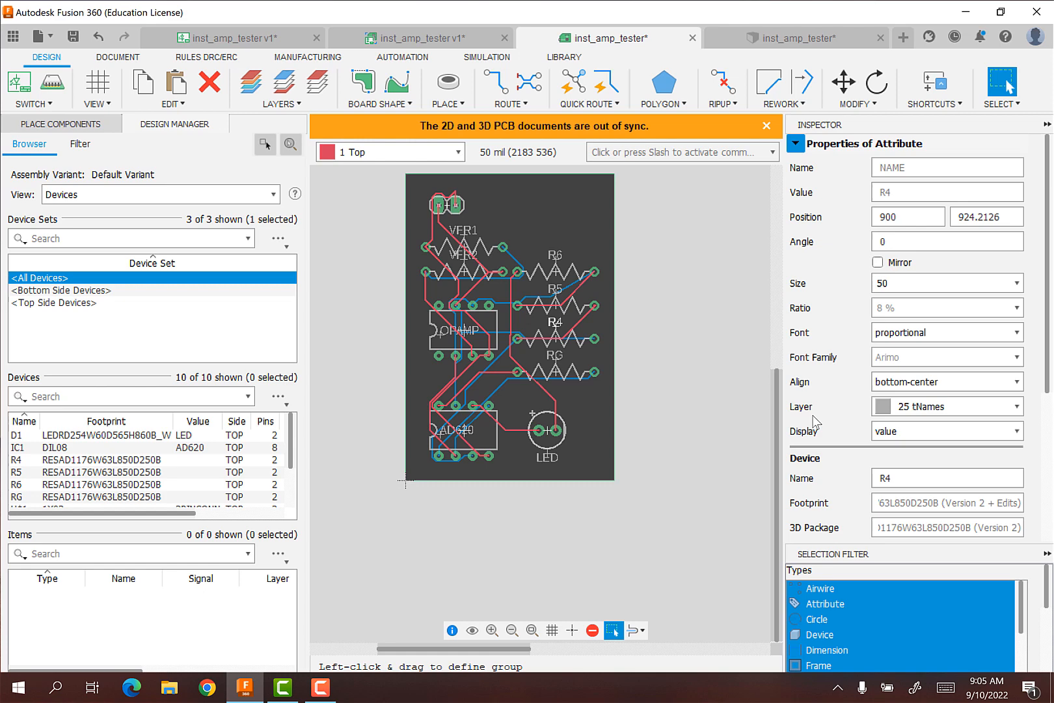
Rename resistors R4, R5 and R6 to INR1, INR2 and OUTR.
left_click(948, 478)
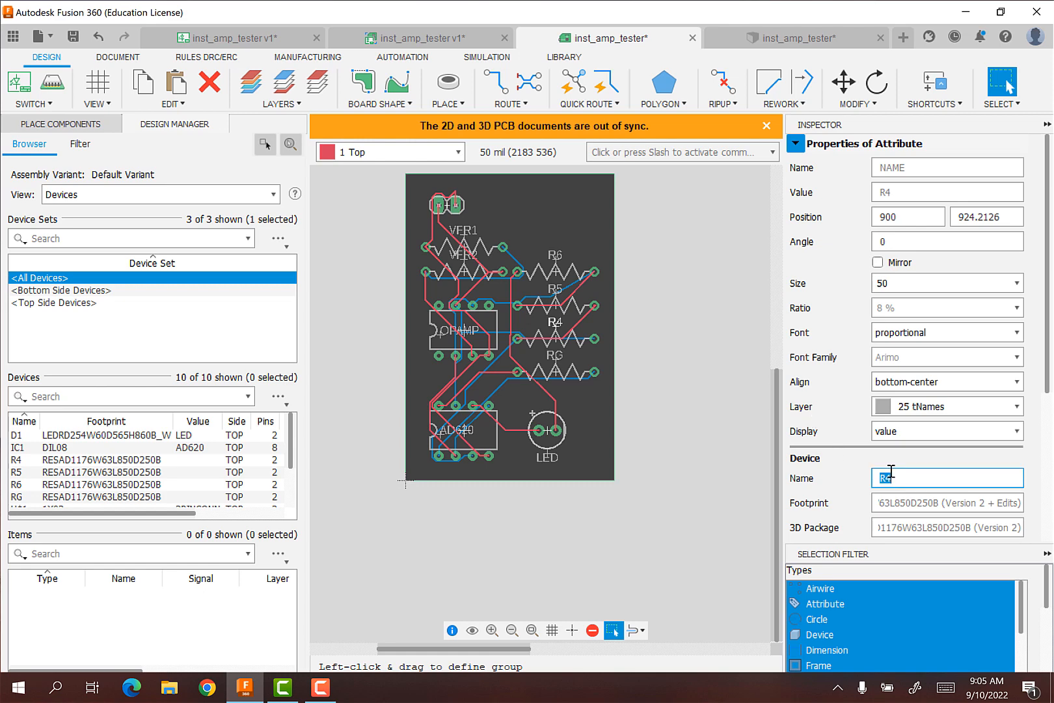
type("INR1")
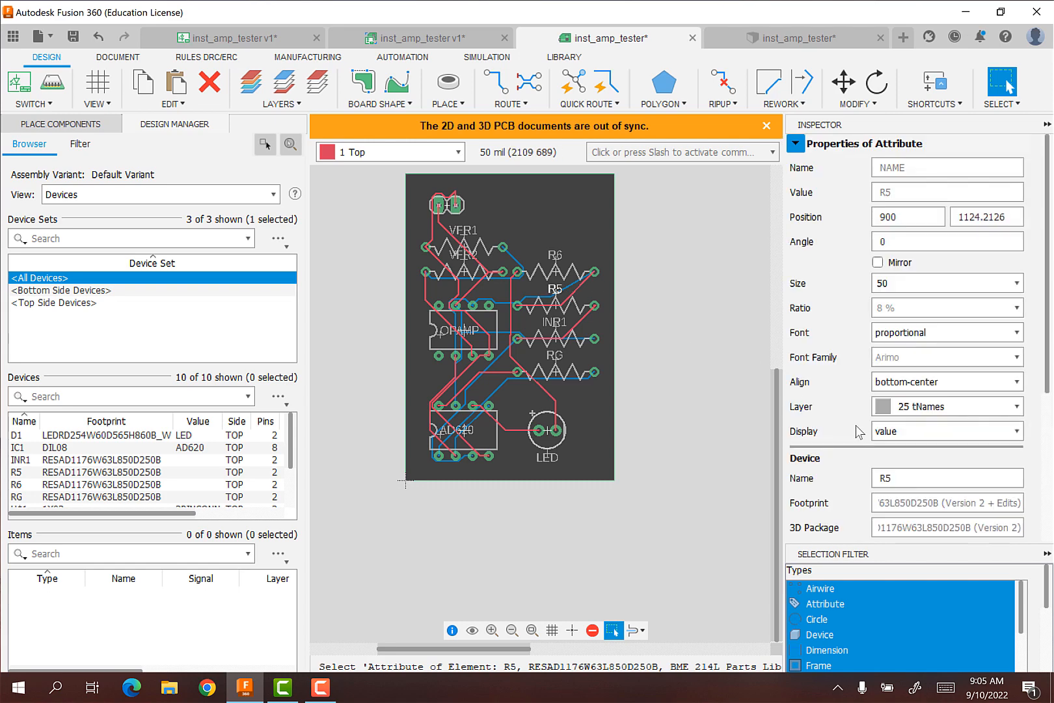
left_click(947, 477)
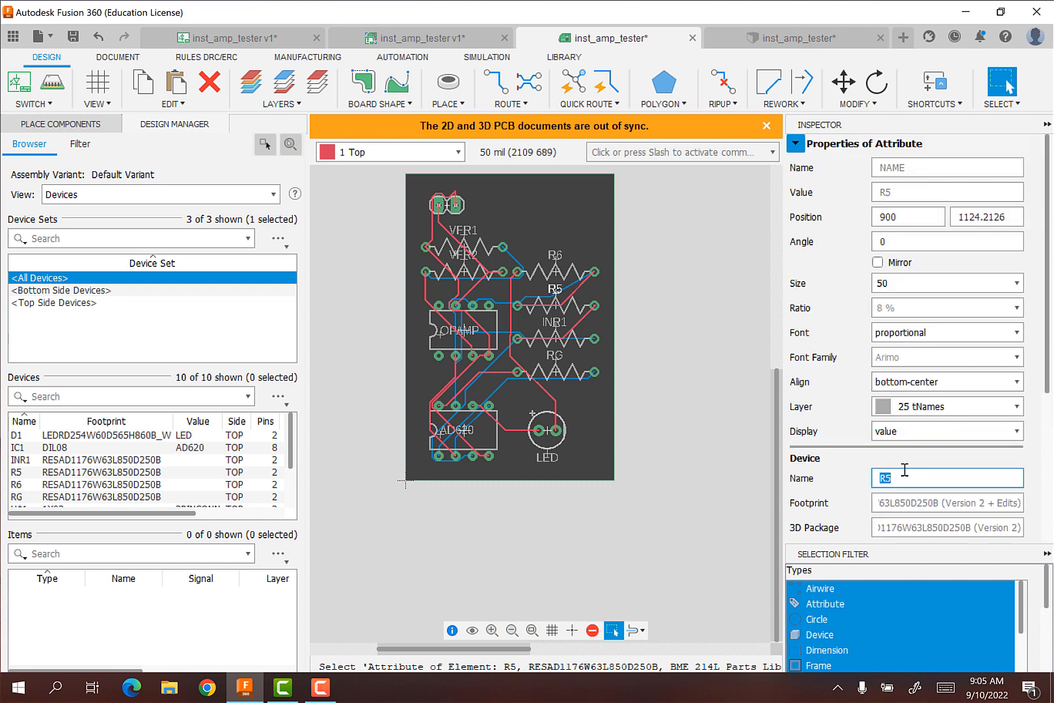
type("INR2")
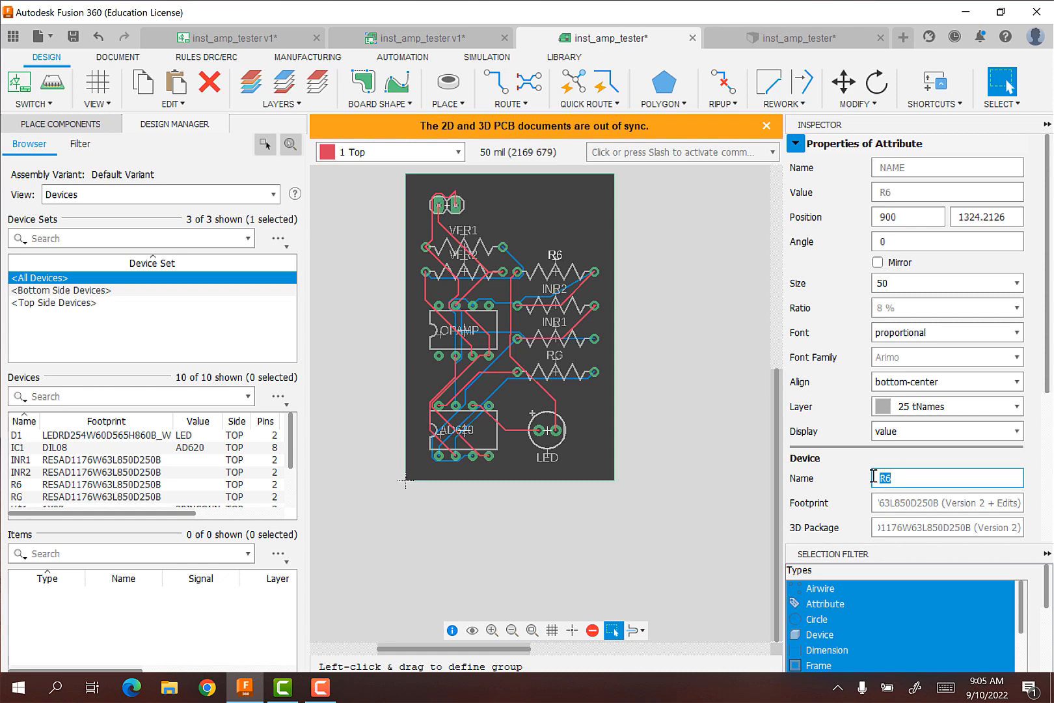
type("OUTR")
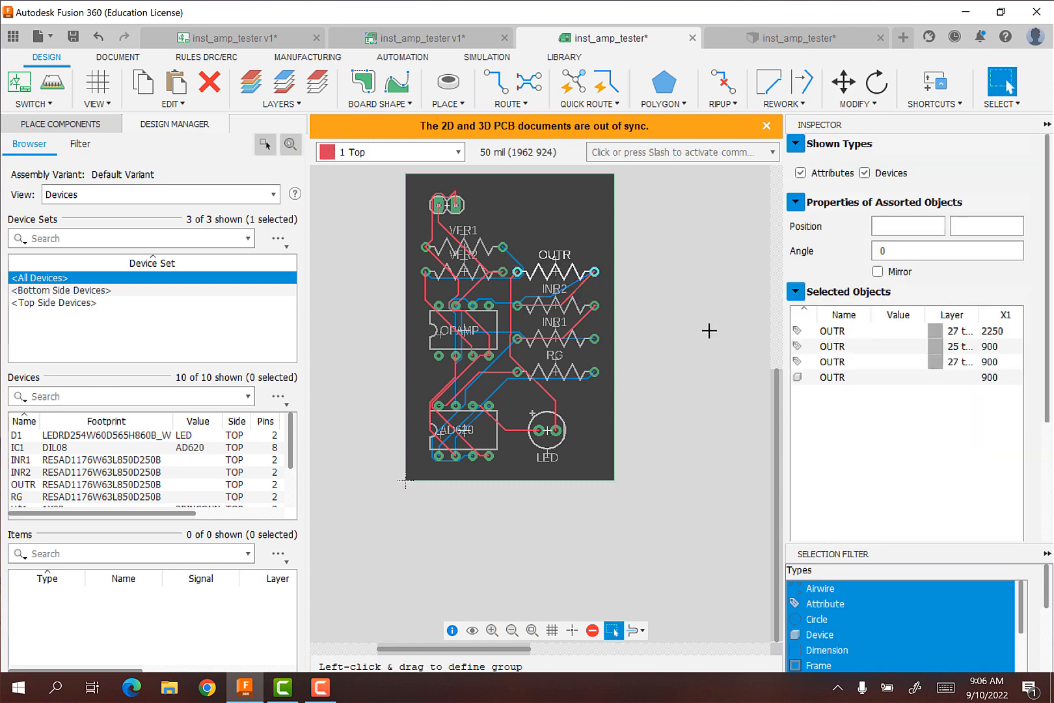
mouse_move(620, 298)
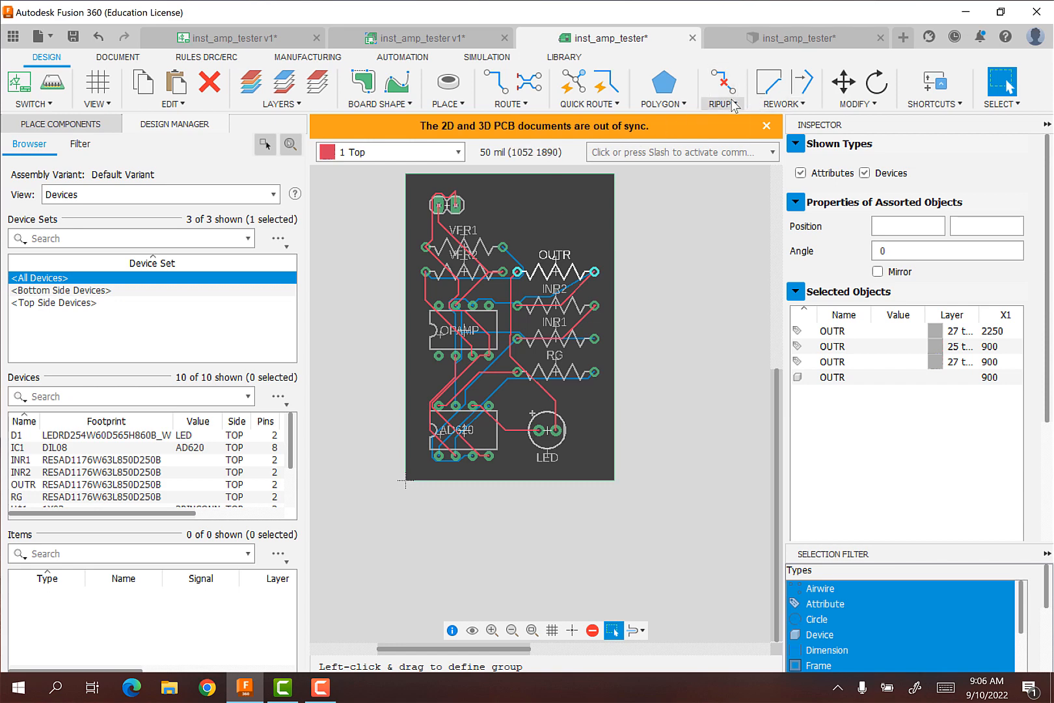
Rip up all routed signals, confirming 'Ripup all signals?' with Yes.
left_click(721, 83)
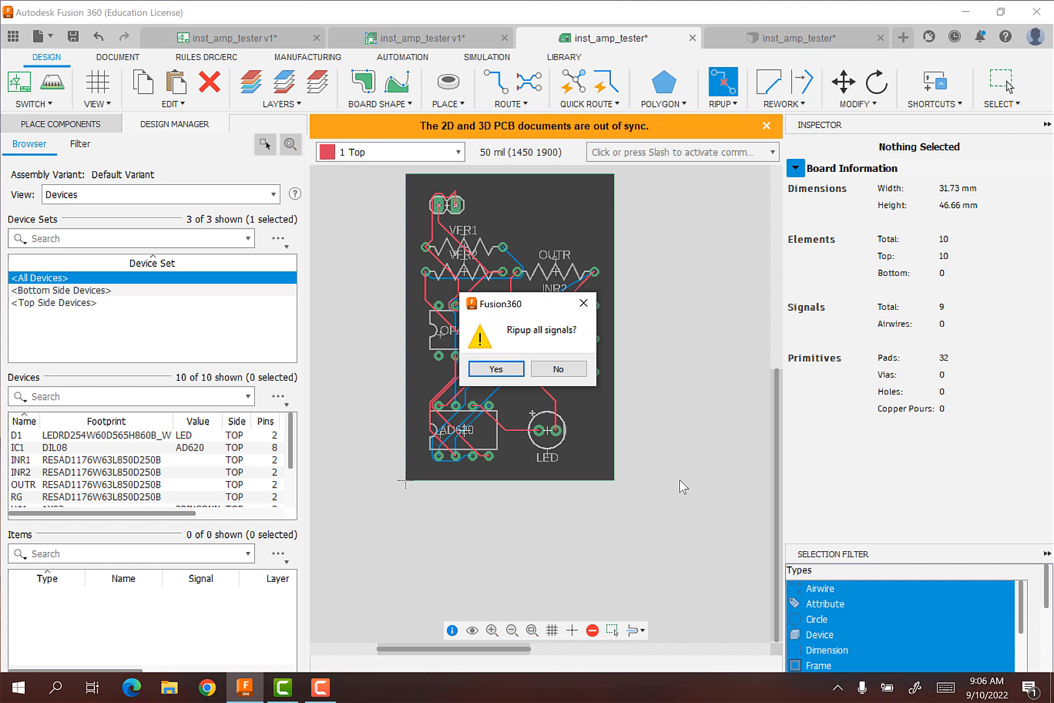
left_click(495, 368)
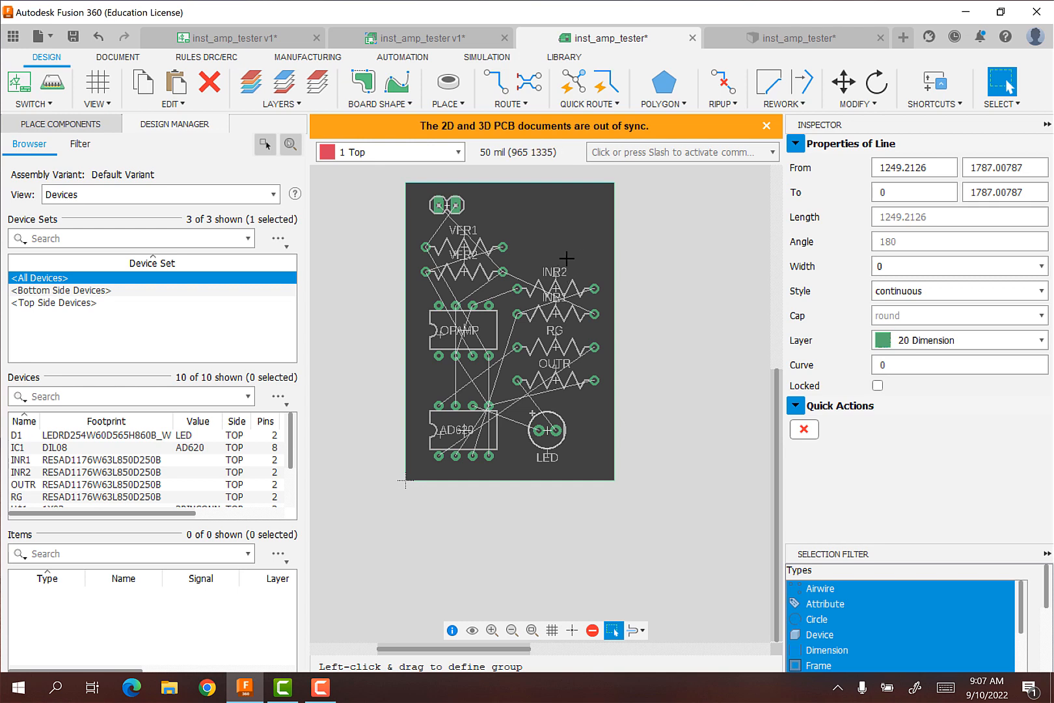
mouse_move(580, 224)
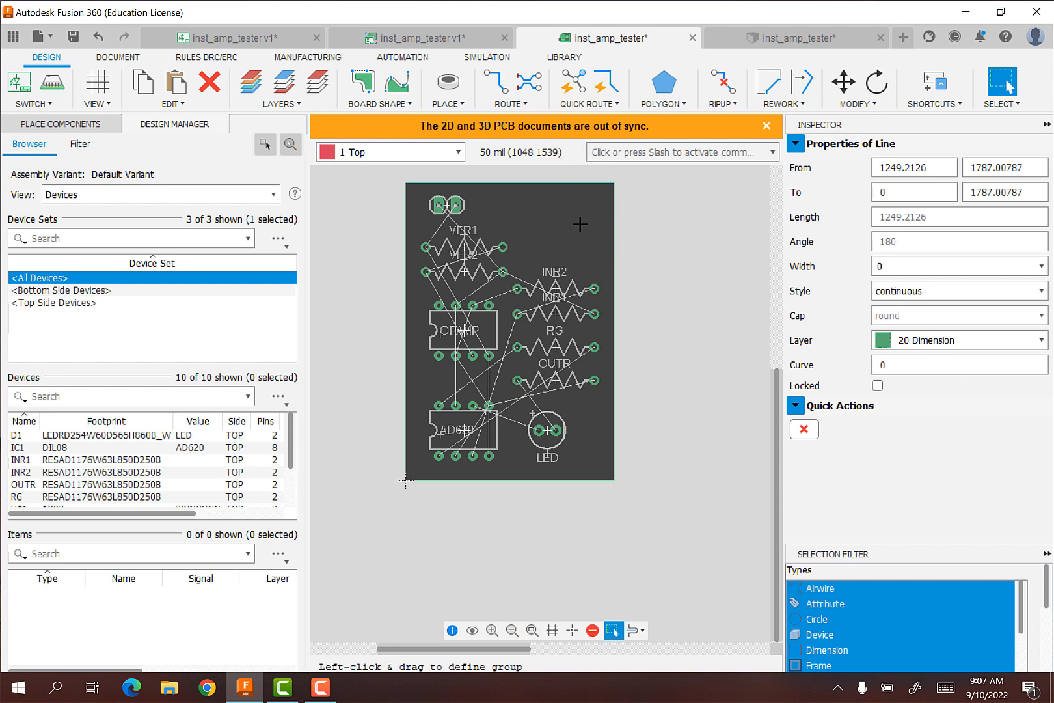
mouse_move(544, 246)
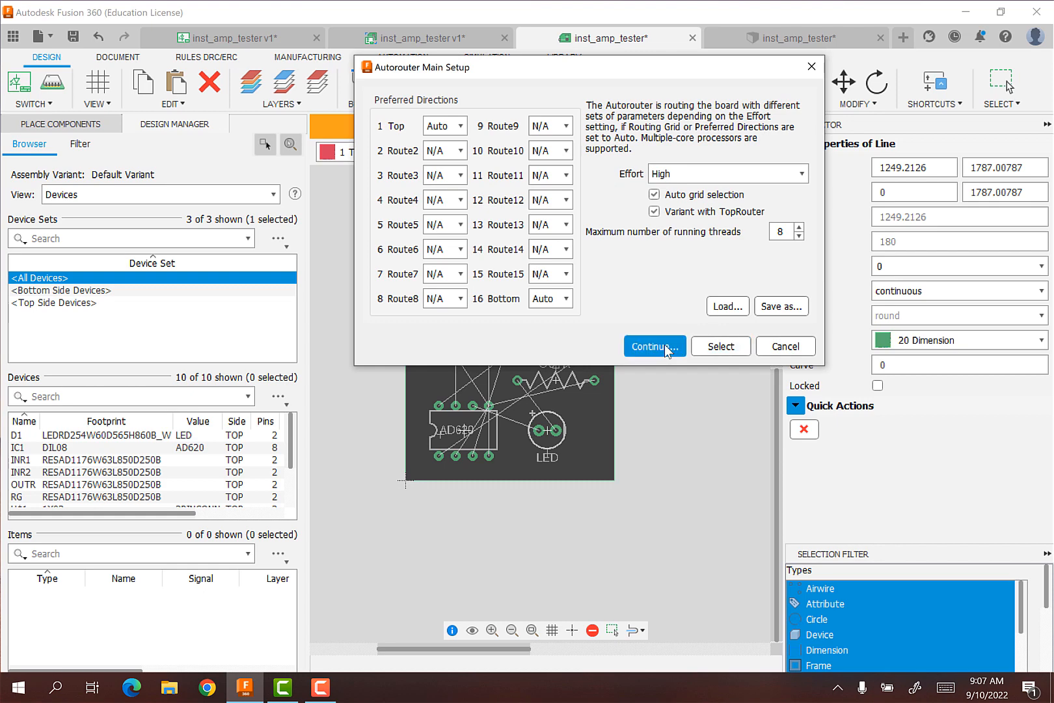
Autoroute the board and keep variant 1 (TopRouter), routing all nine signals.
left_click(653, 346)
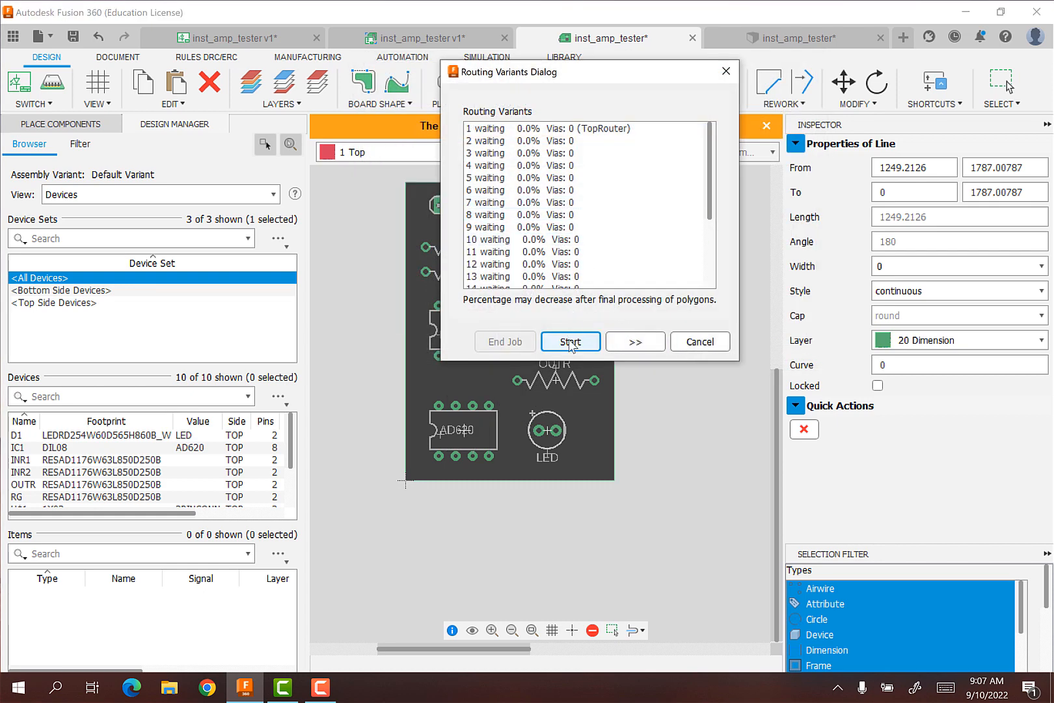
left_click(570, 342)
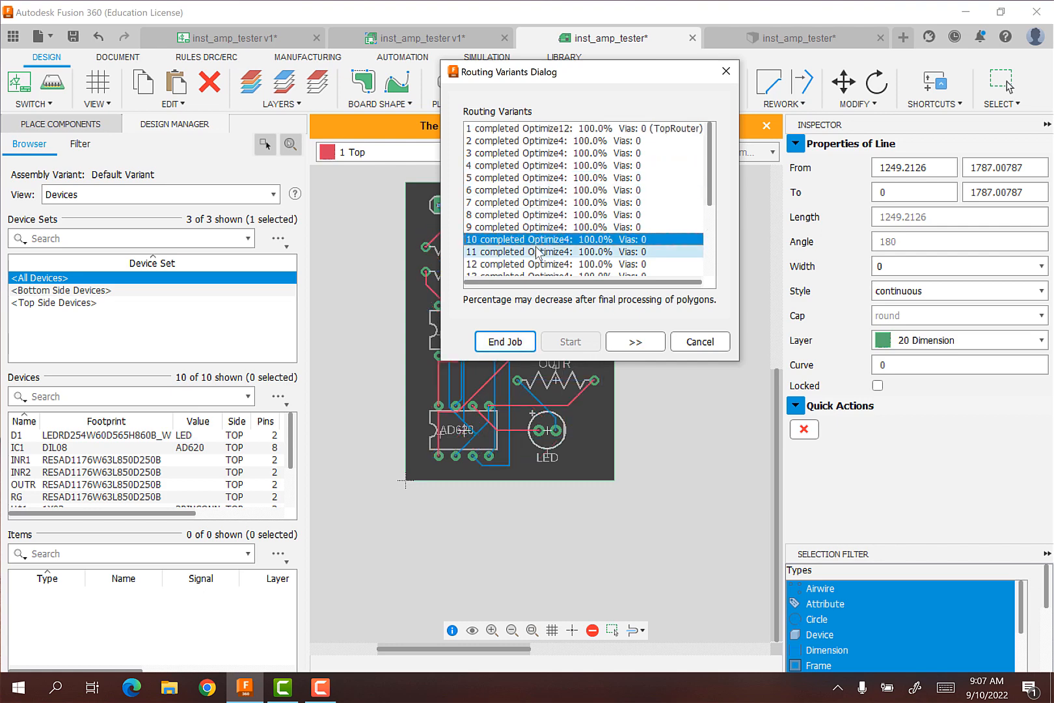
left_click(576, 128)
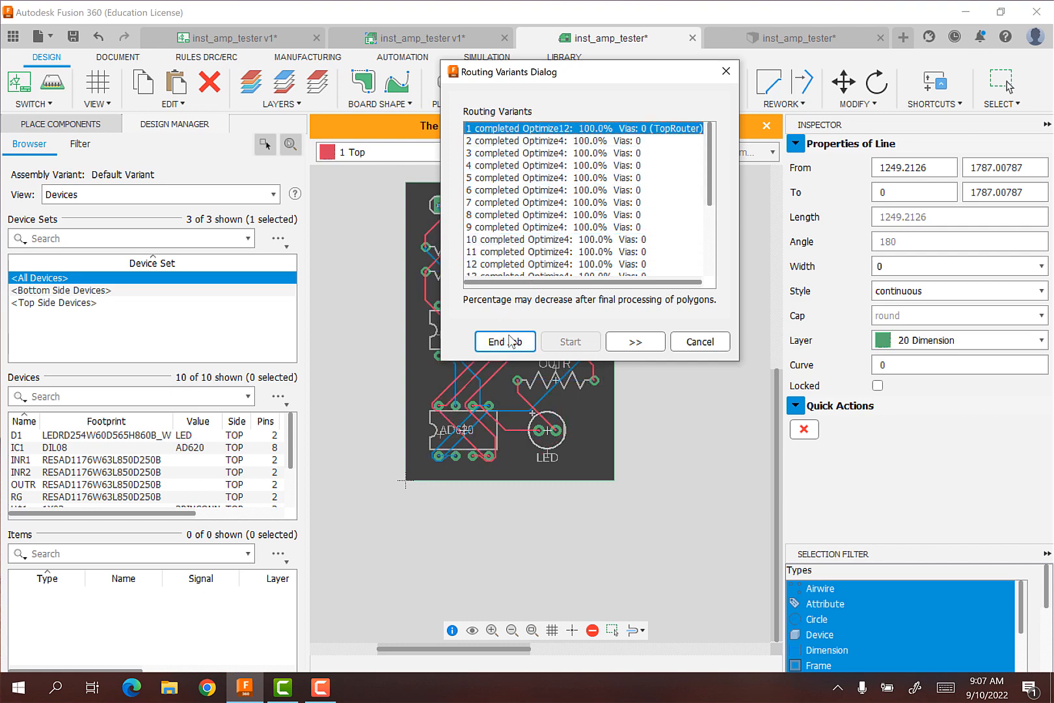
left_click(505, 341)
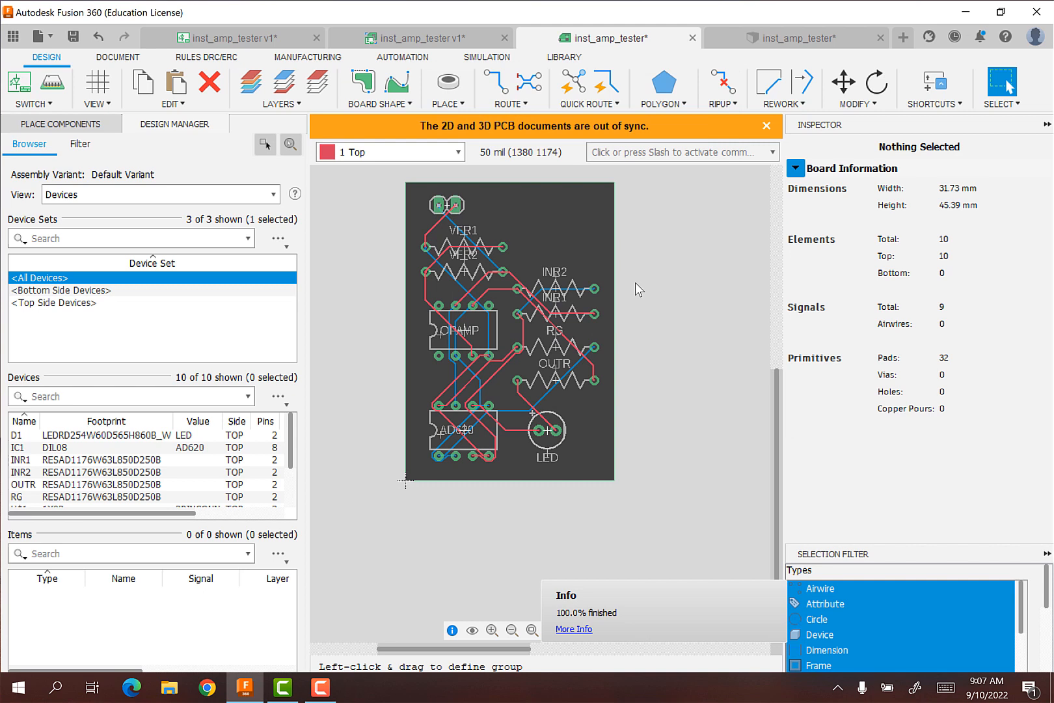
mouse_move(472, 242)
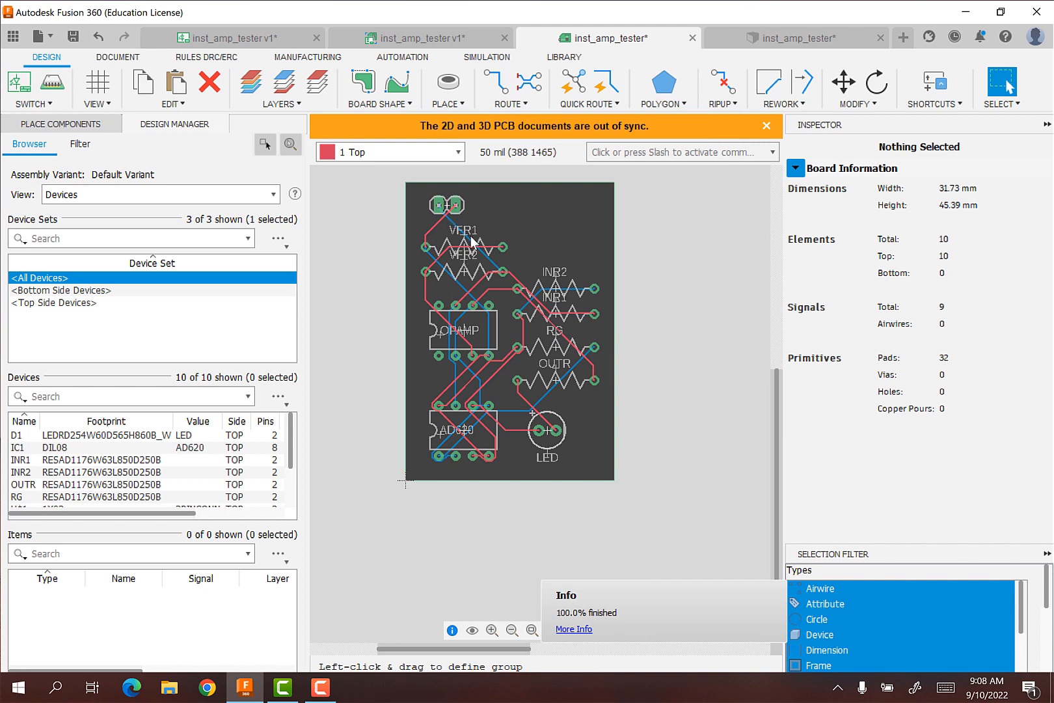
mouse_move(461, 223)
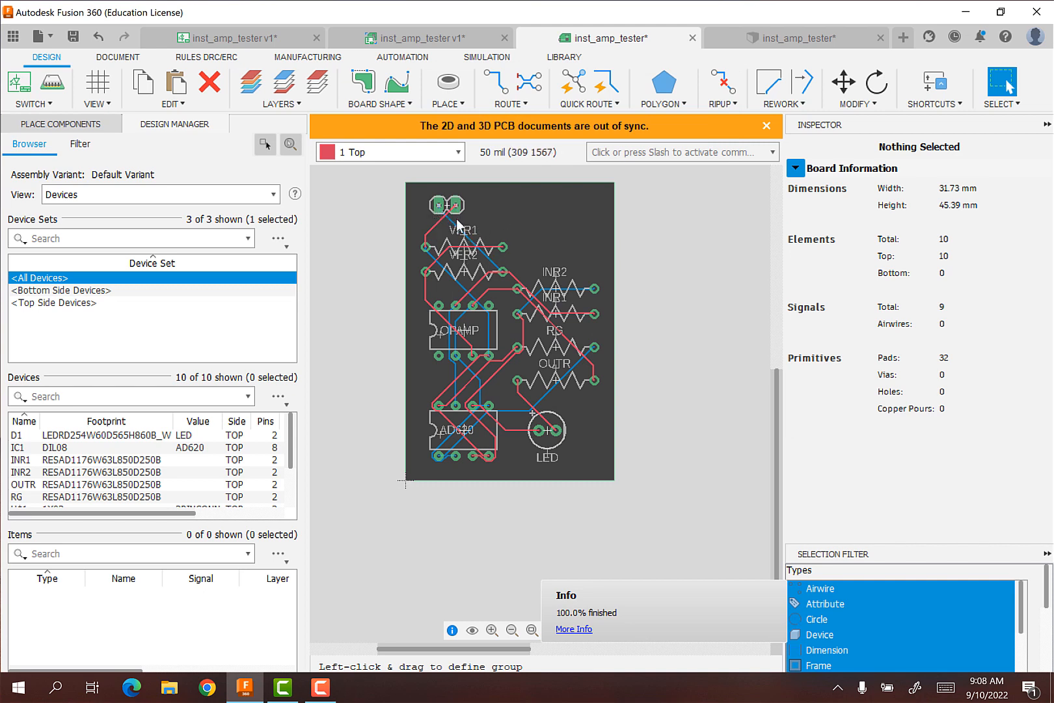
mouse_move(457, 212)
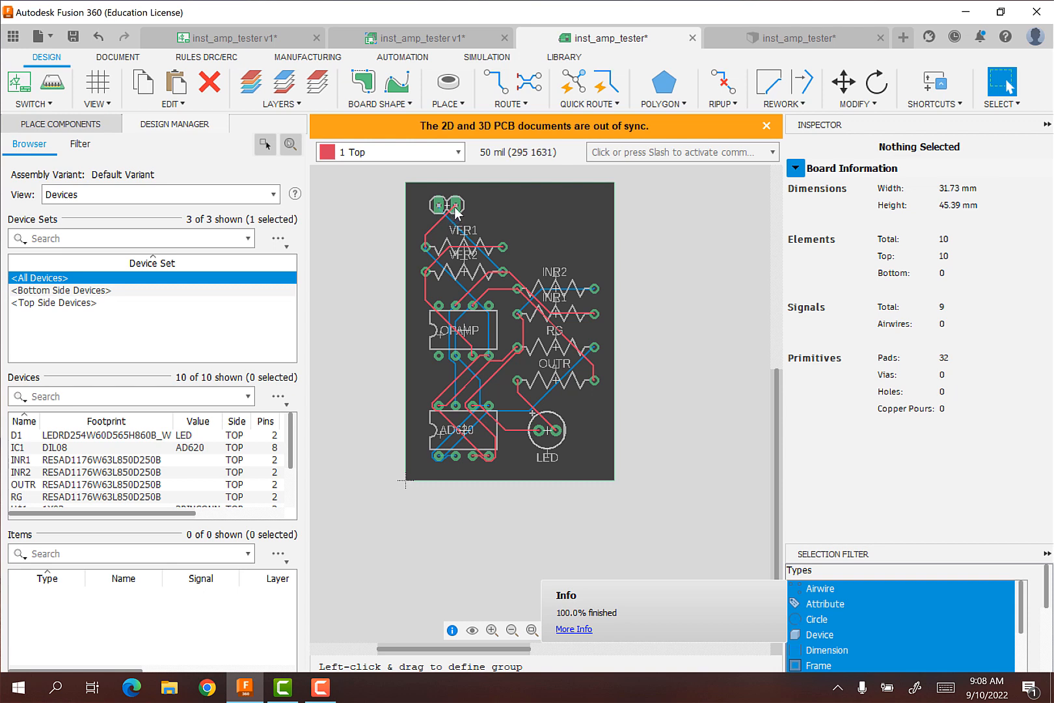
mouse_move(442, 210)
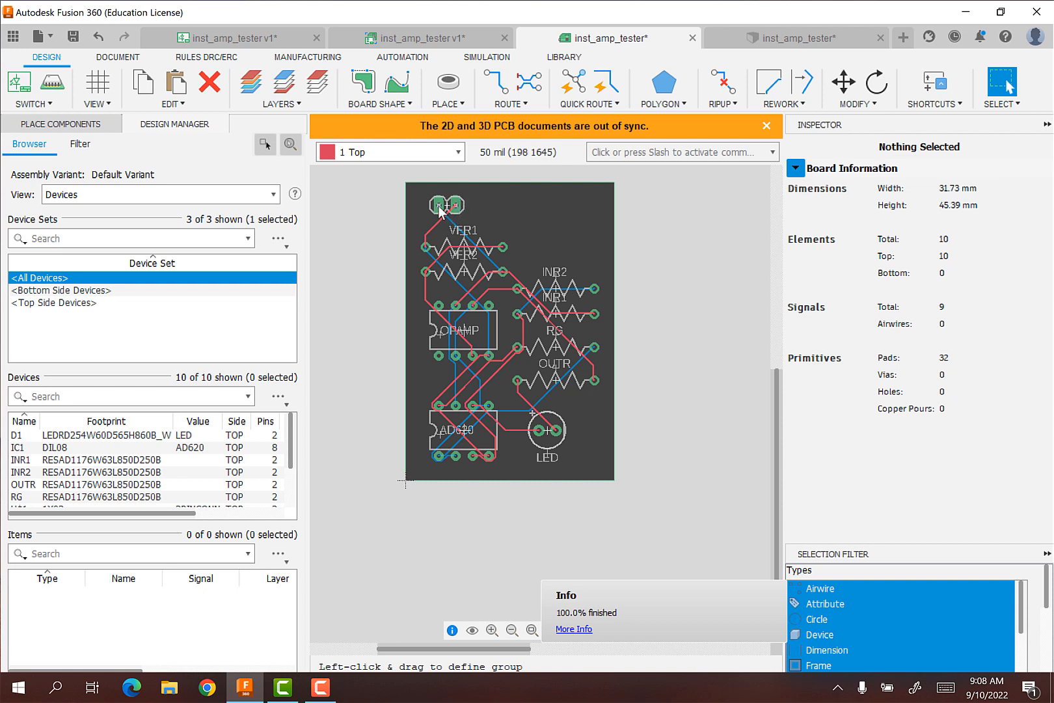
mouse_move(441, 211)
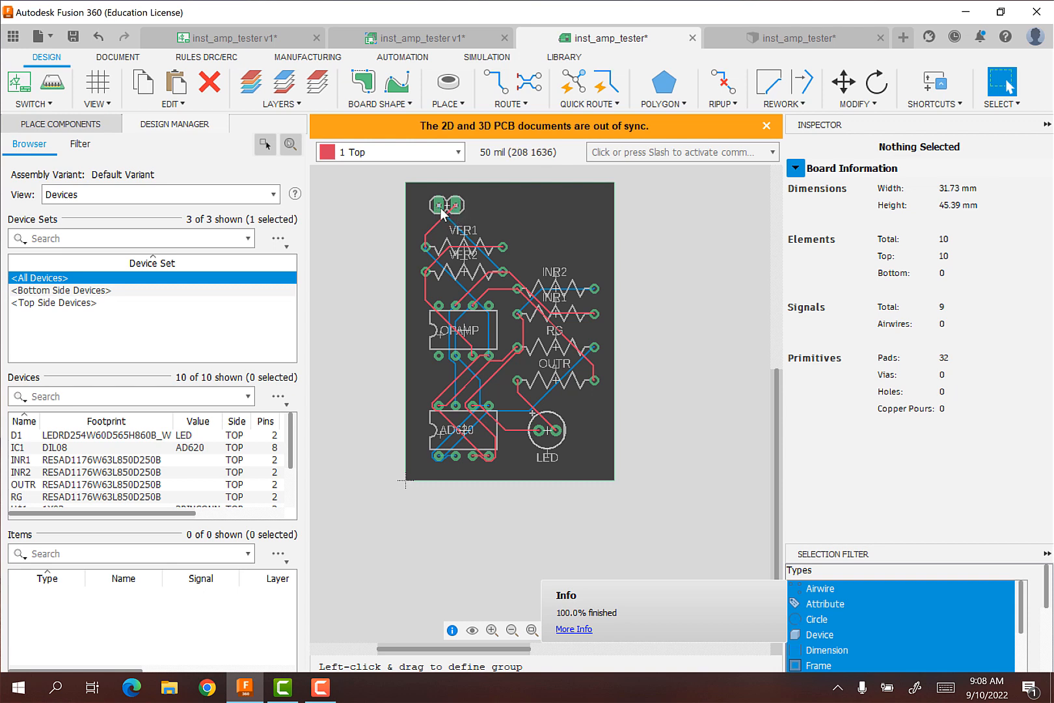
mouse_move(458, 212)
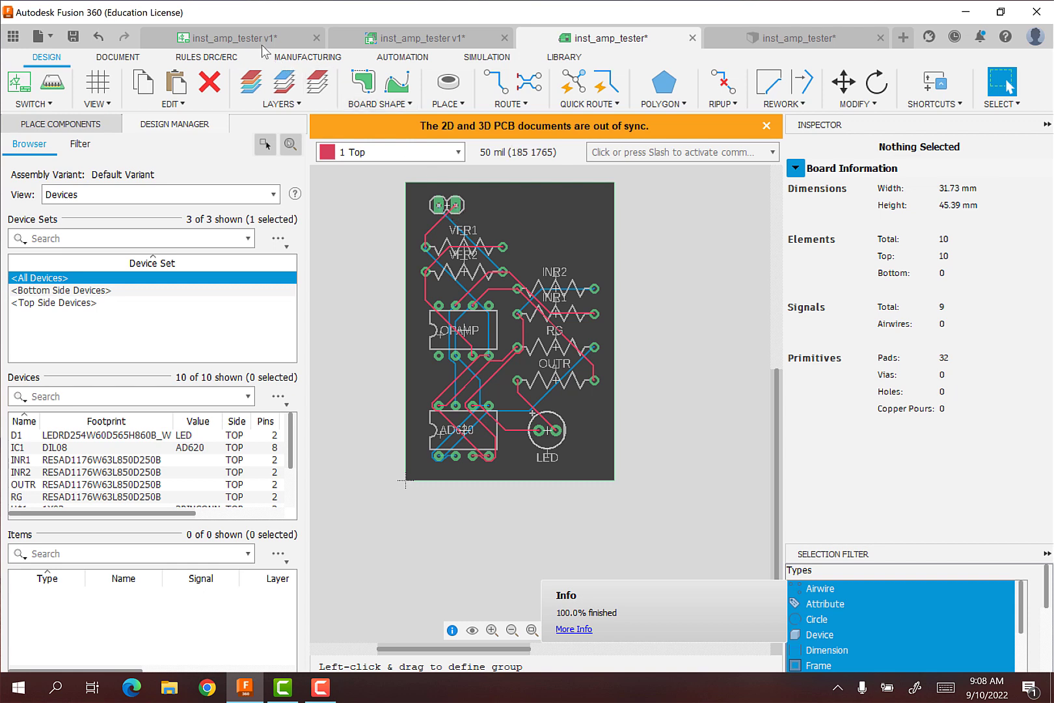
mouse_move(443, 218)
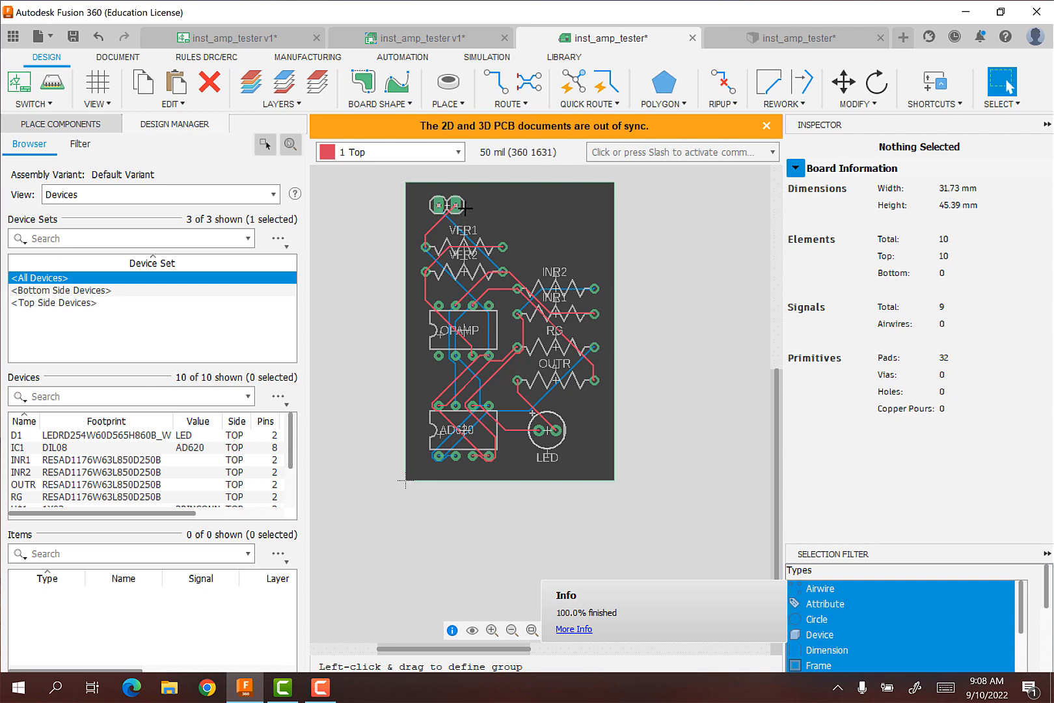
mouse_move(490, 244)
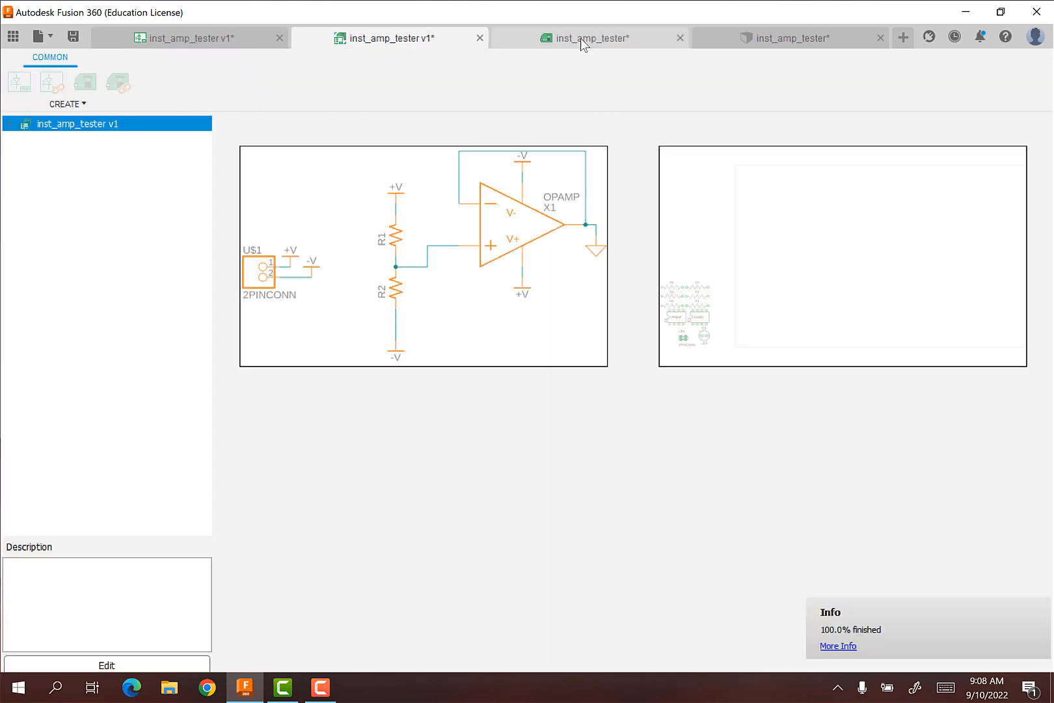
Compare the routed board against the schematic, then switch to area selection.
left_click(586, 38)
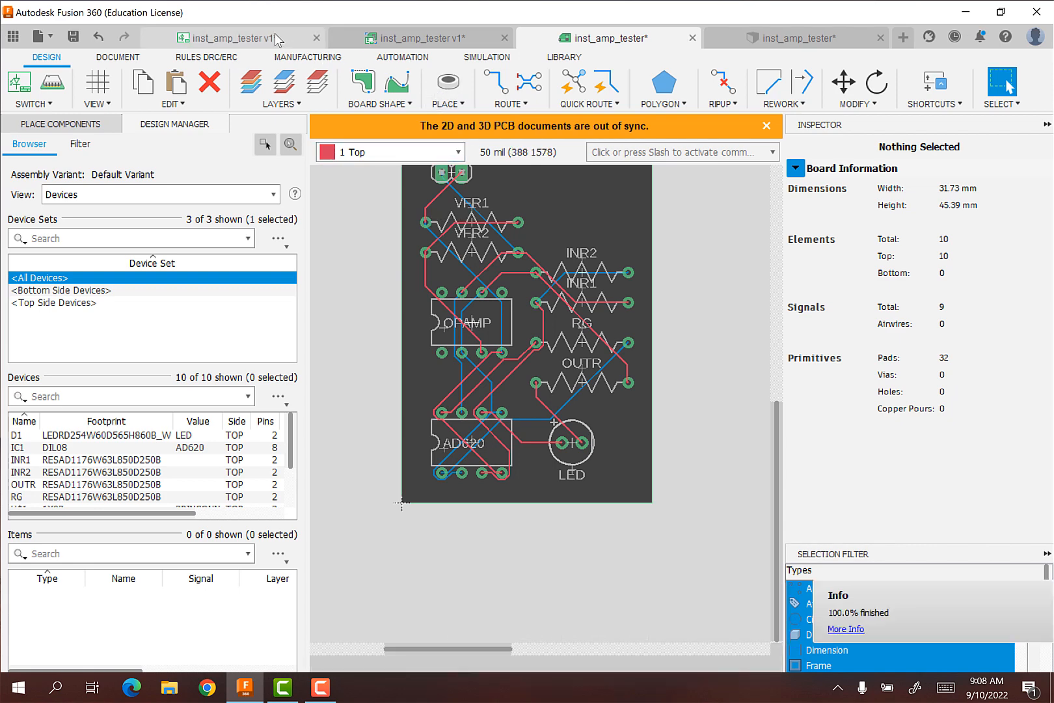
left_click(228, 38)
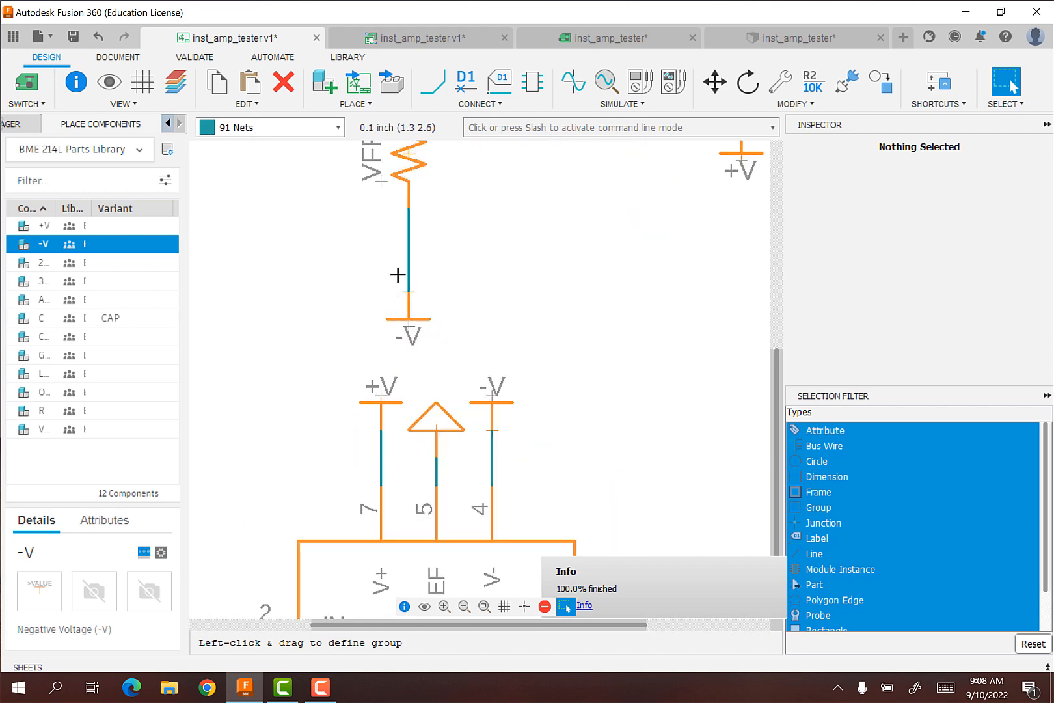
left_click(612, 36)
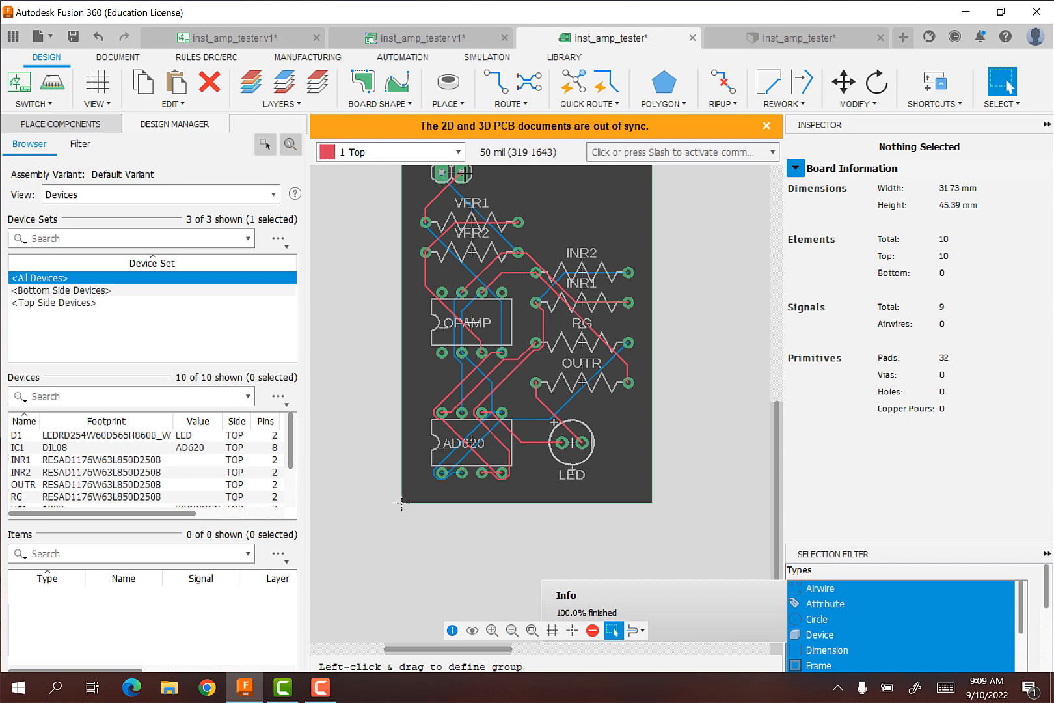
mouse_move(424, 223)
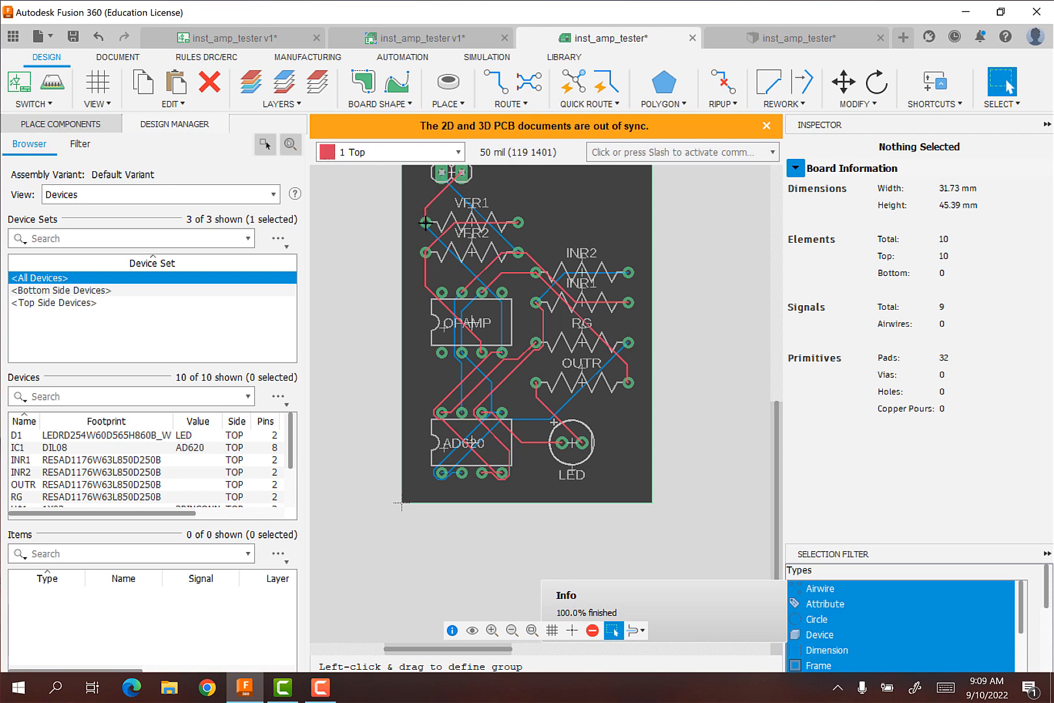
mouse_move(464, 177)
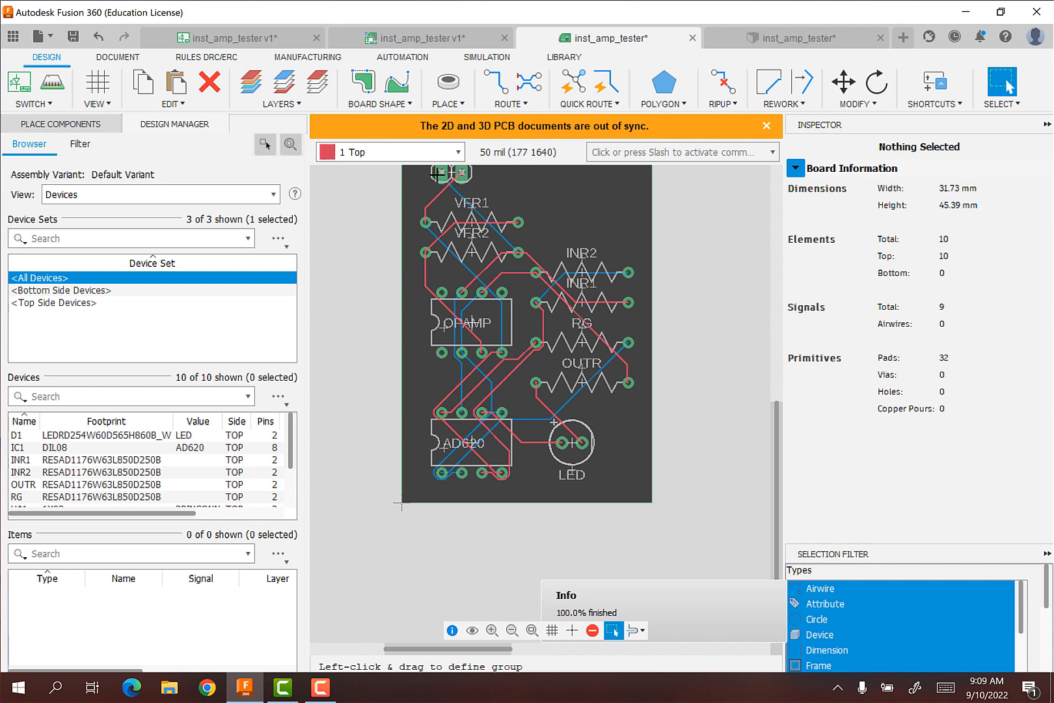
mouse_move(496, 237)
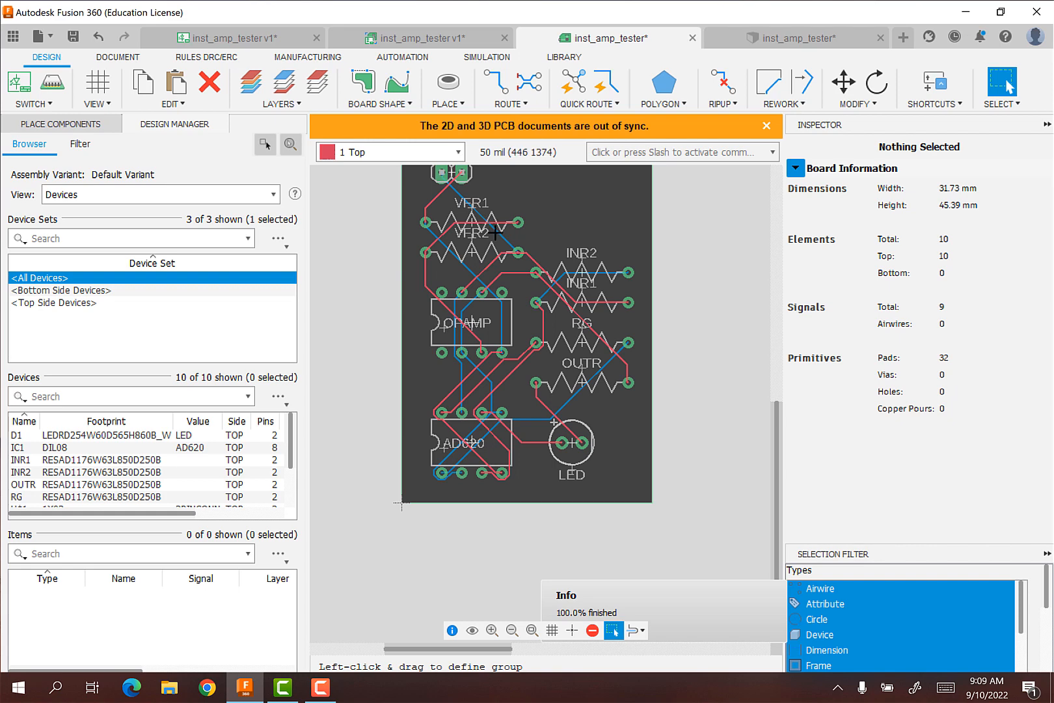
mouse_move(486, 230)
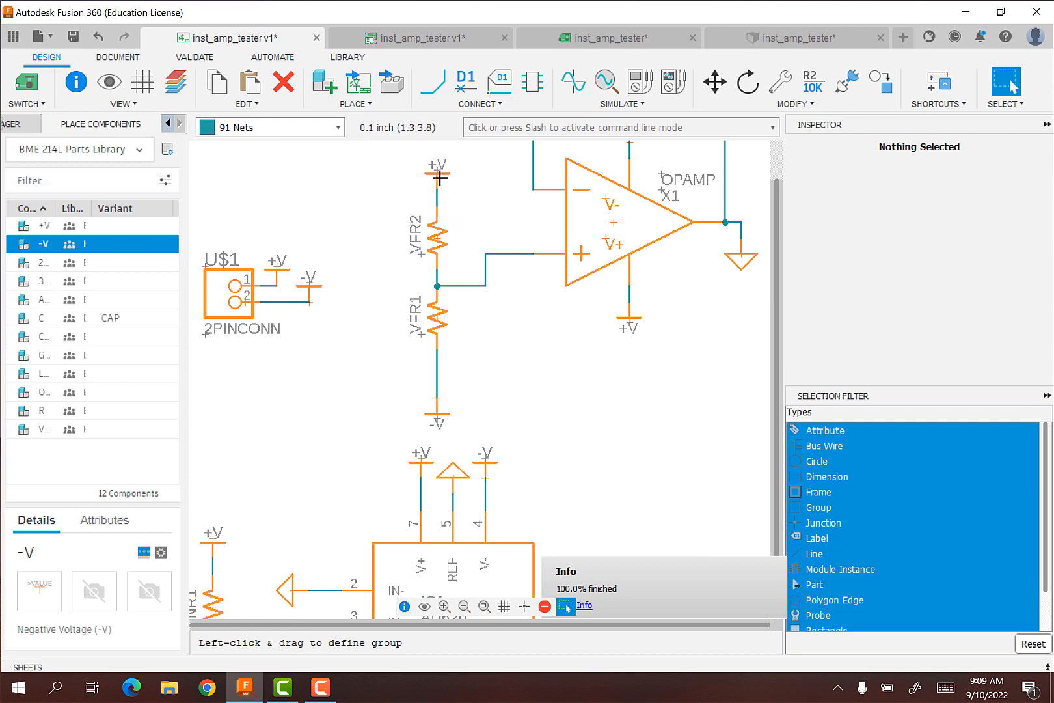
left_click(613, 37)
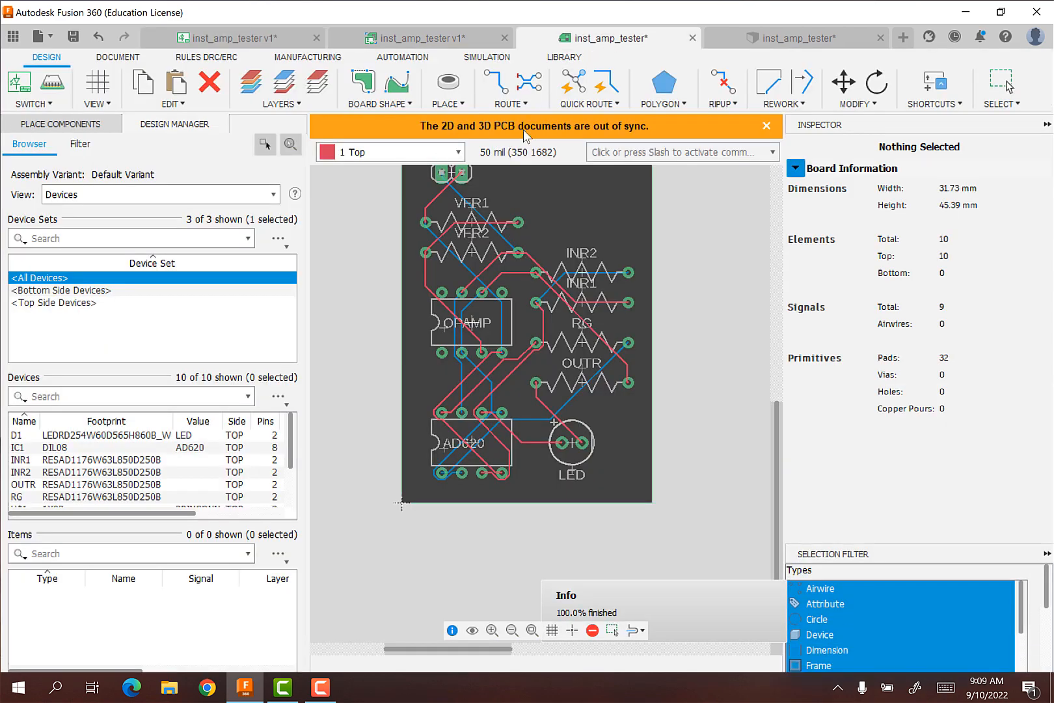
left_click(613, 630)
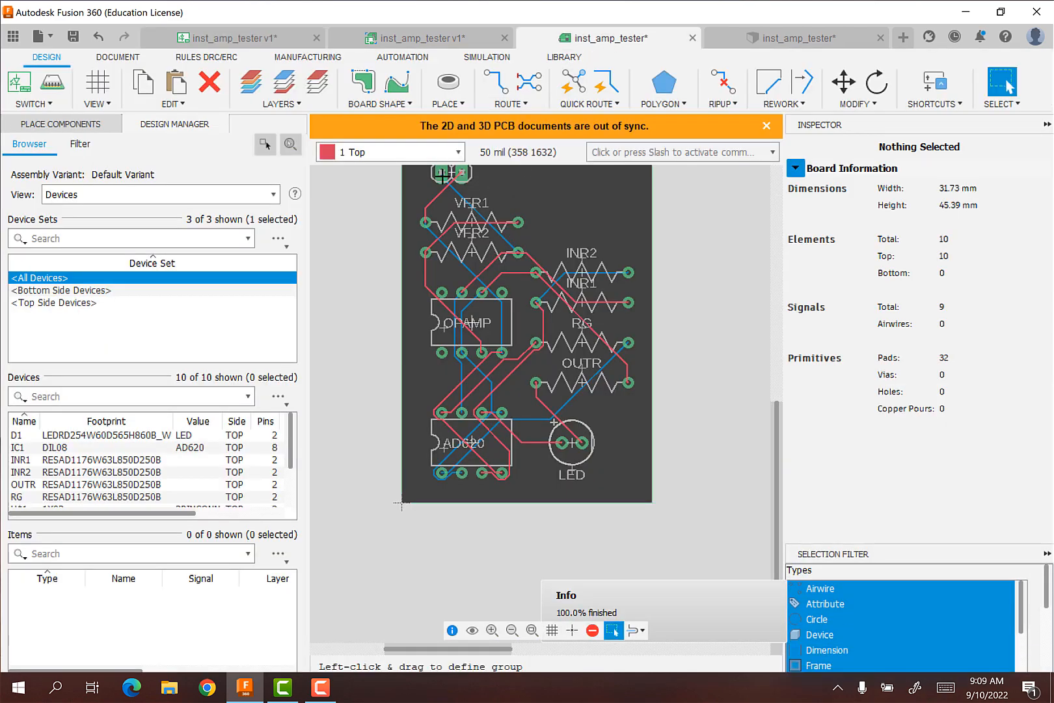
mouse_move(427, 179)
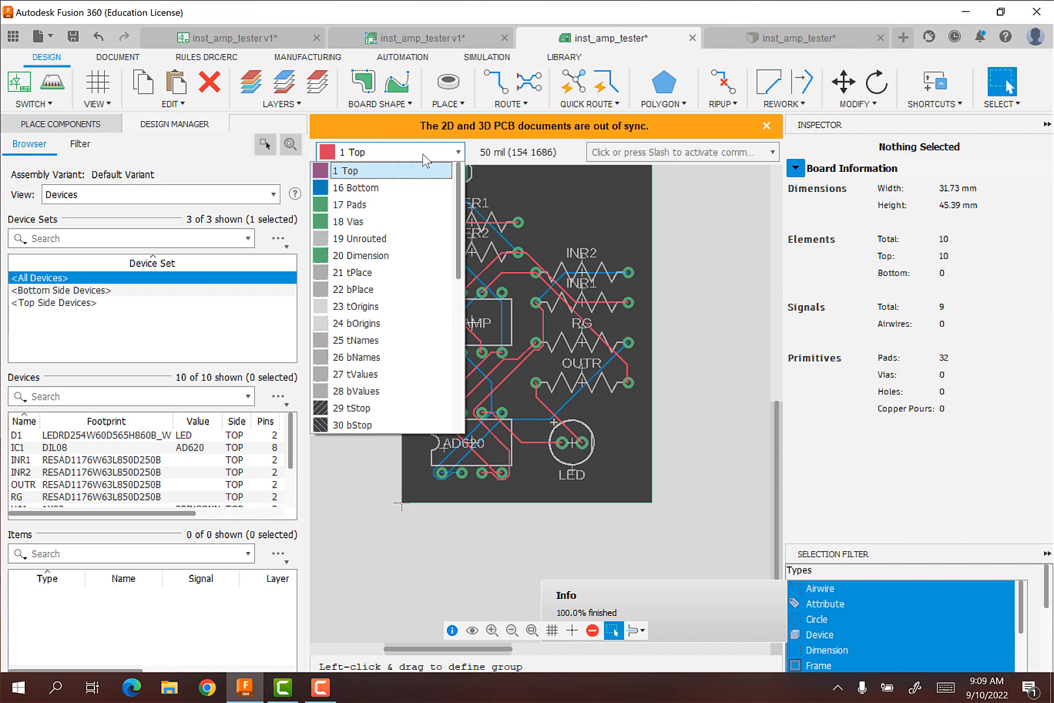
mouse_move(353, 341)
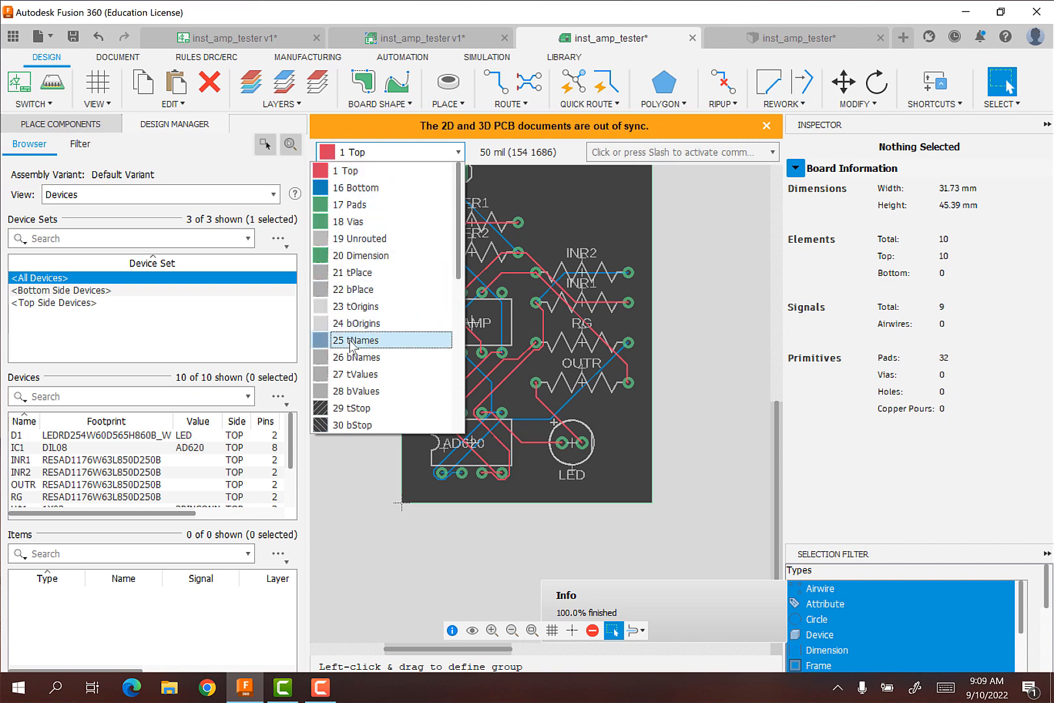
Place 'V-' and 'V+' text beside the top connector pins on layer 25 tNames.
left_click(358, 340)
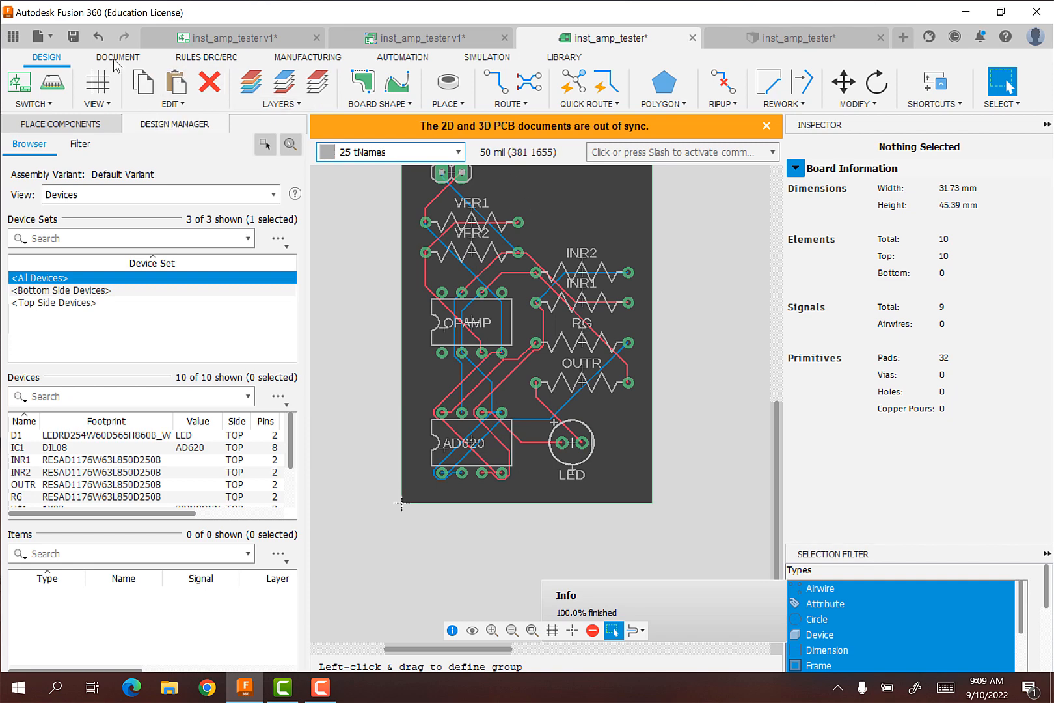
left_click(116, 57)
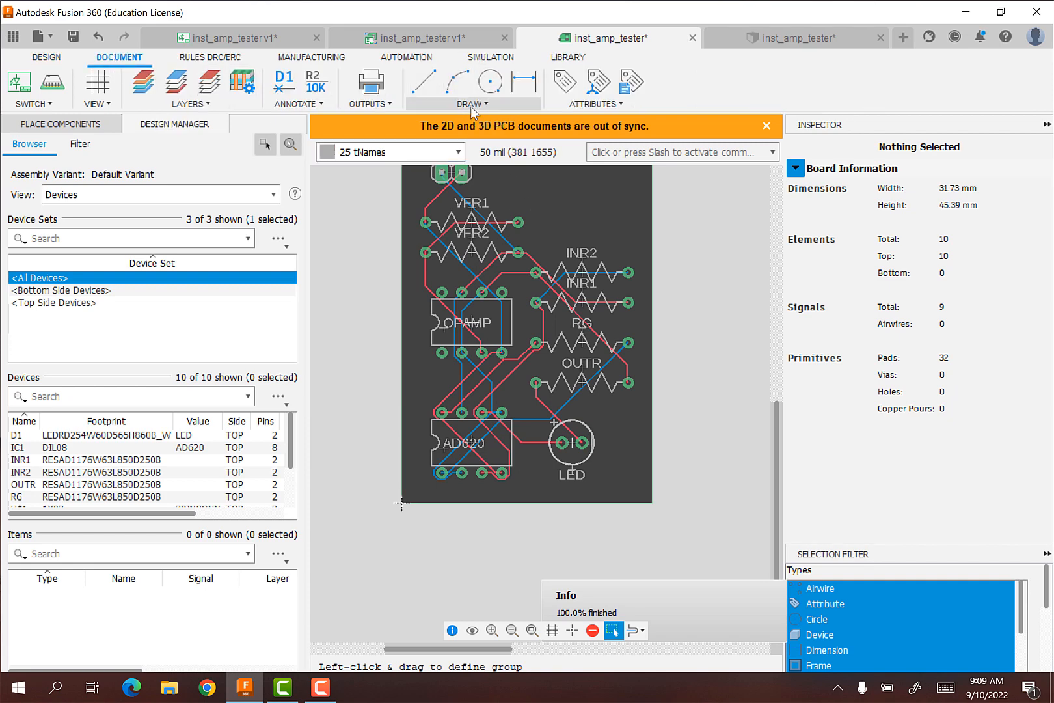
left_click(469, 104)
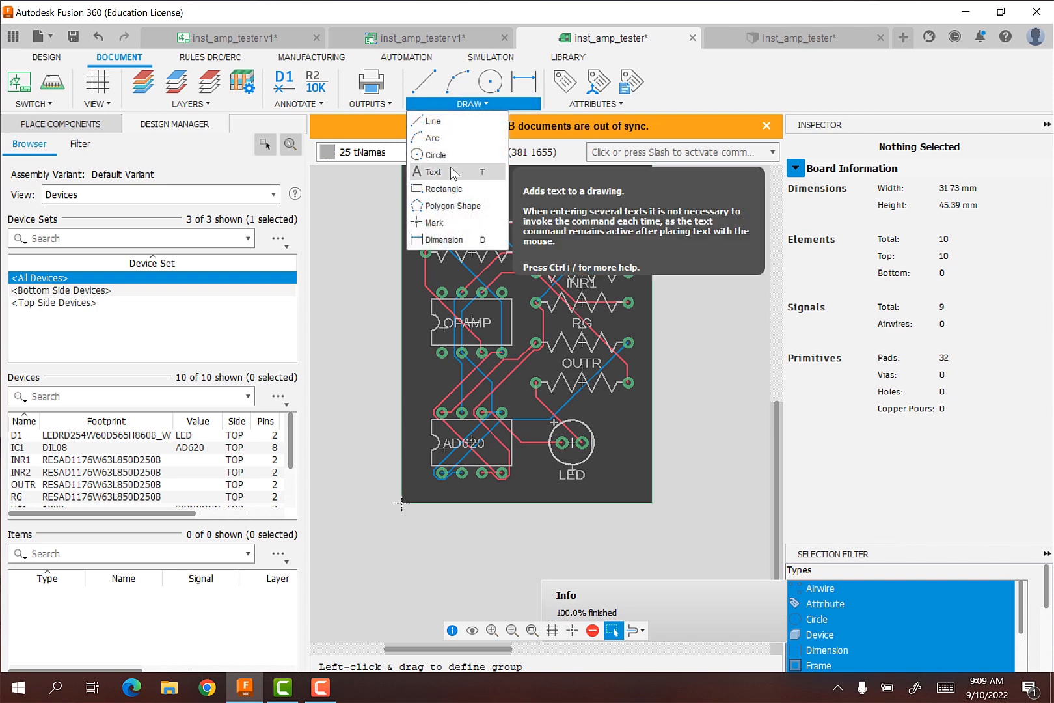
left_click(434, 172)
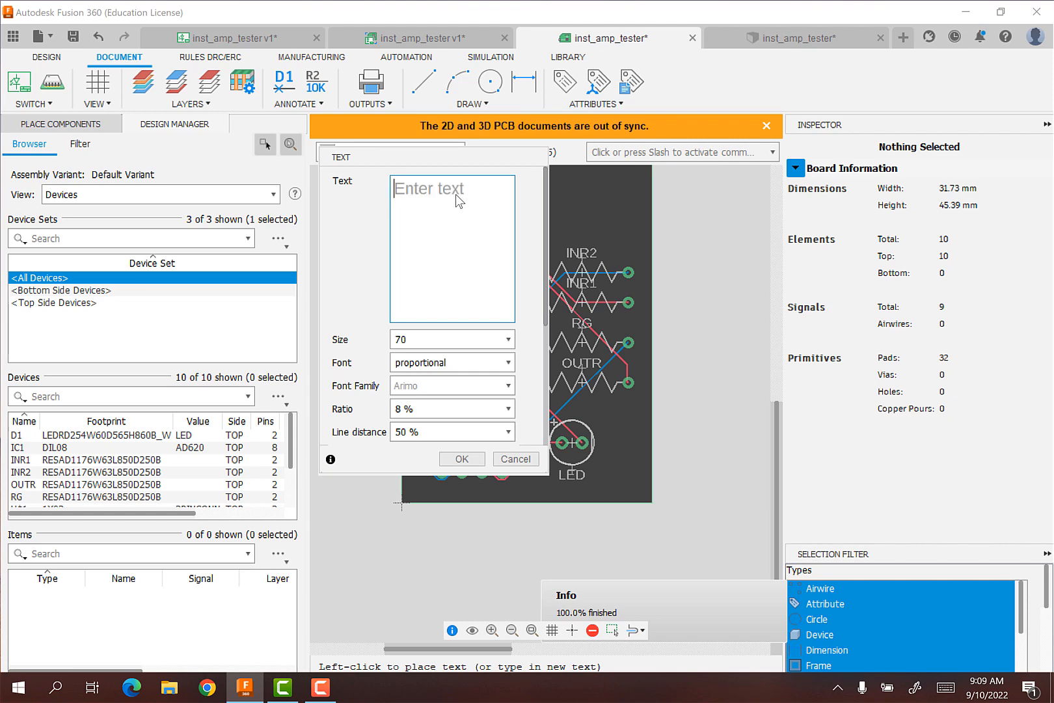
type("V-")
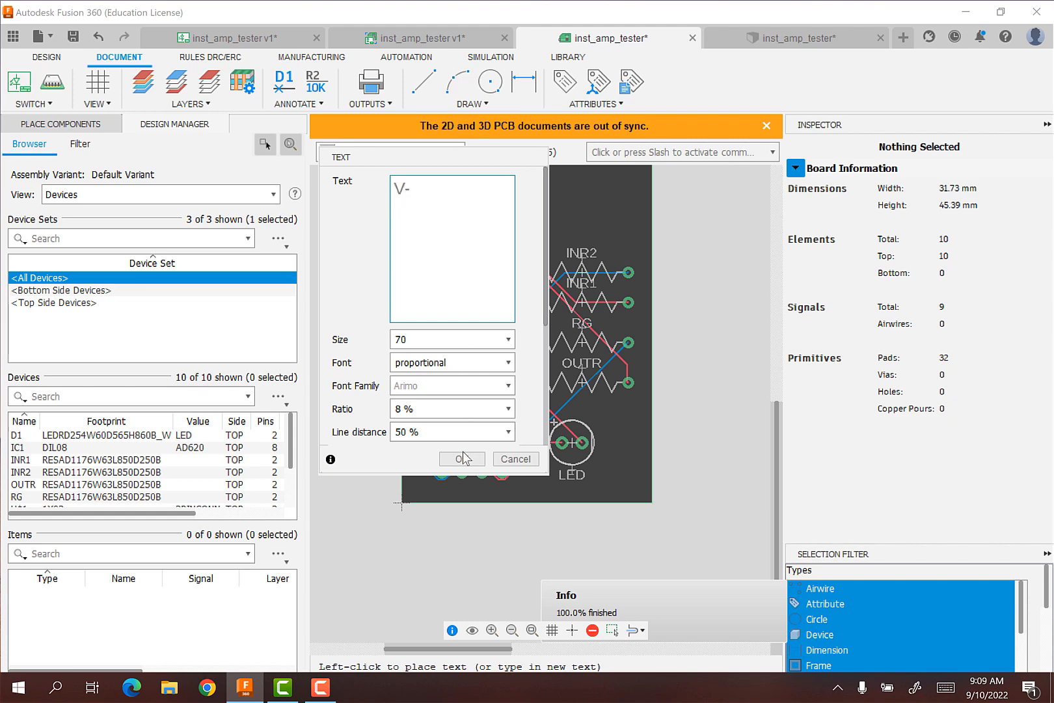
left_click(462, 459)
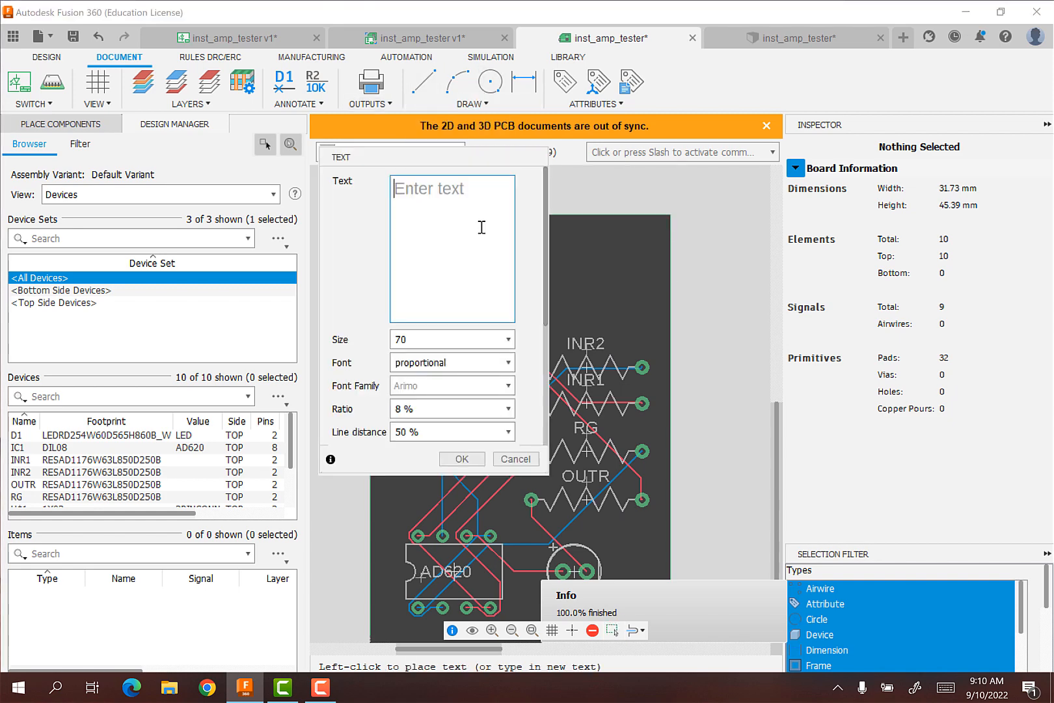
type("V")
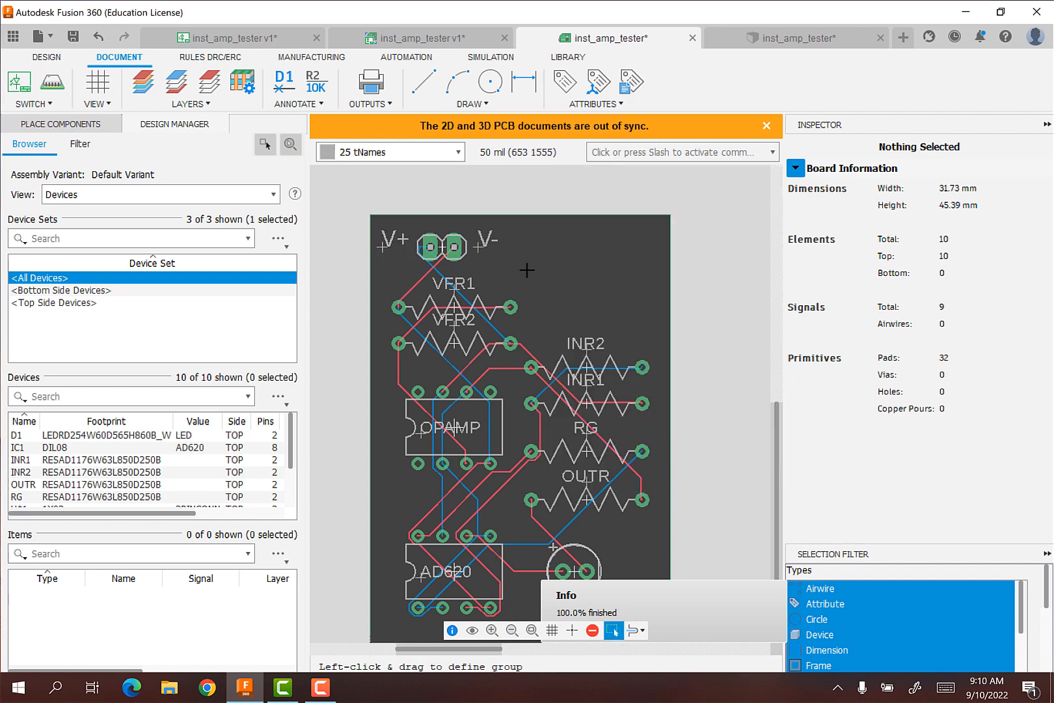
mouse_move(426, 255)
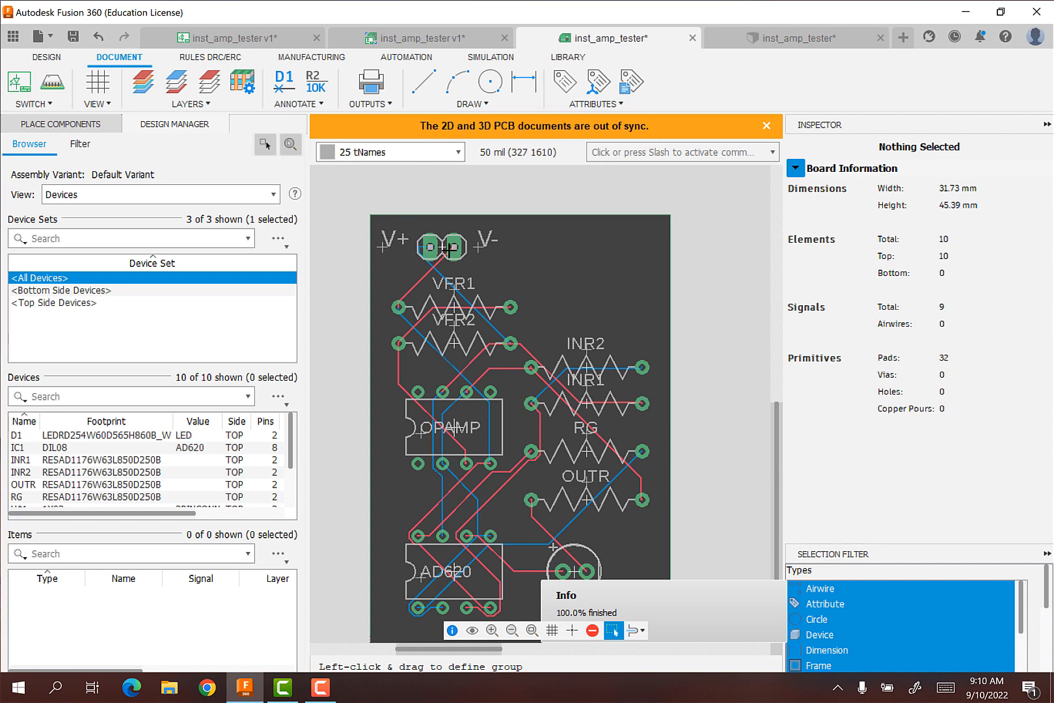
mouse_move(484, 283)
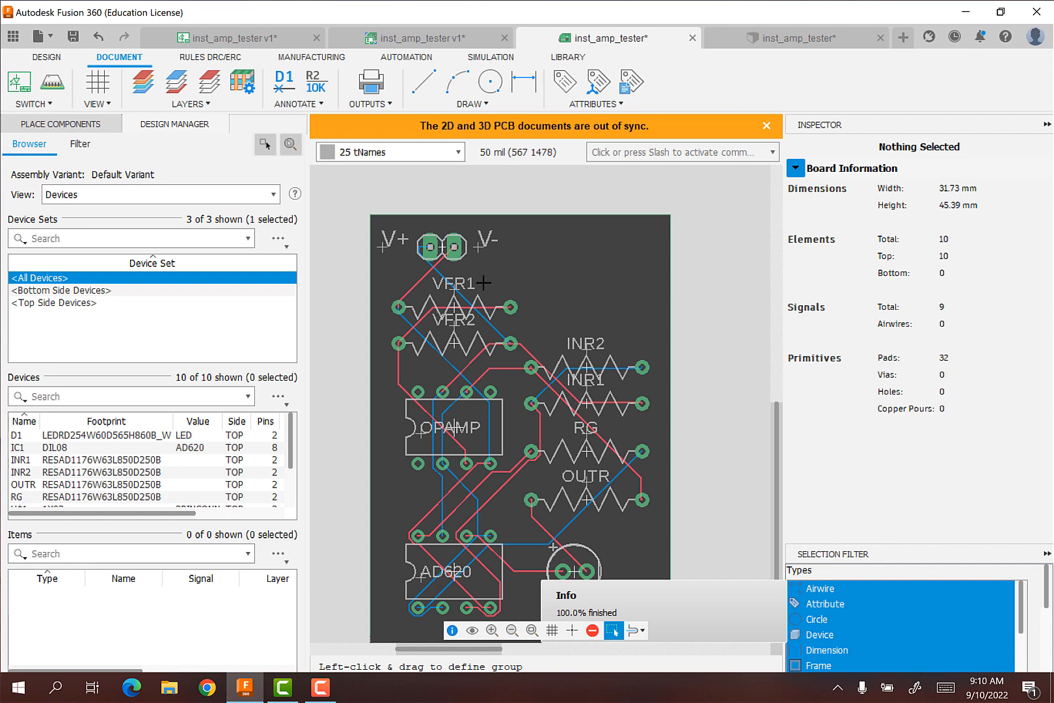
mouse_move(550, 262)
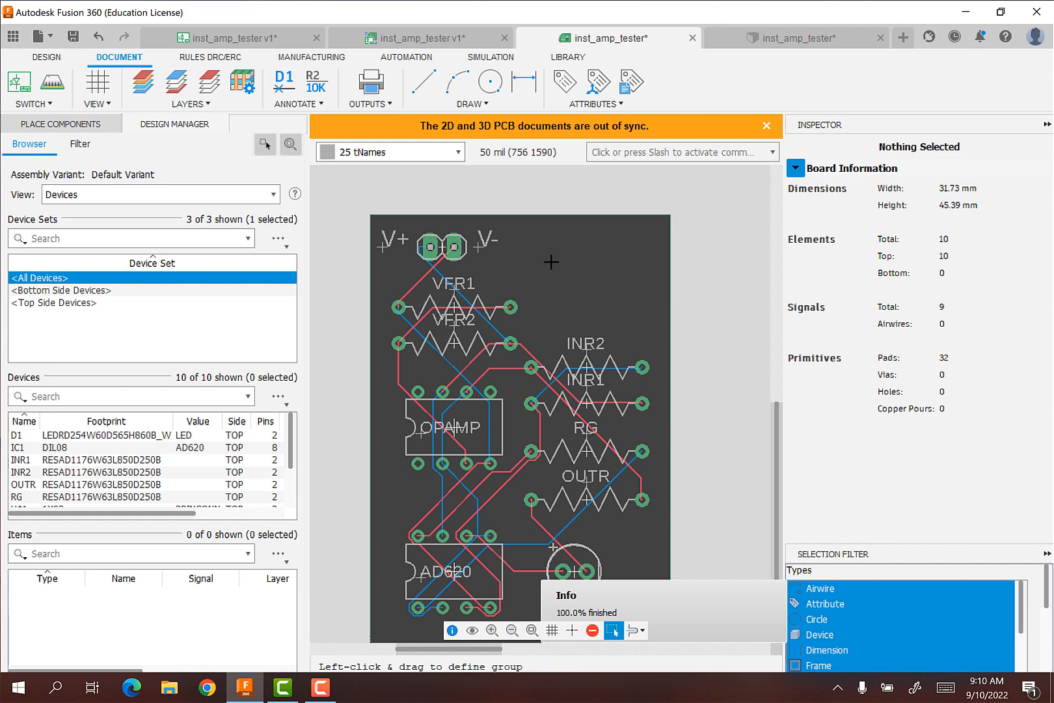
mouse_move(564, 239)
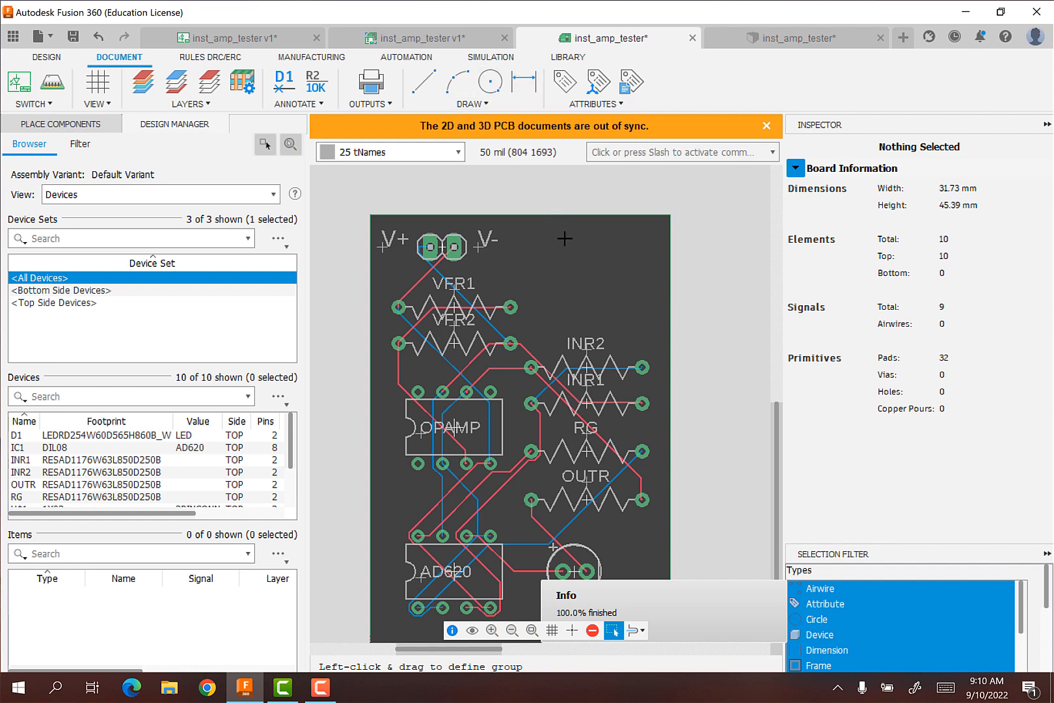
Add the text 'Dr. Dan's' at the top right of the board.
left_click(470, 104)
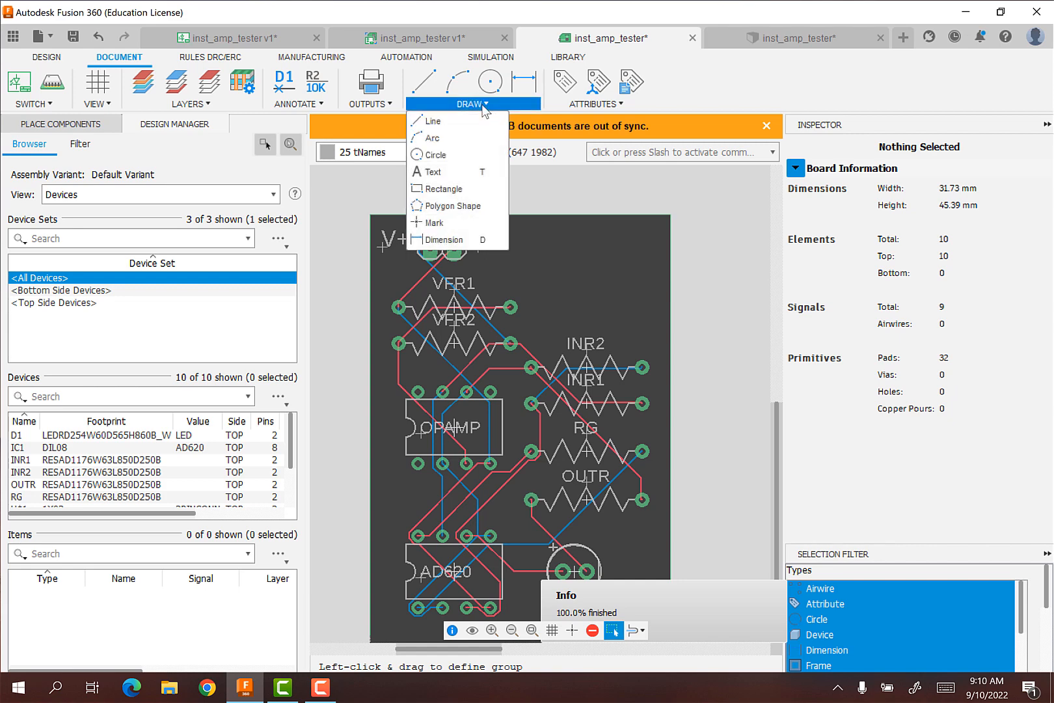
left_click(434, 171)
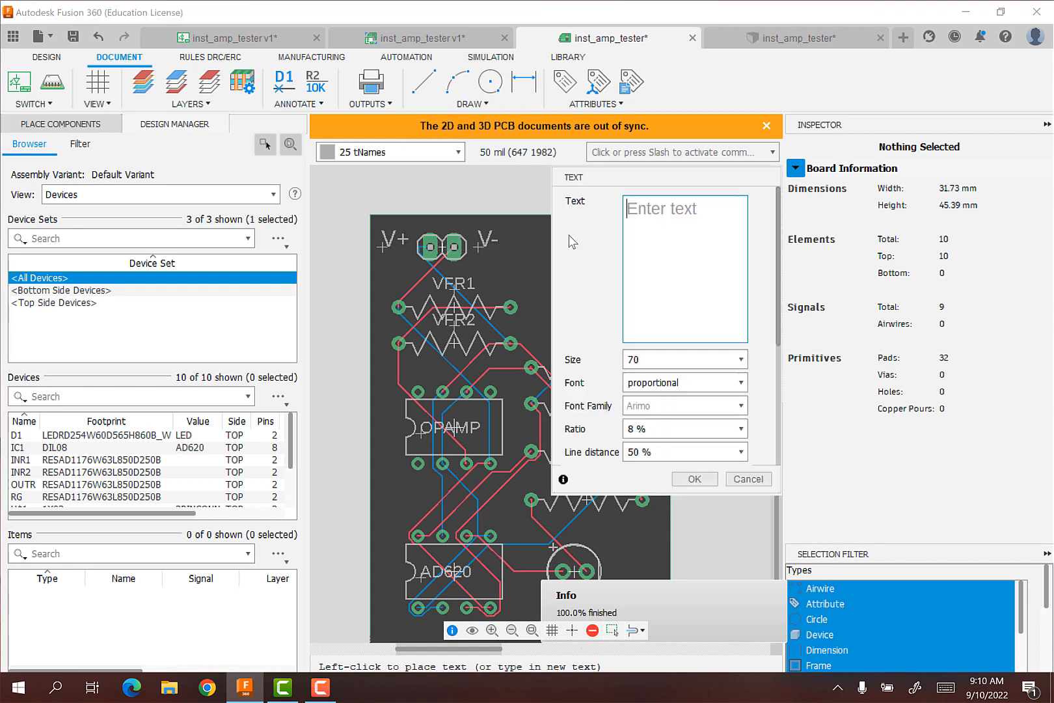
type("Dr. D")
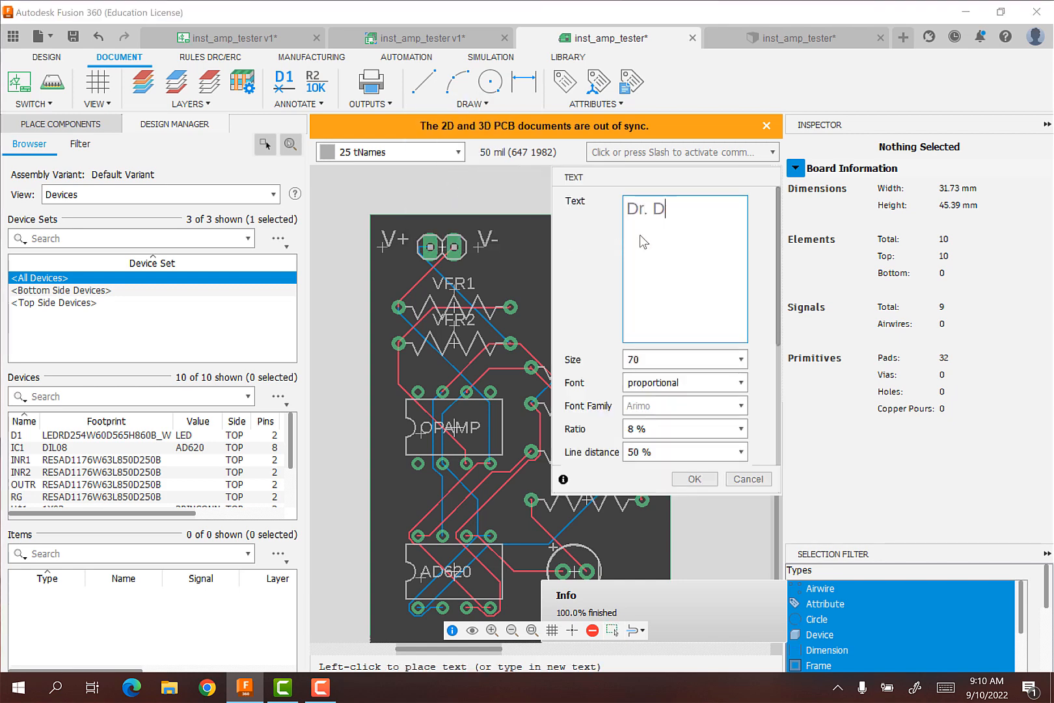
type("ans I")
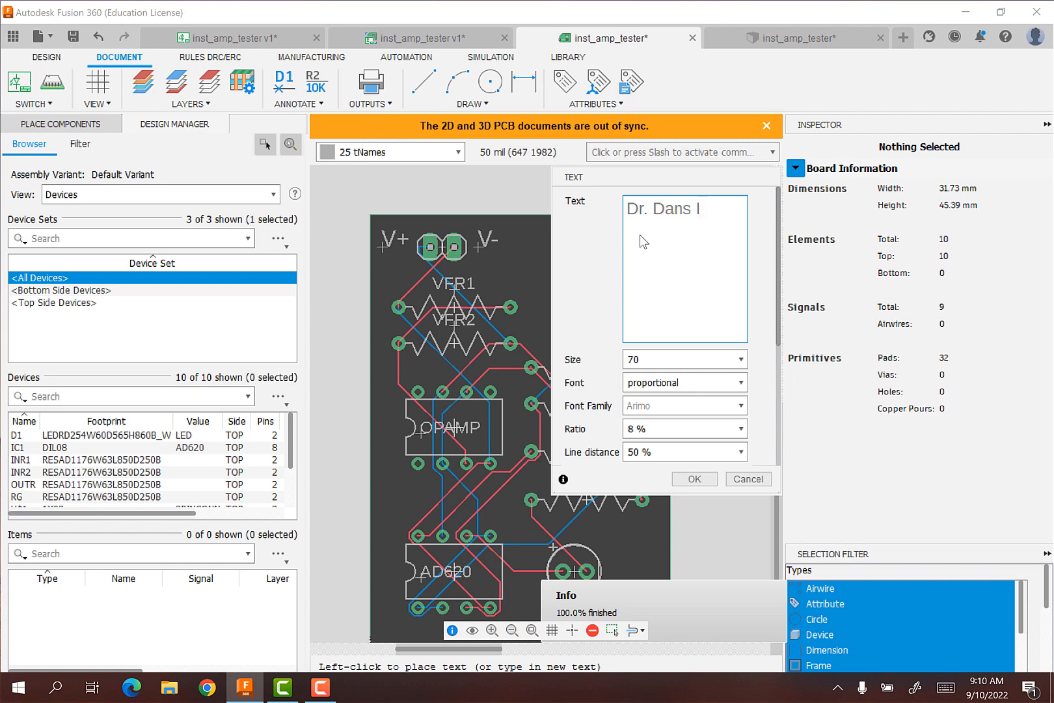
type("nst Am")
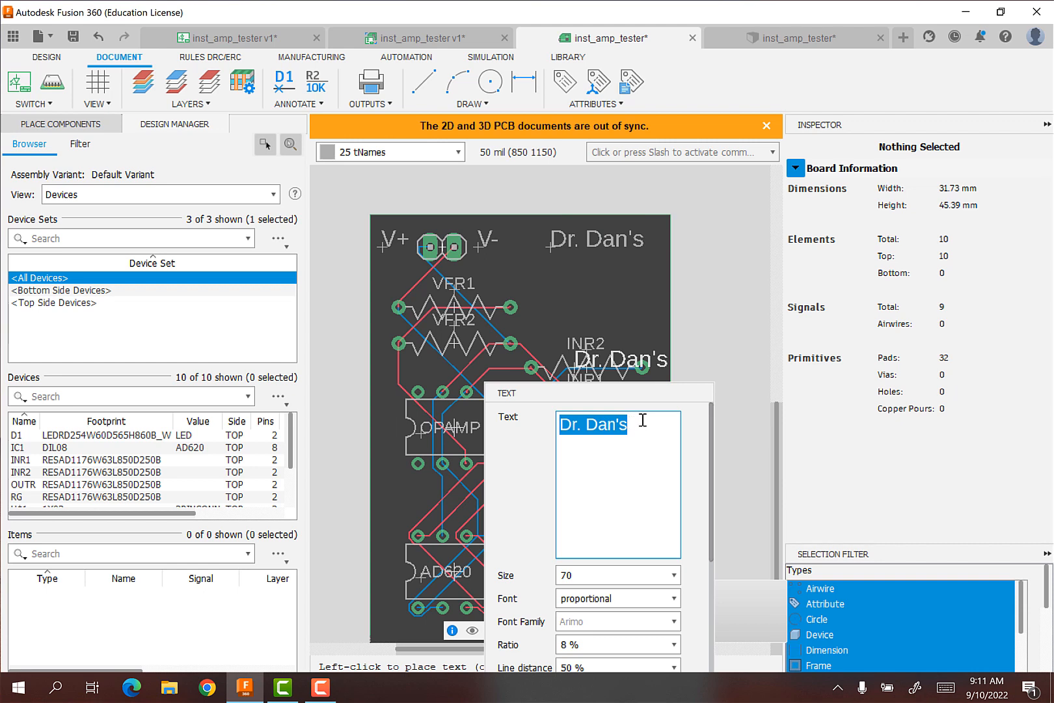
Add 'Inst Amp Tester' as the second title line underneath.
type("Inst")
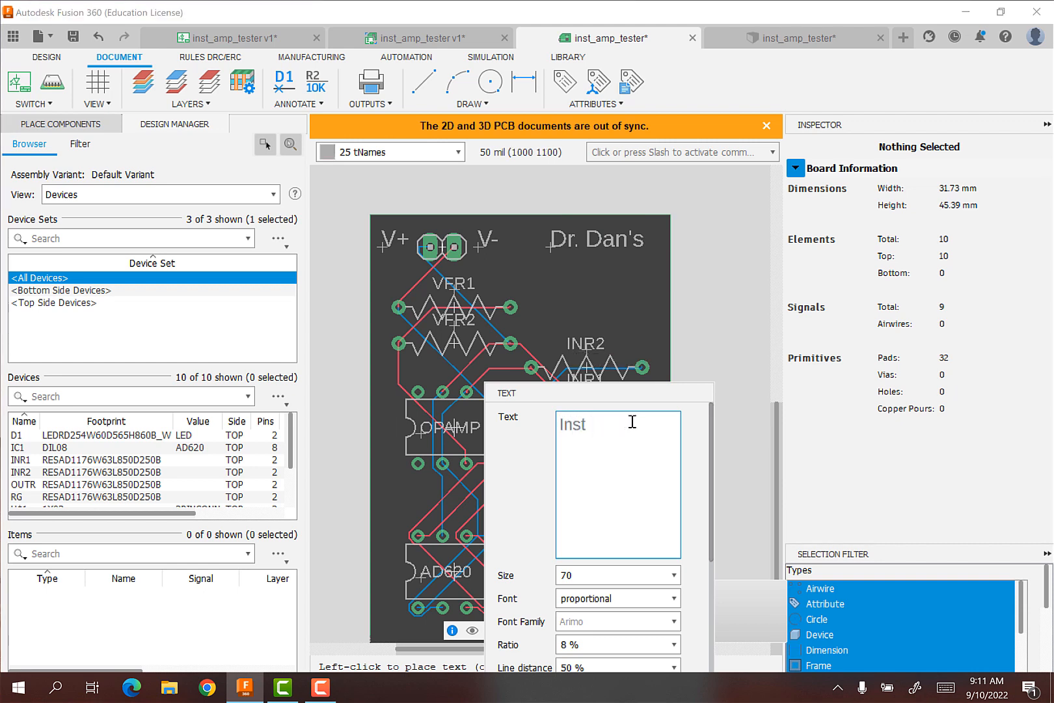
type("Amp Tester")
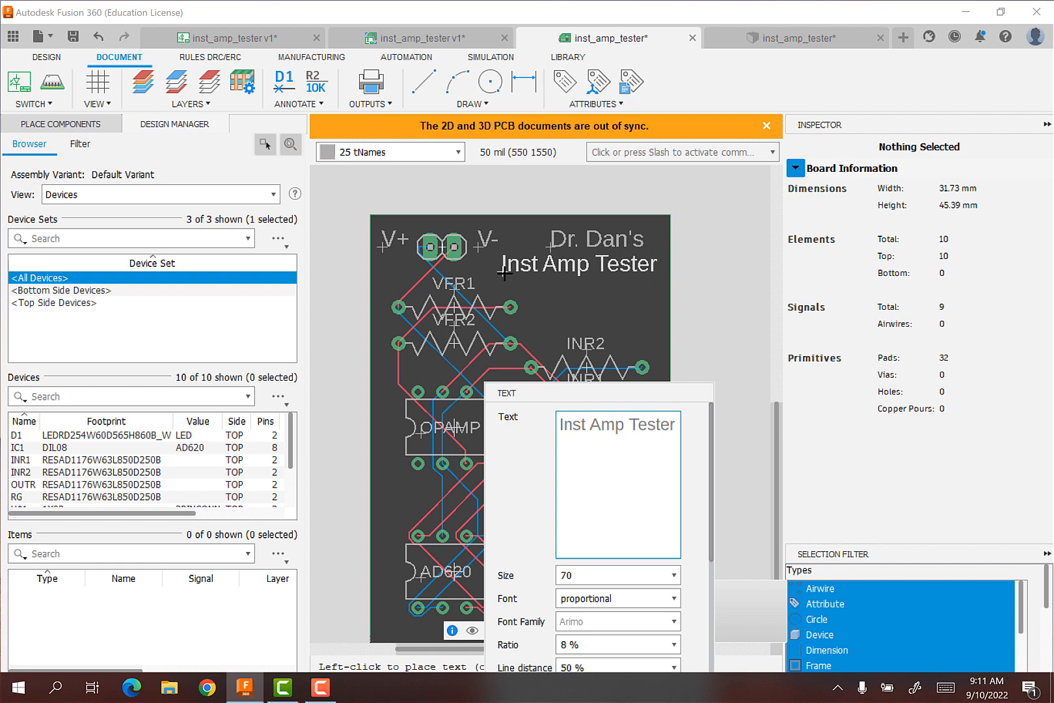
triple_click(617, 425)
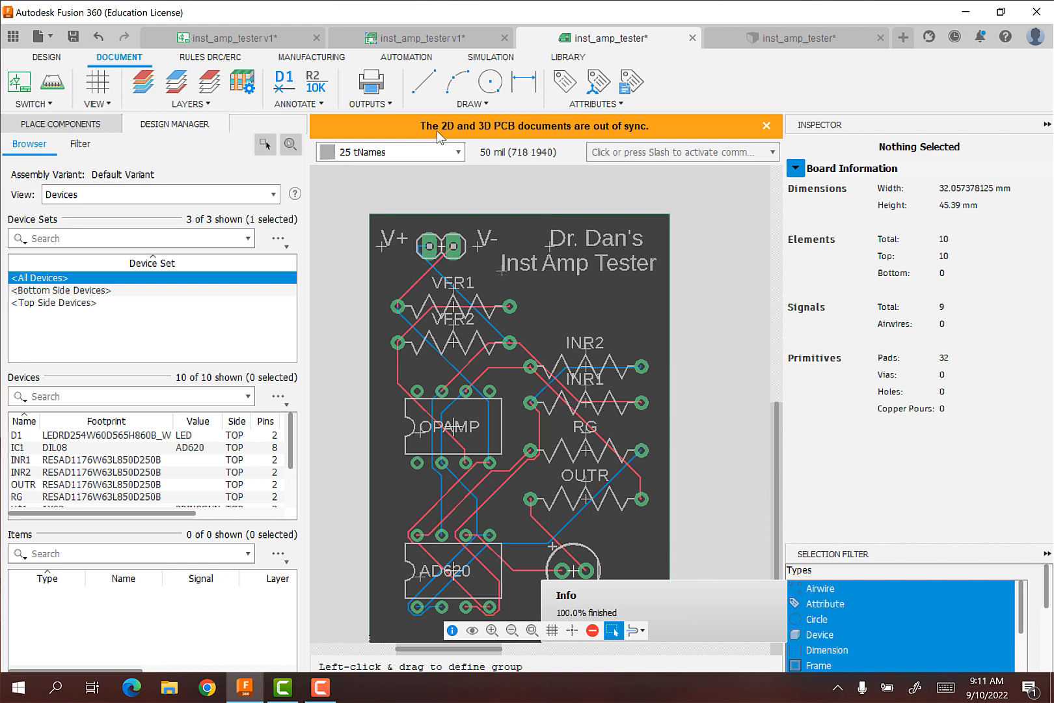
mouse_move(494, 137)
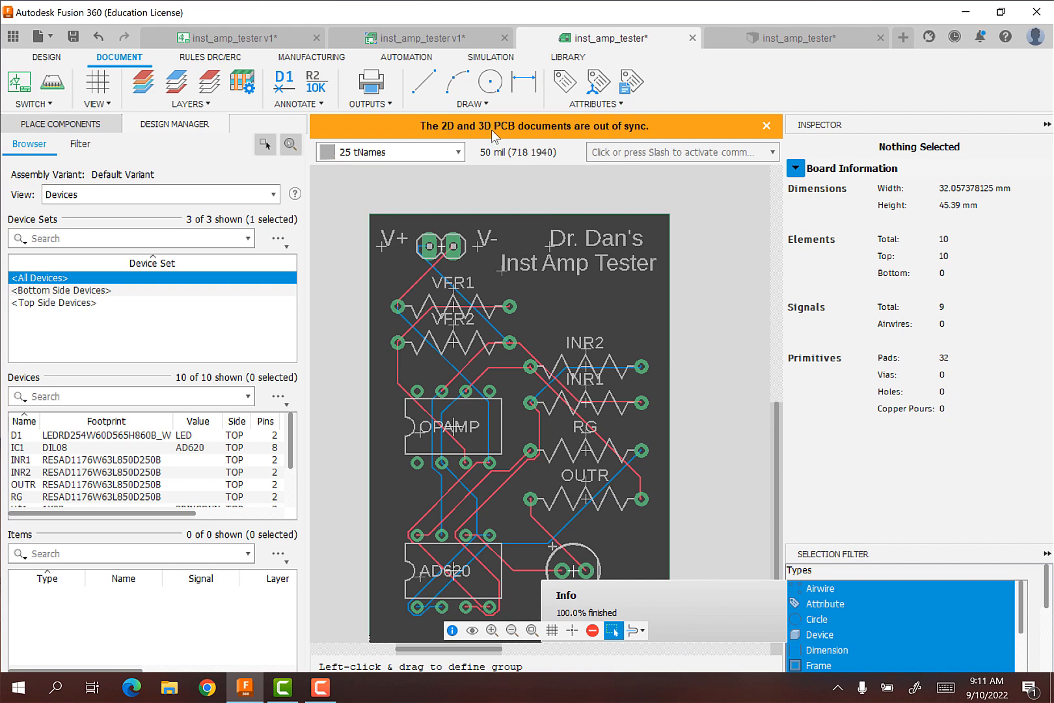
mouse_move(724, 69)
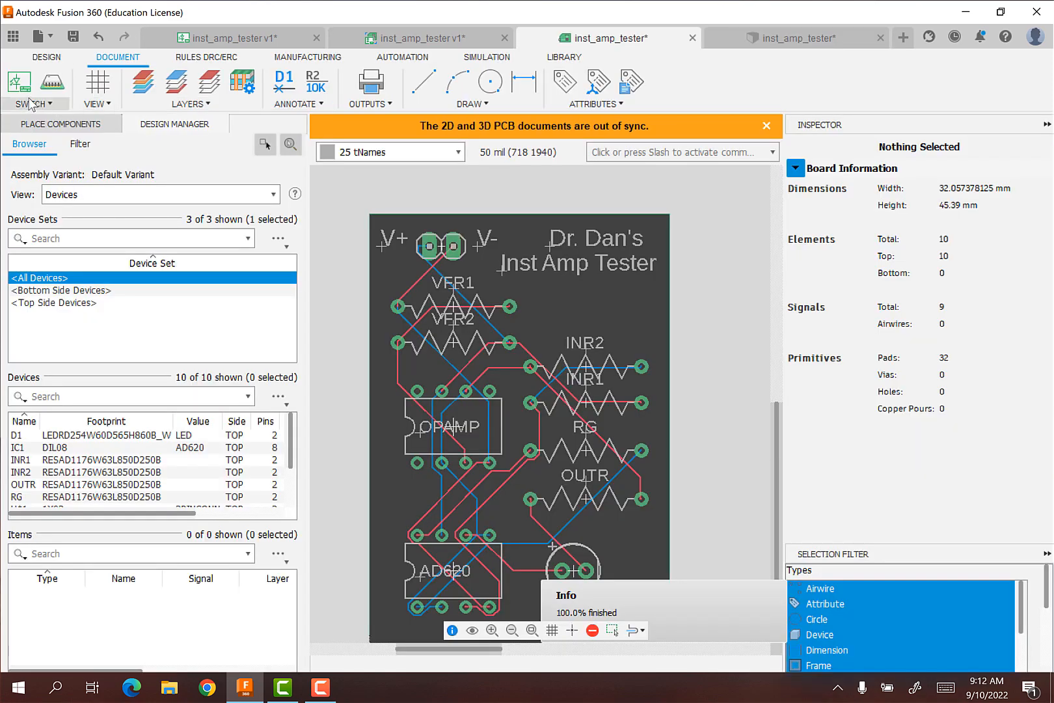
Push the board to the 3D PCB and orbit to view it at an angle.
left_click(41, 54)
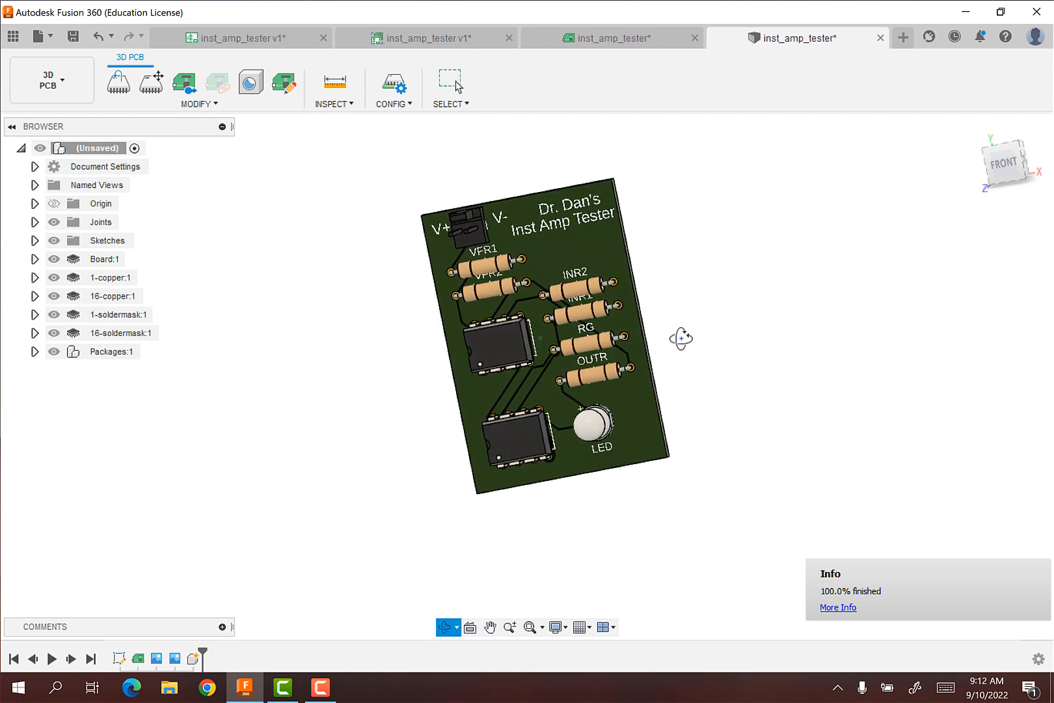
left_click_drag(682, 338, 415, 315)
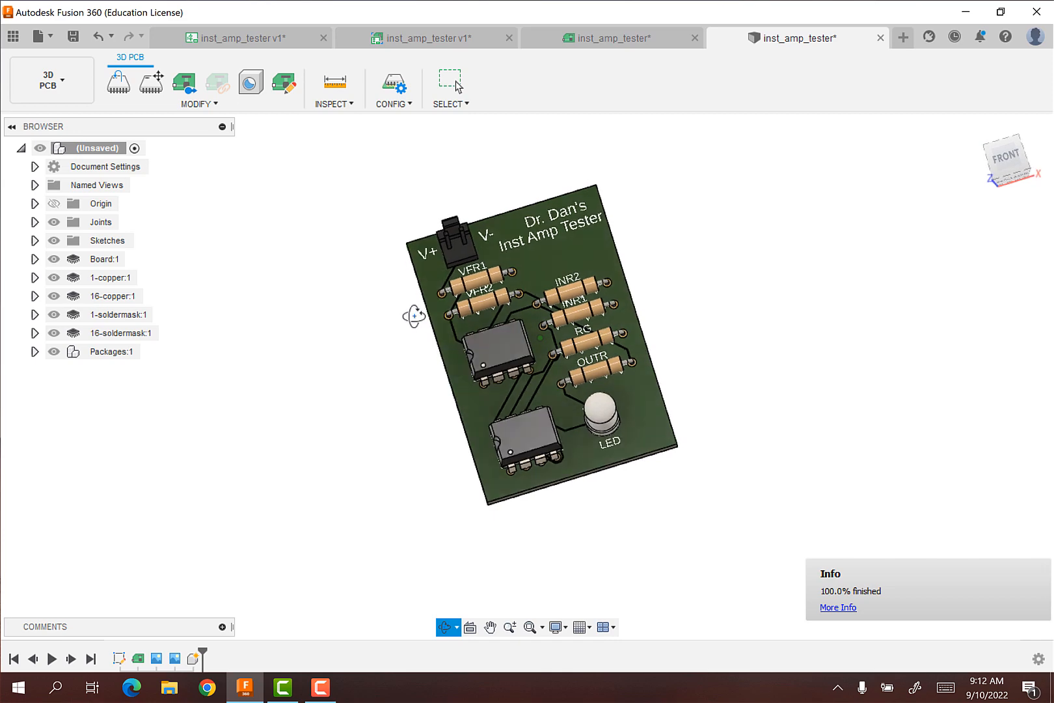